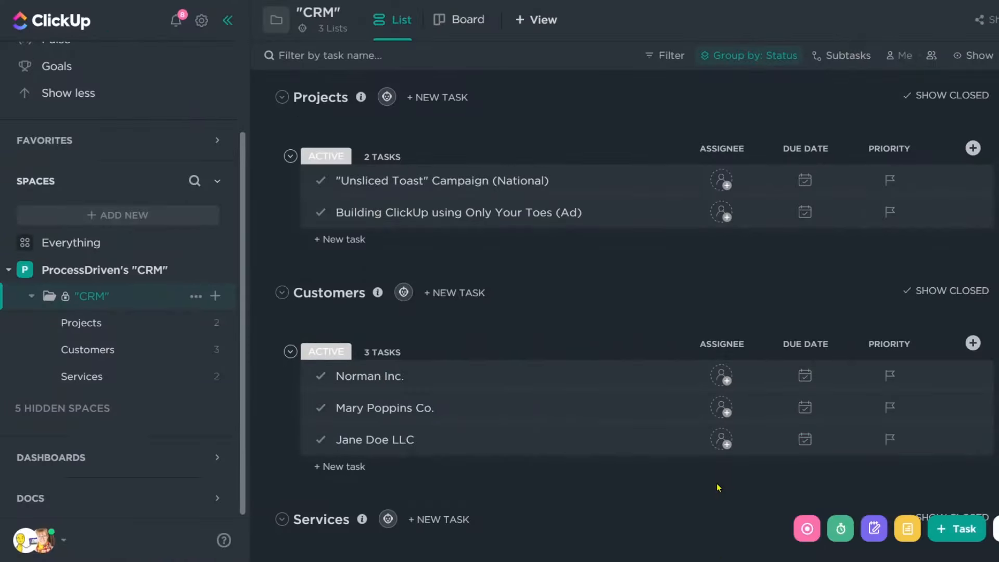
# Step: Delete the existing CRM folder from the space via its sidebar options menu
pyautogui.scroll(-3)
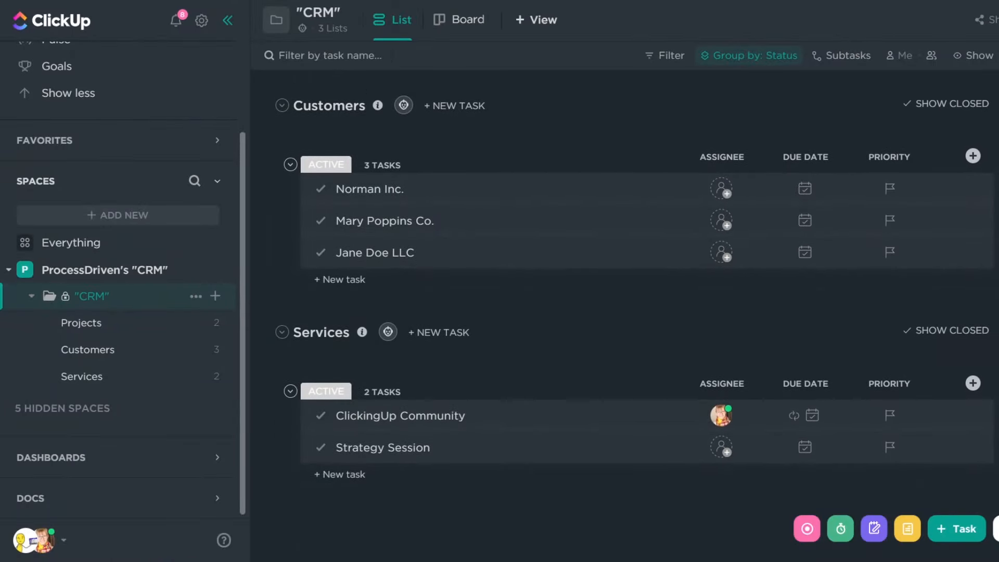
pyautogui.click(87, 349)
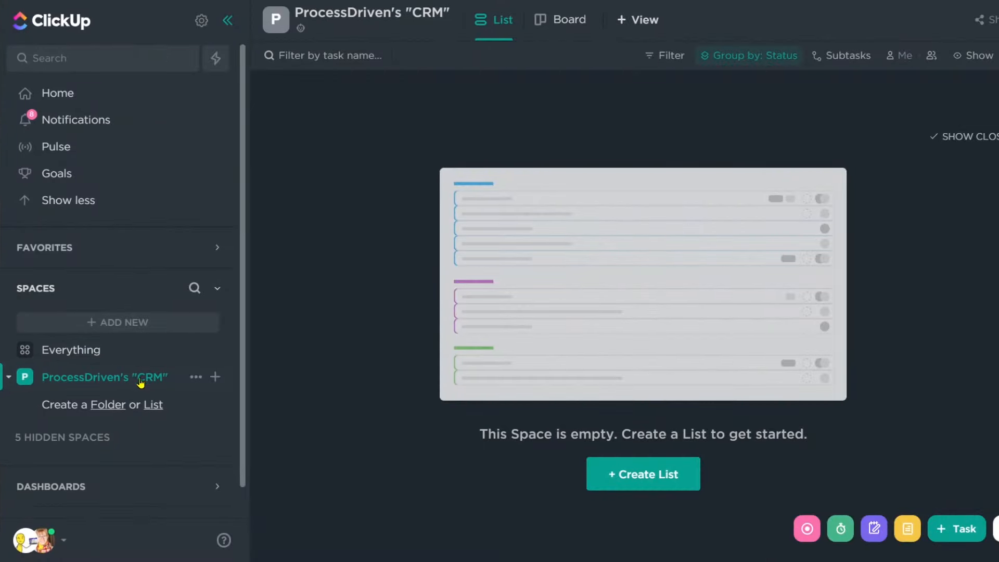
# Step: Create a folder named "CRM" containing Projects, Customers and Services lists
pyautogui.click(109, 405)
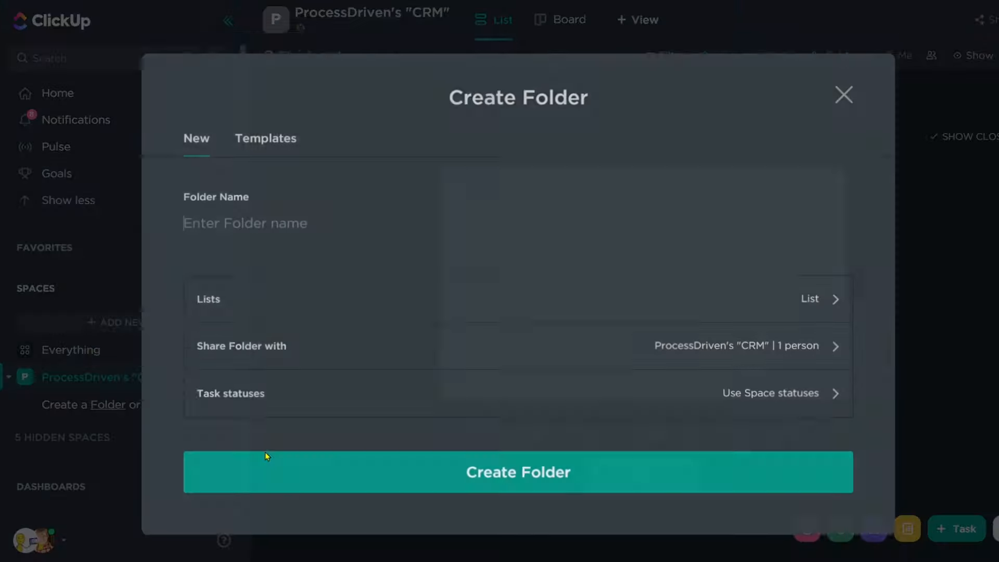
pyautogui.write('"CRM"')
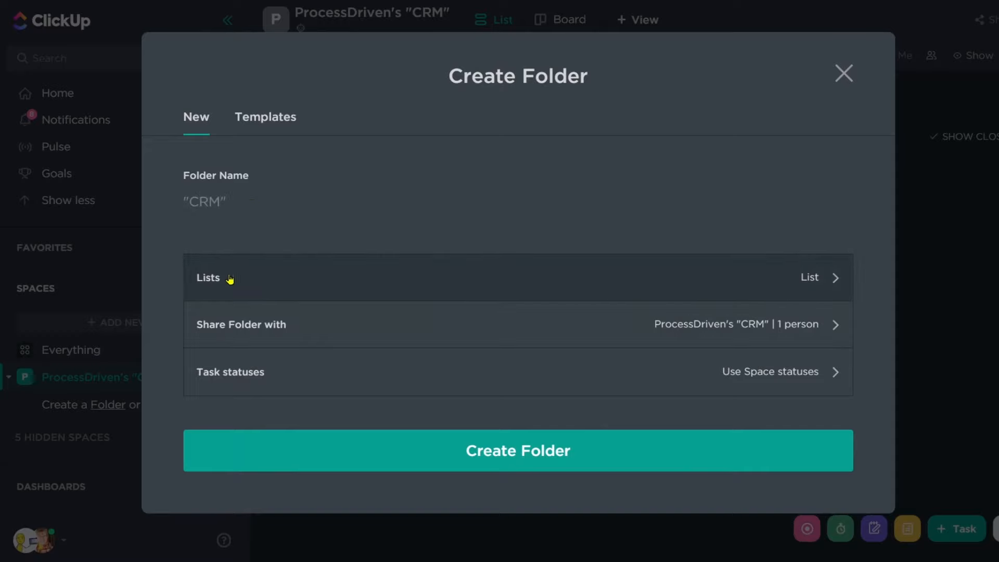
pyautogui.moveTo(820, 279)
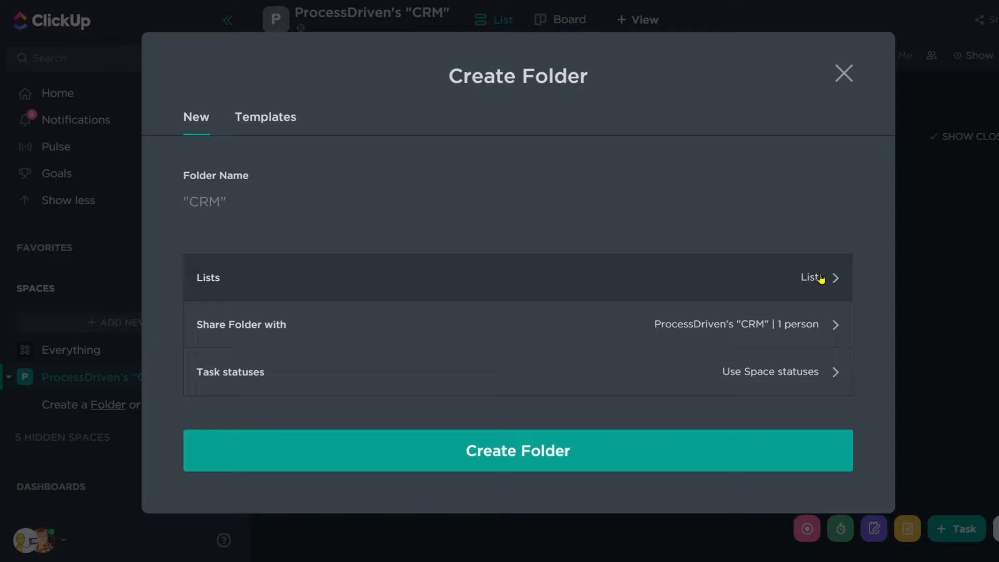
pyautogui.moveTo(805, 277)
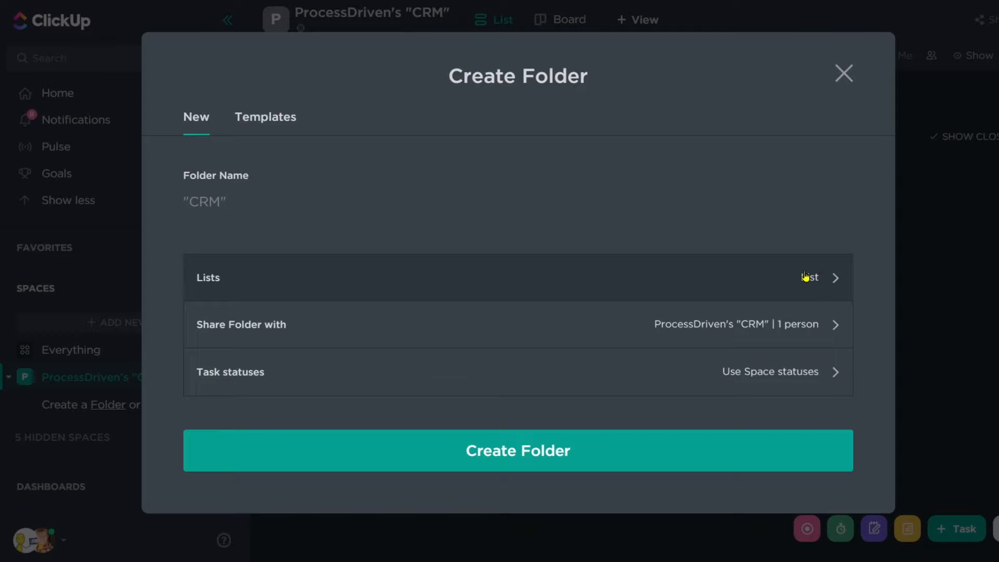
pyautogui.click(810, 277)
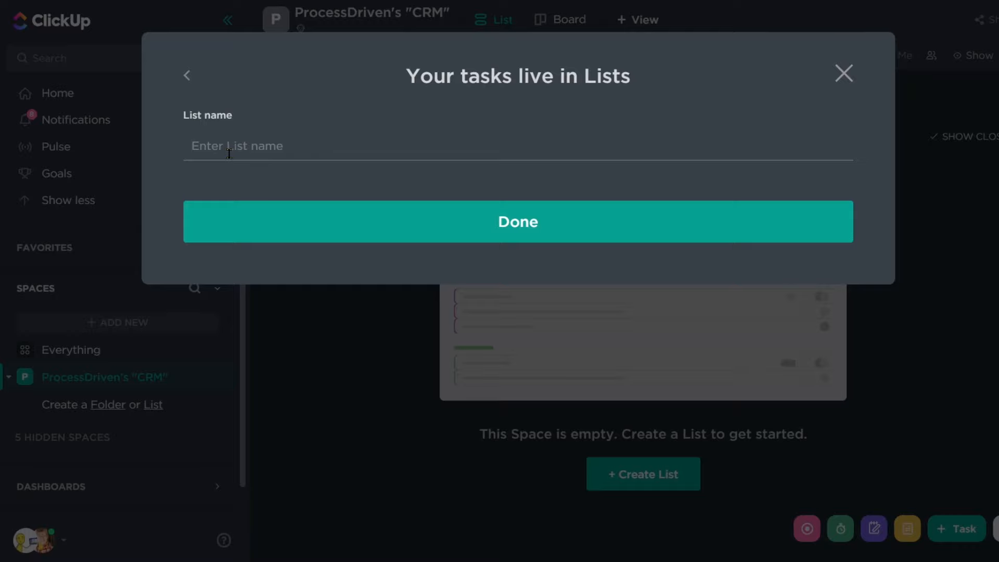
pyautogui.write('Projects')
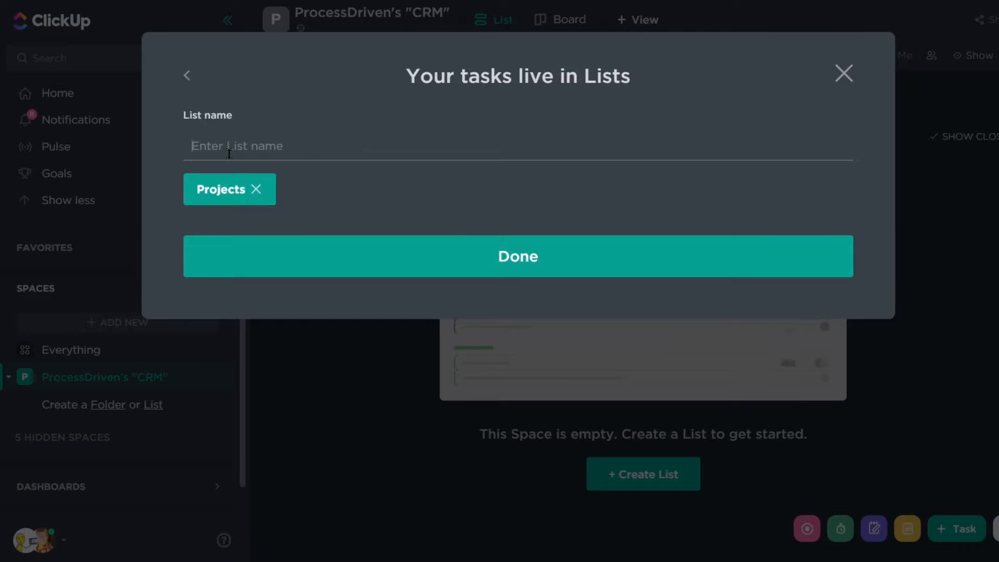
pyautogui.write('Customers')
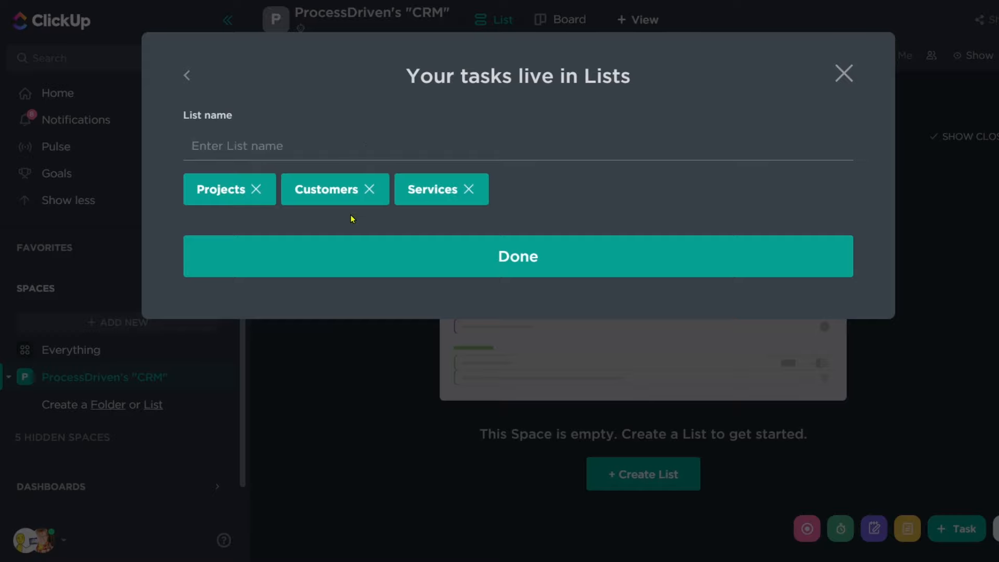
pyautogui.moveTo(365, 256)
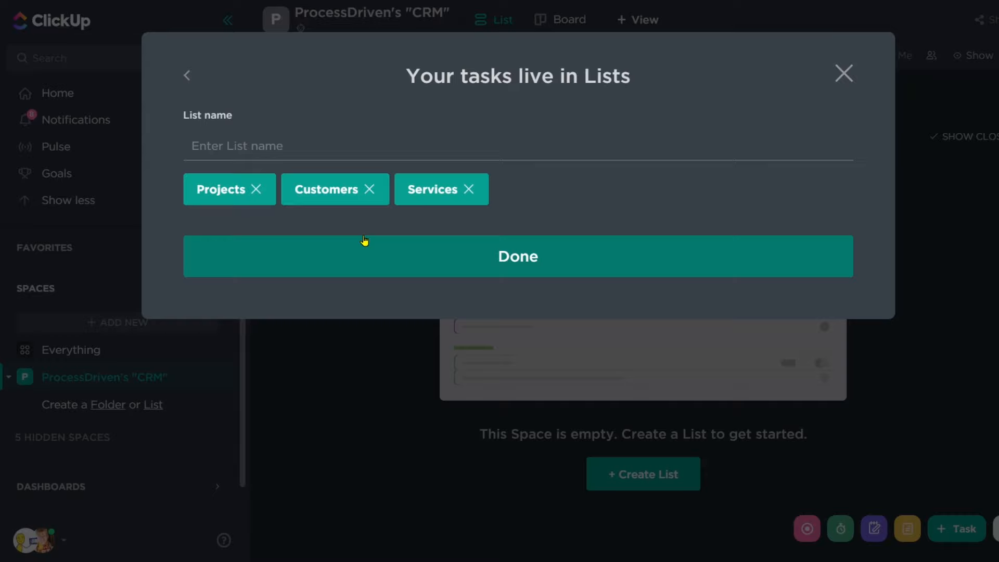
pyautogui.moveTo(366, 265)
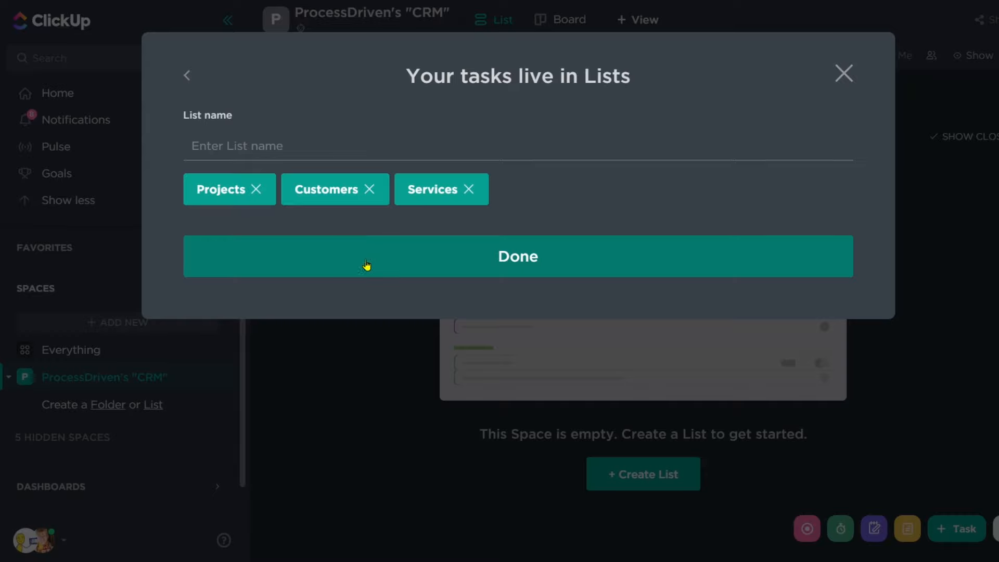
pyautogui.click(517, 256)
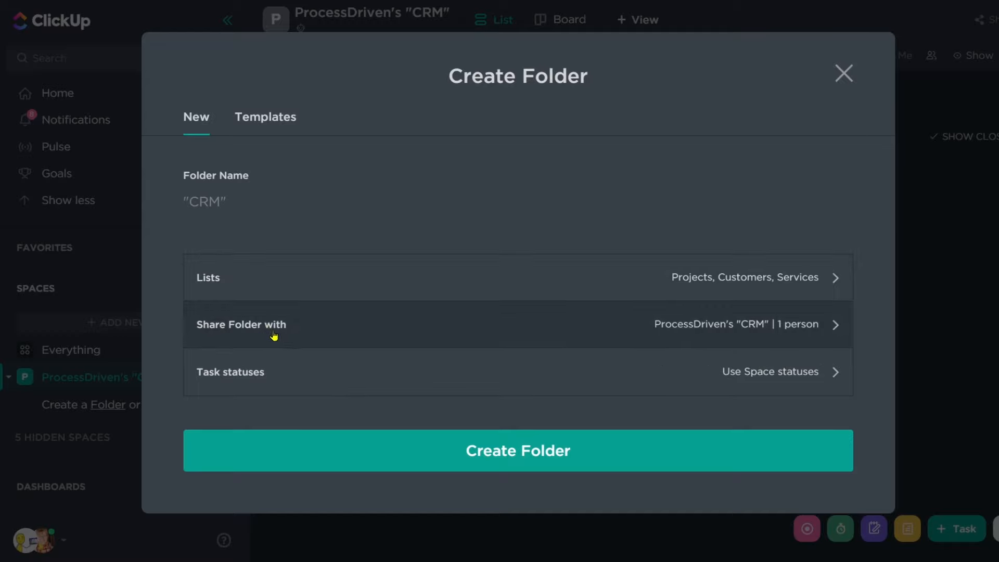
# Step: Make the folder private and give it a custom "CRM" task status template from default statuses
pyautogui.click(240, 325)
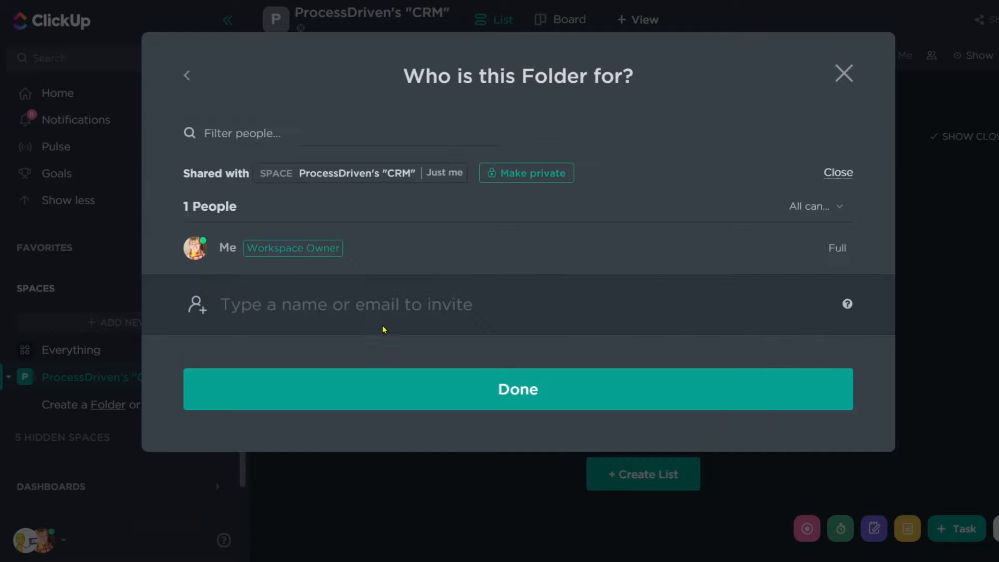
pyautogui.moveTo(320, 186)
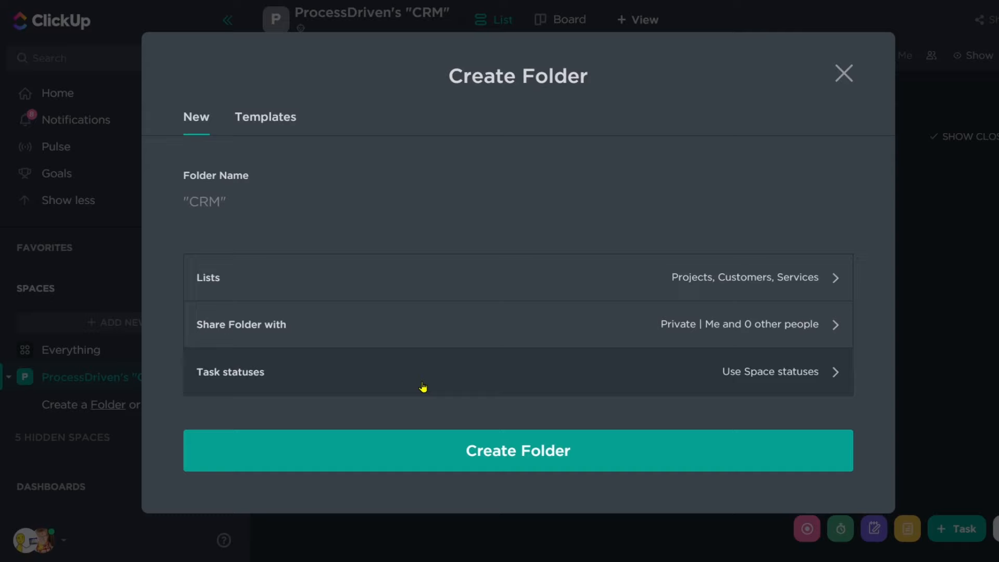
pyautogui.click(769, 372)
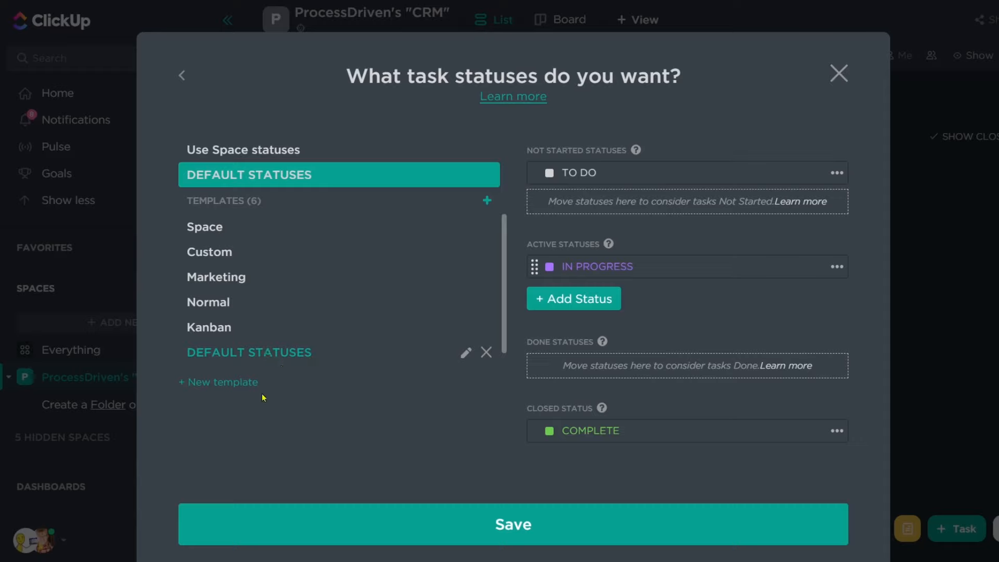
pyautogui.click(219, 382)
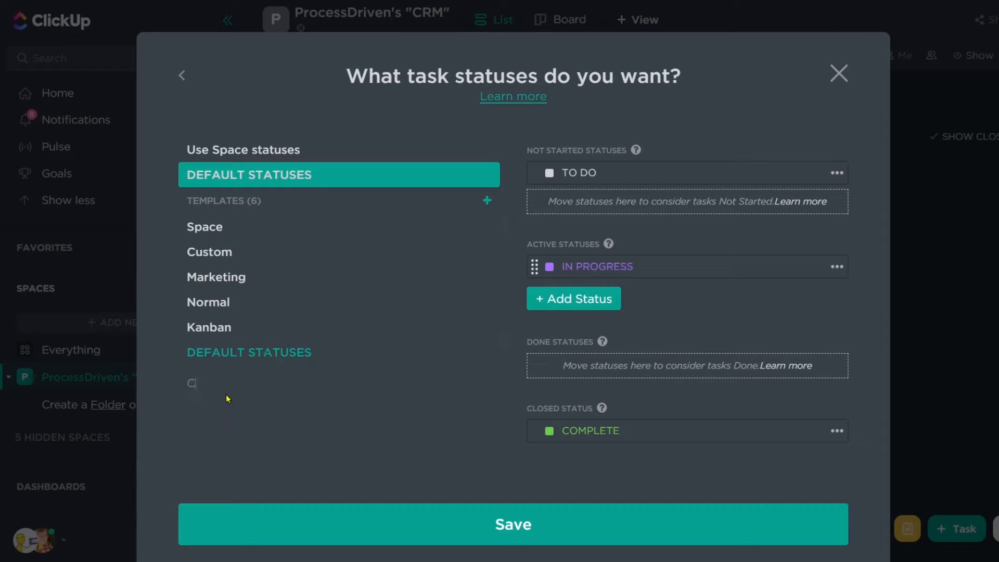
pyautogui.write('RM"')
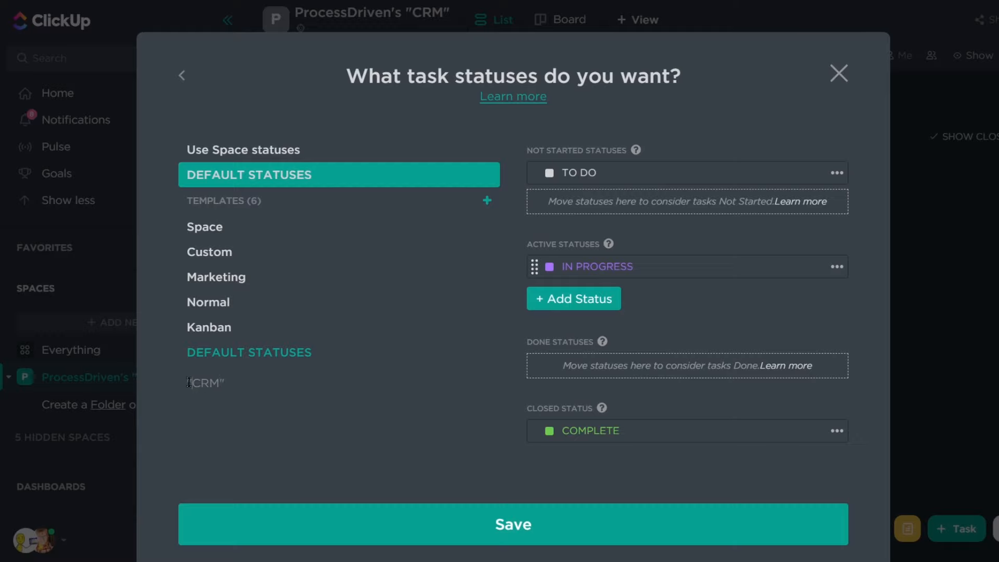
pyautogui.click(205, 382)
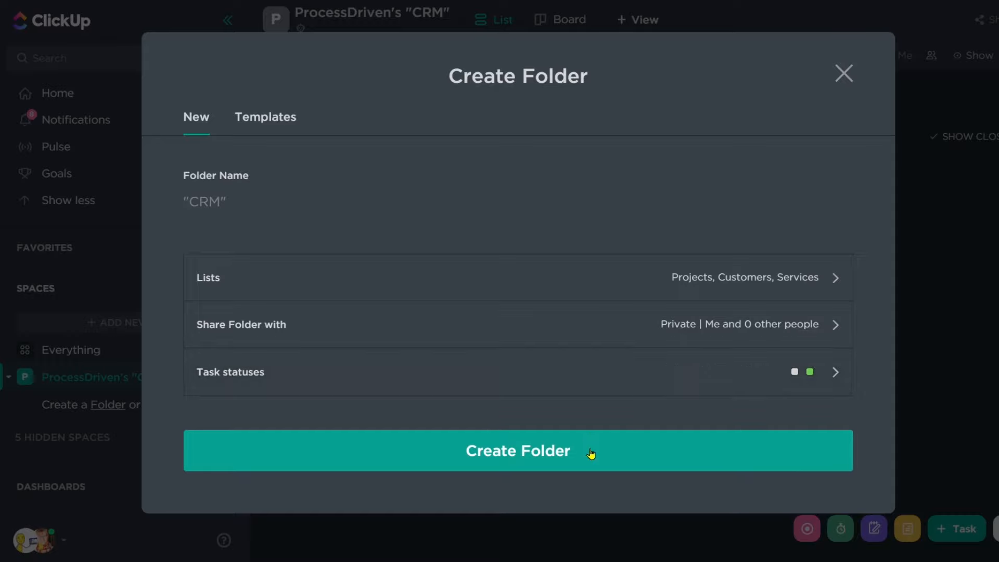
# Step: Create the CRM folder and add sample tasks to its Projects, Customers and Services lists
pyautogui.click(517, 451)
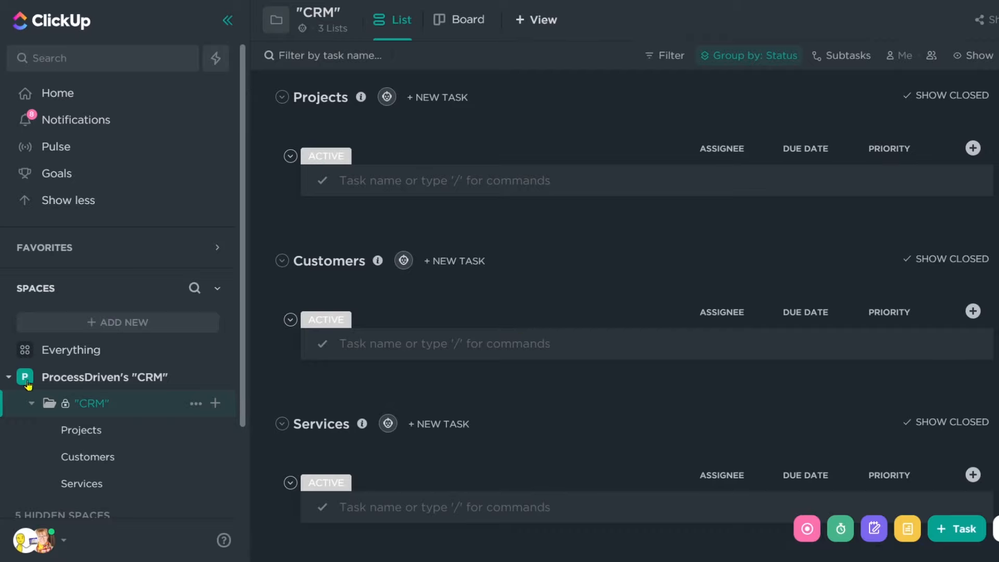
pyautogui.click(81, 430)
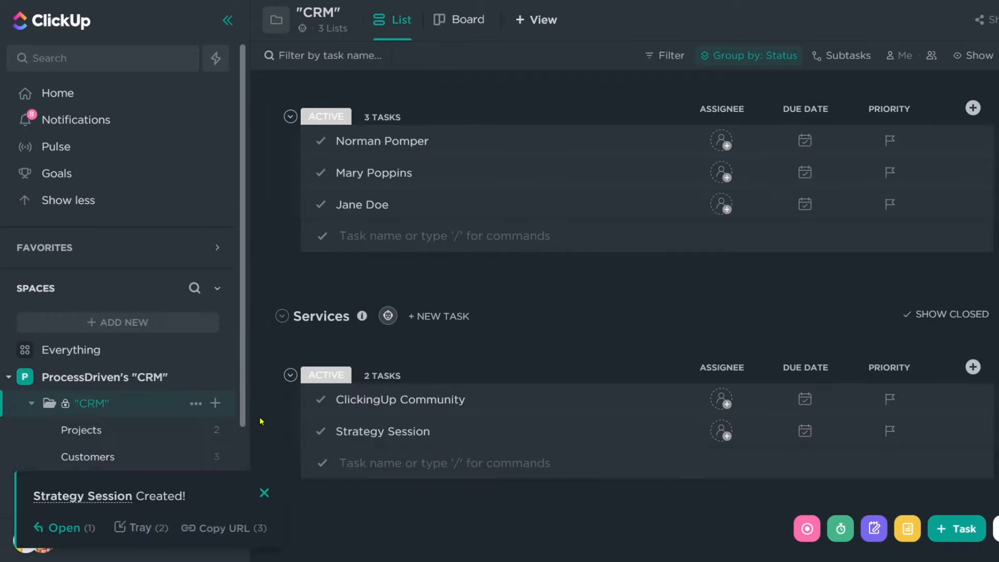
pyautogui.scroll(-3)
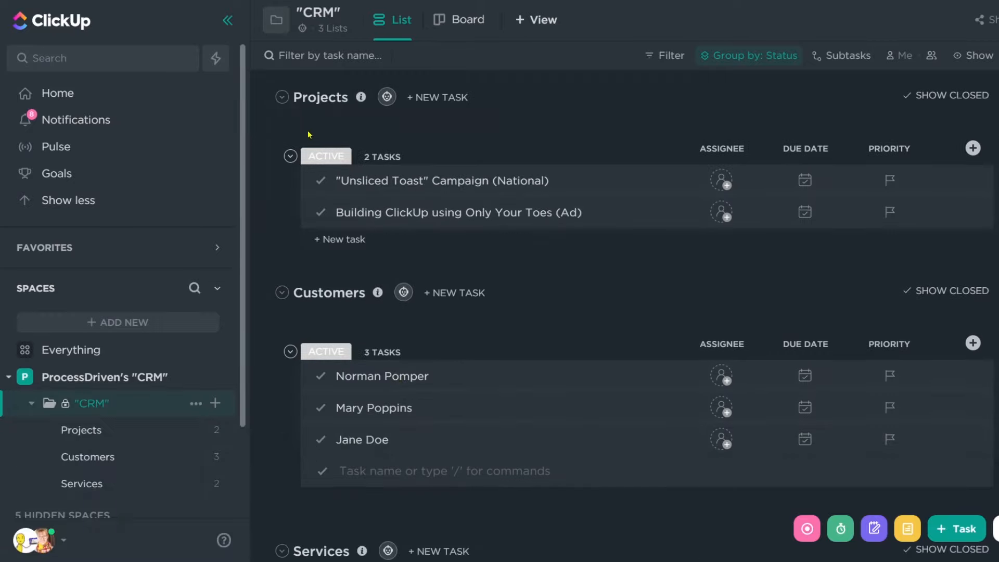
pyautogui.scroll(-3)
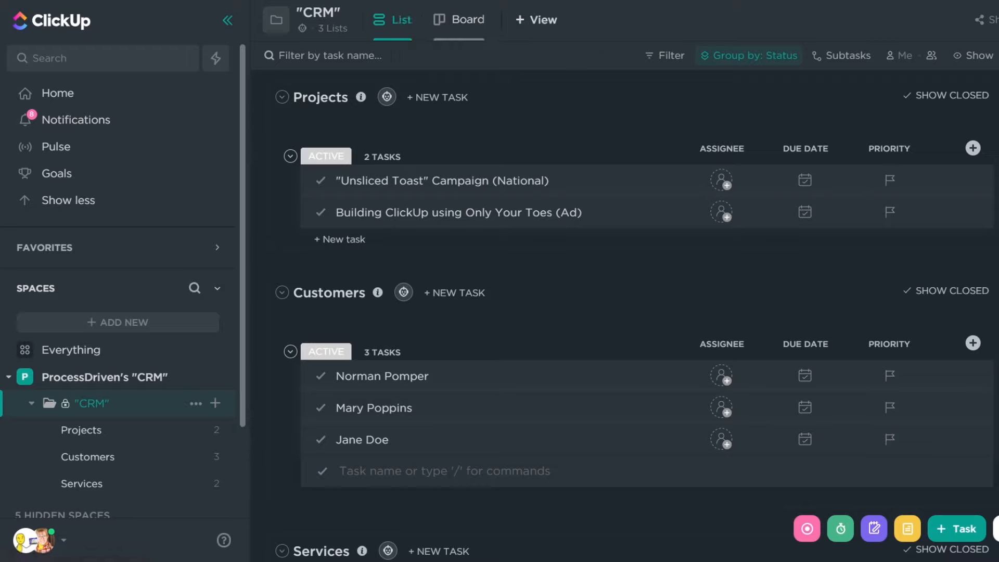
# Step: Add a Website custom field named Contract as a column in the Projects list
pyautogui.click(81, 430)
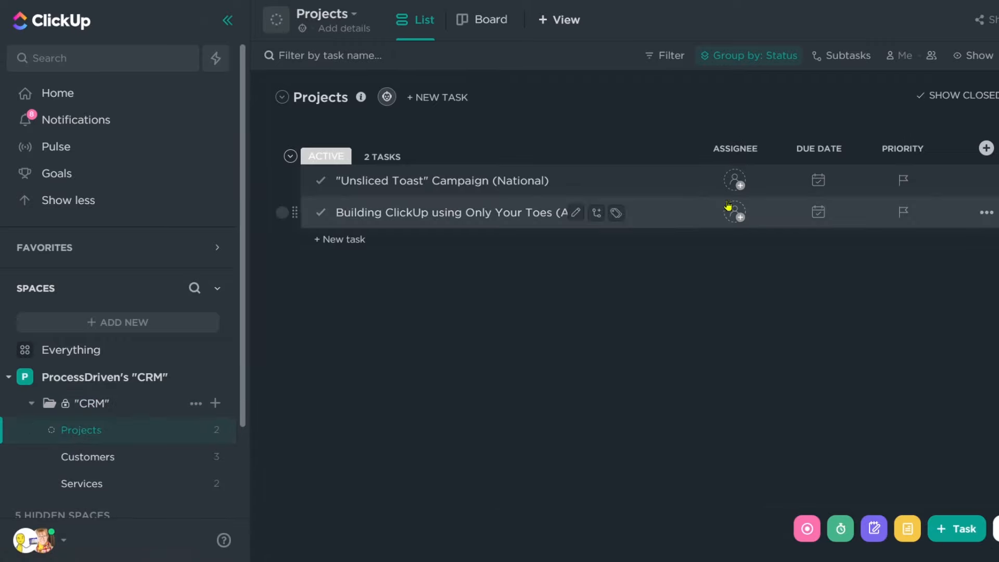
pyautogui.click(902, 149)
pyautogui.write('B')
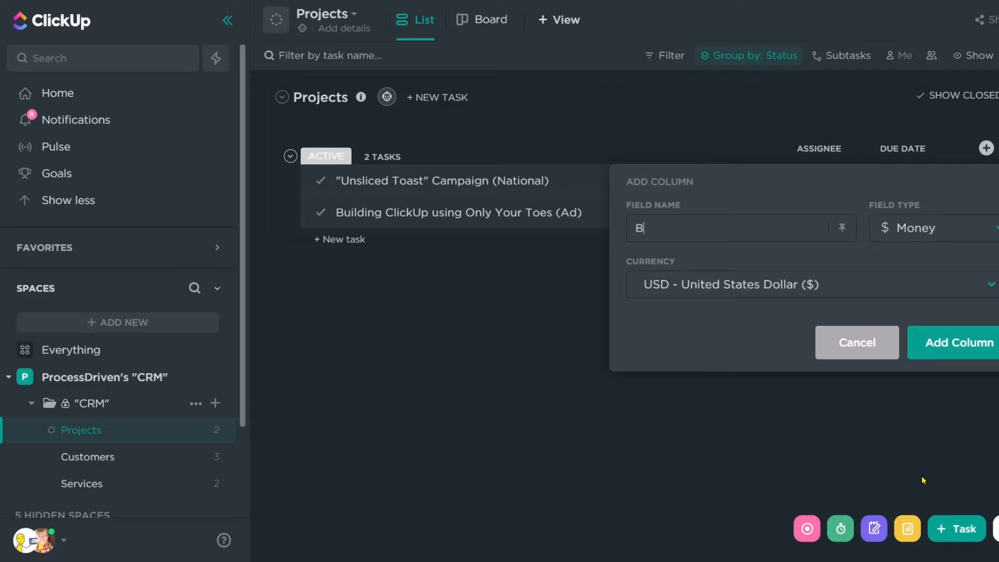
pyautogui.write('Webs')
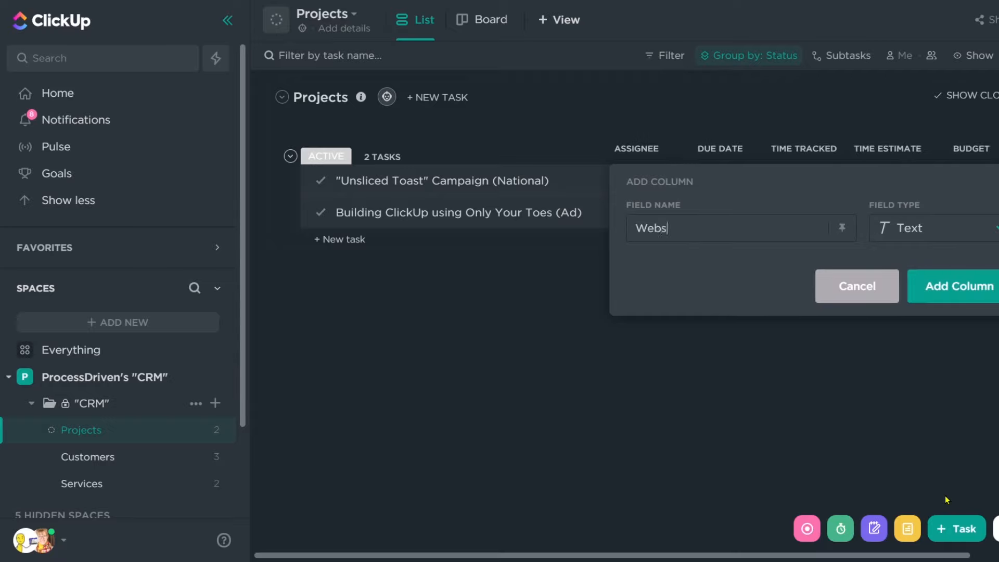
pyautogui.write('Contract')
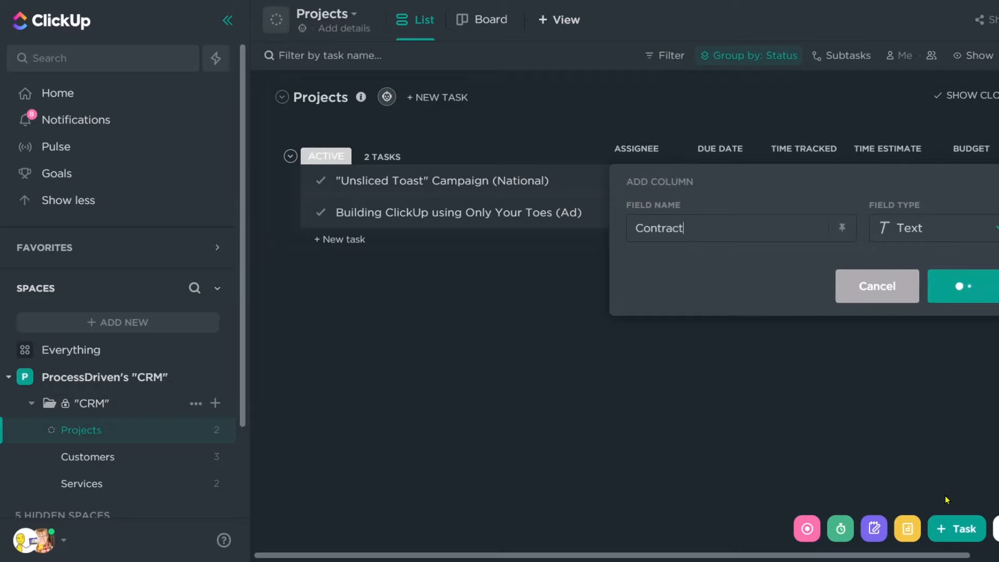
pyautogui.click(962, 286)
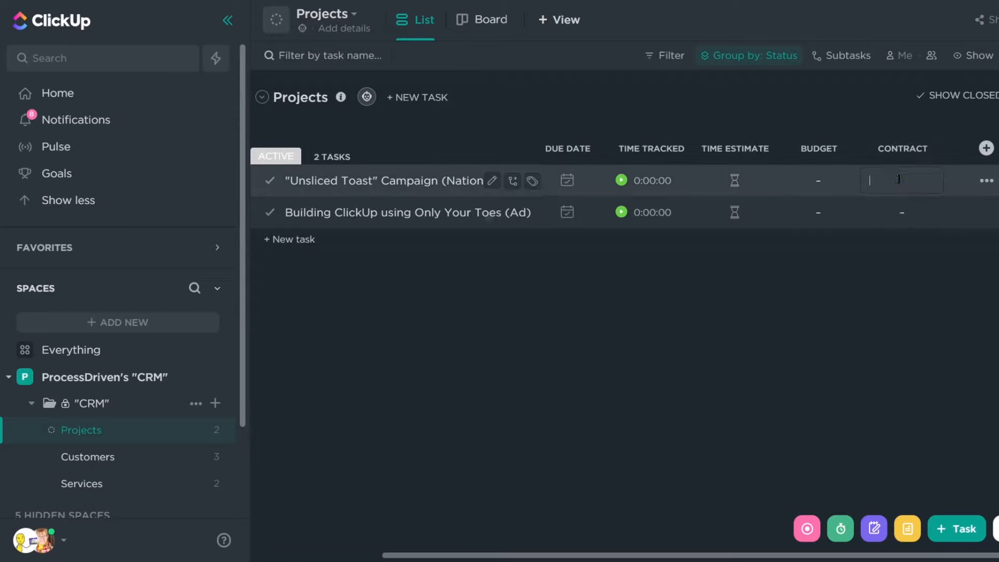
pyautogui.write('w.google.com')
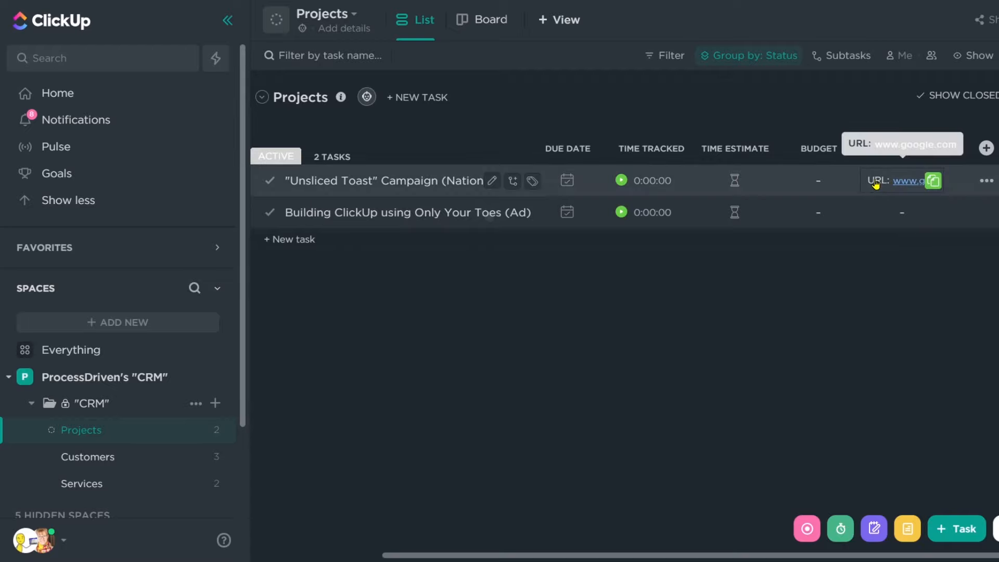
pyautogui.hscroll(3)
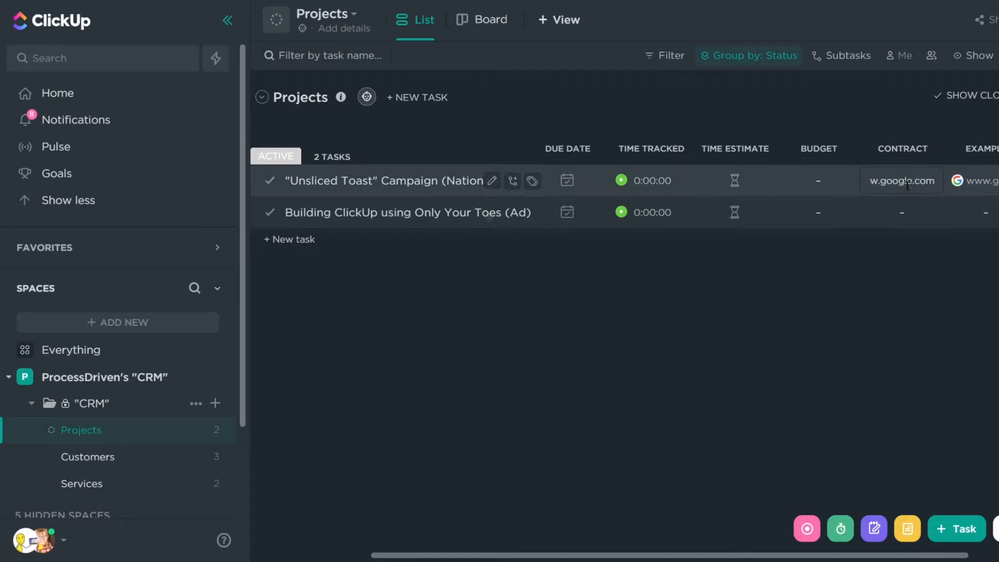
pyautogui.write('lkjlkjlkj')
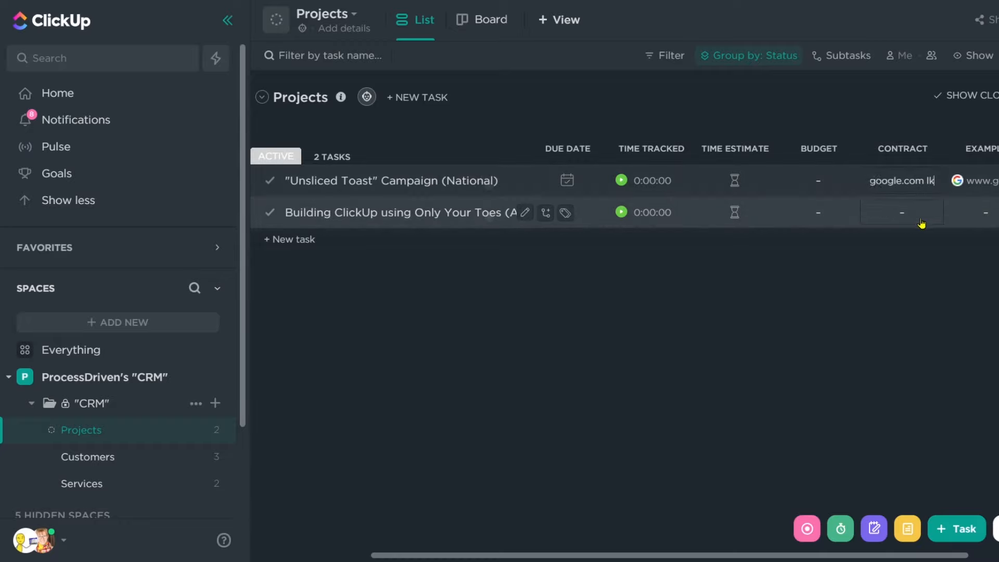
pyautogui.click(975, 149)
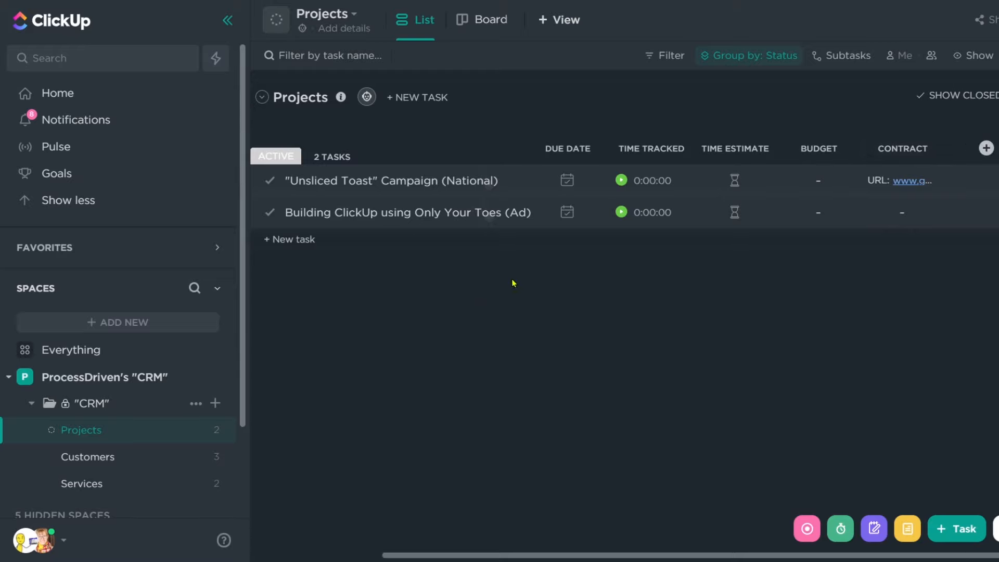
# Step: Add an Industry dropdown to Customers with Real Estate, Nanny and IDK he's a dog options
pyautogui.click(87, 457)
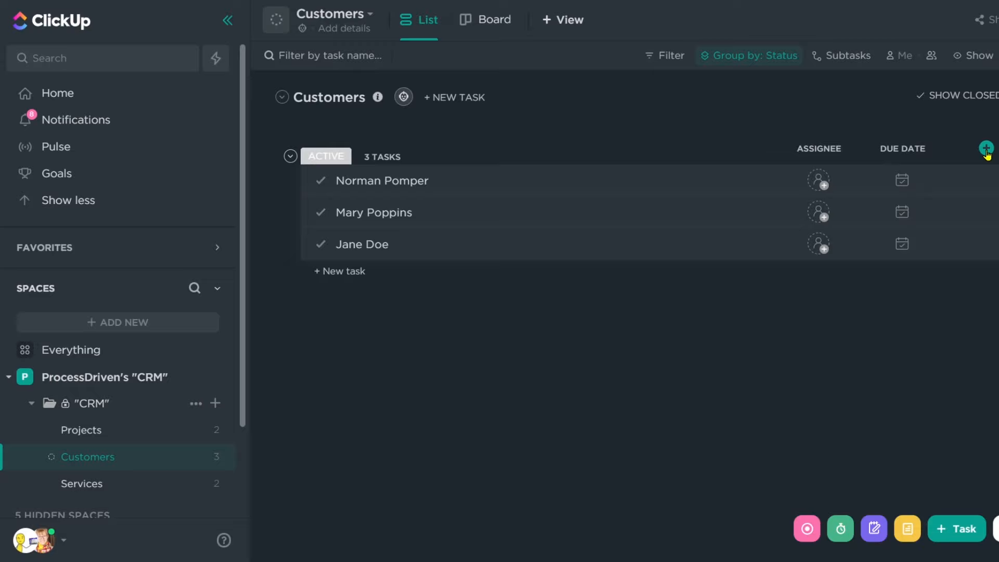
pyautogui.click(986, 149)
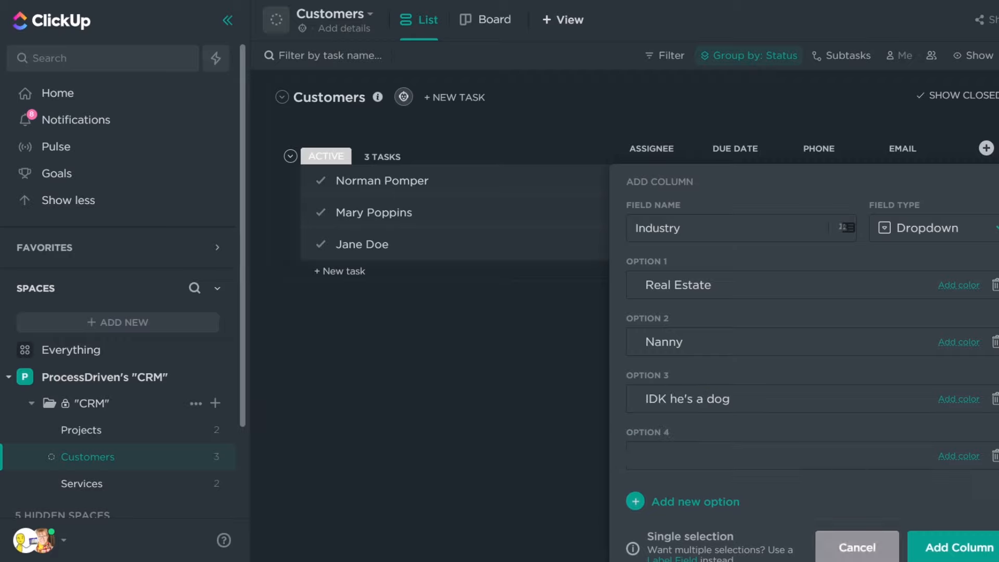
pyautogui.click(958, 546)
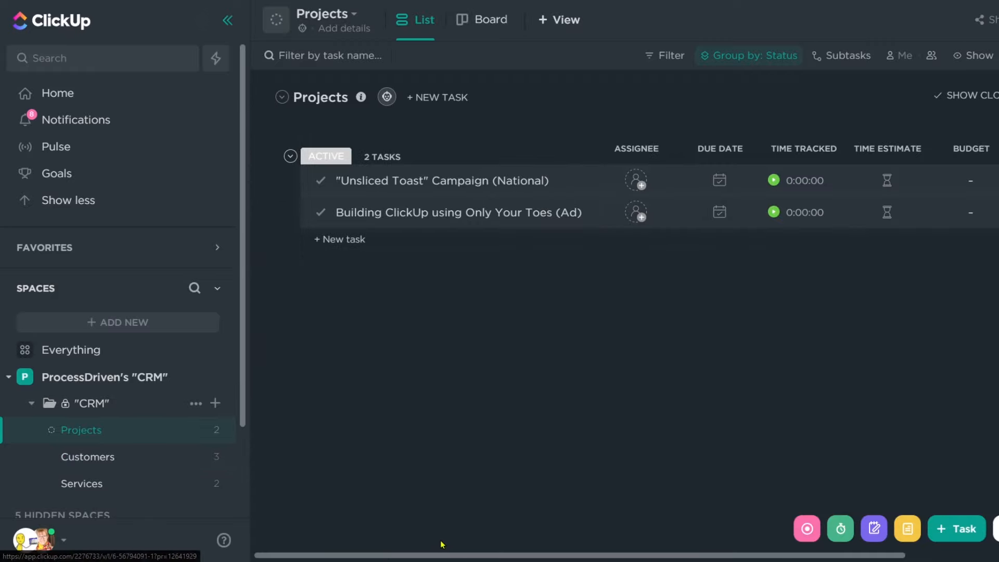
# Step: Show the hidden Start date field as a Projects column, then switch to Customers
pyautogui.hscroll(3)
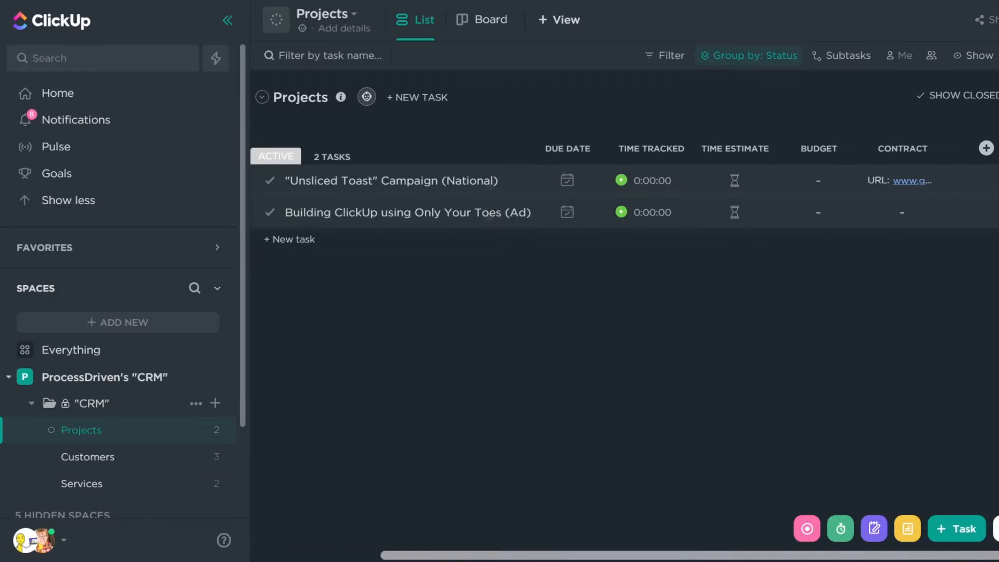
pyautogui.click(985, 148)
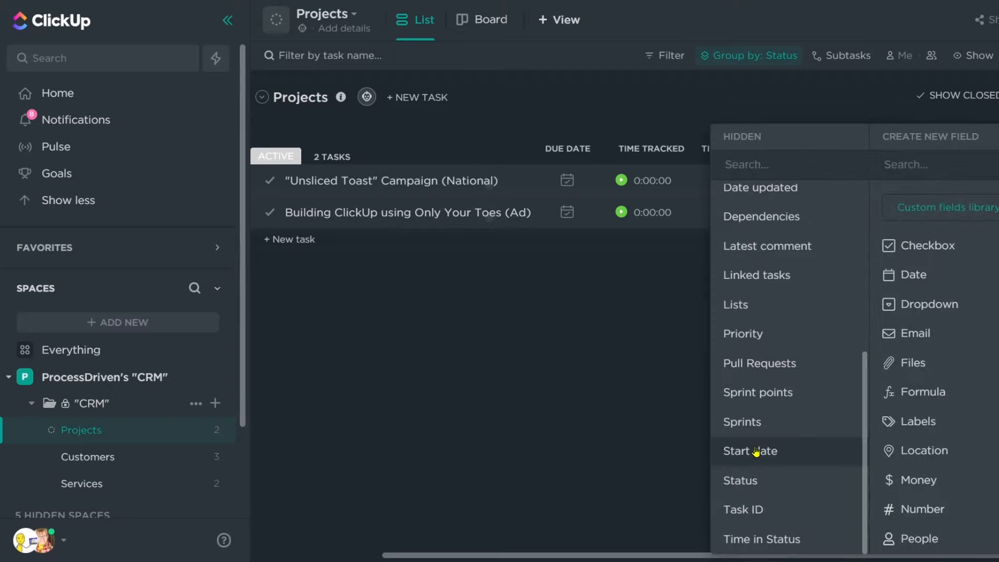
pyautogui.click(750, 451)
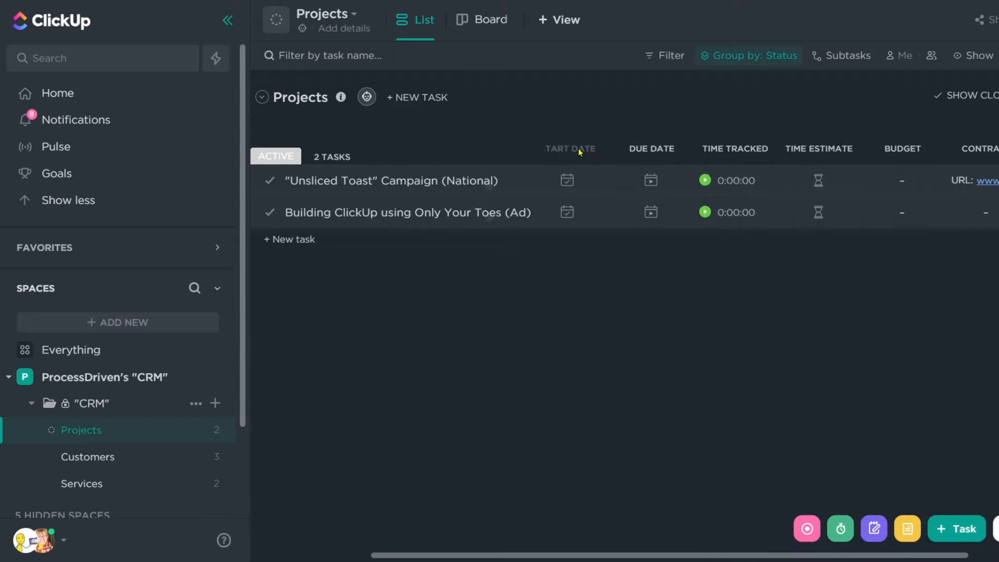
pyautogui.hscroll(3)
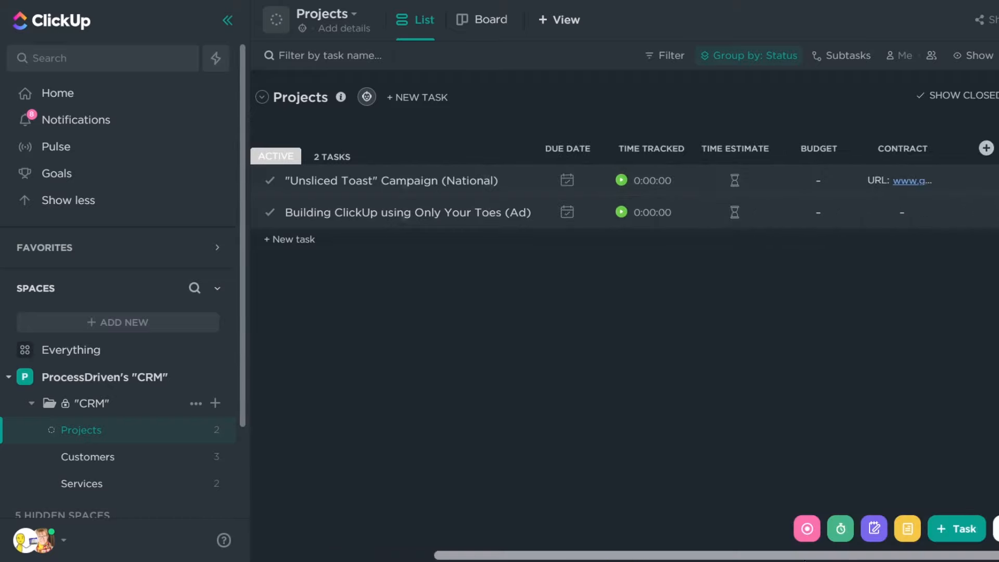
pyautogui.click(87, 457)
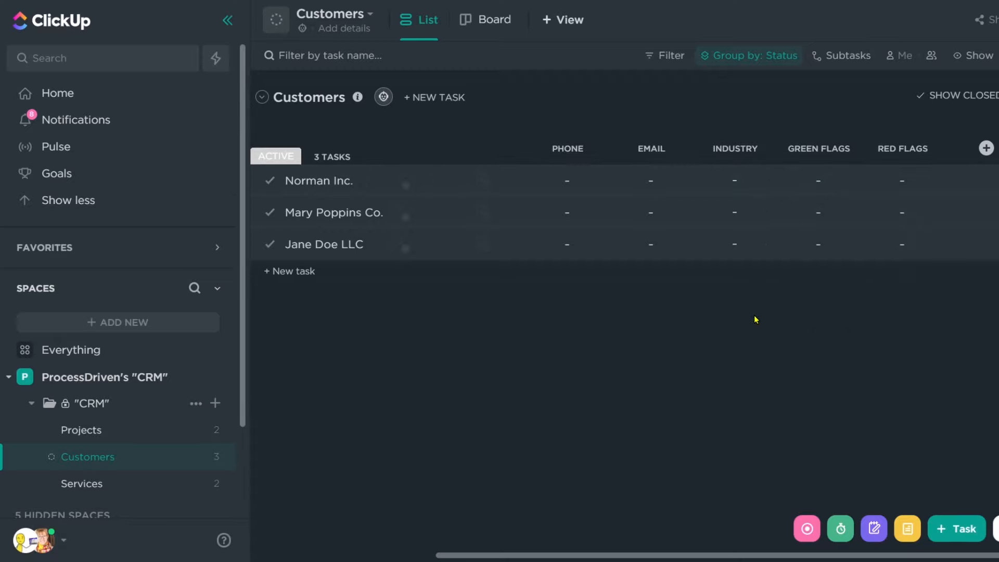
pyautogui.click(81, 484)
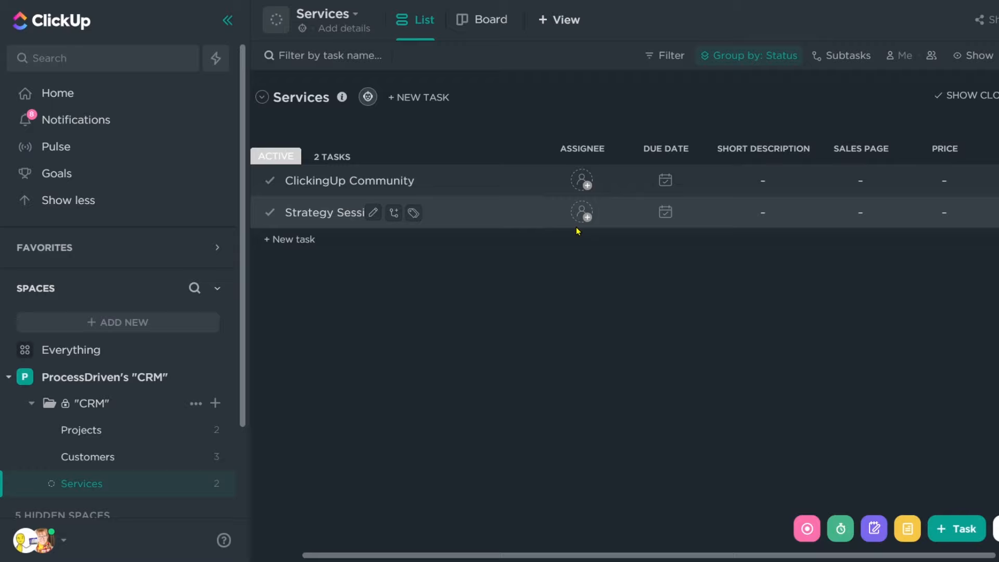
pyautogui.moveTo(581, 212)
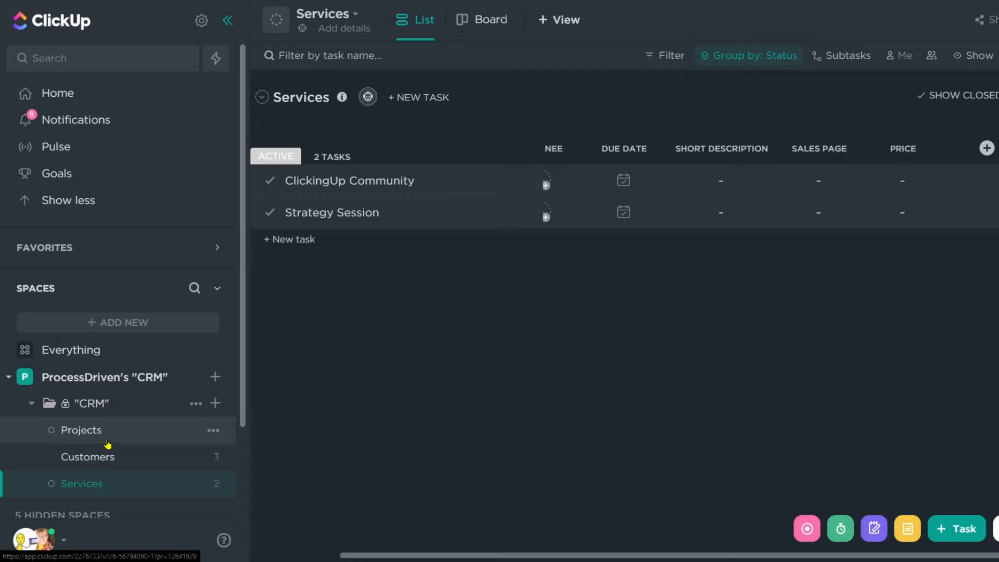
pyautogui.click(87, 457)
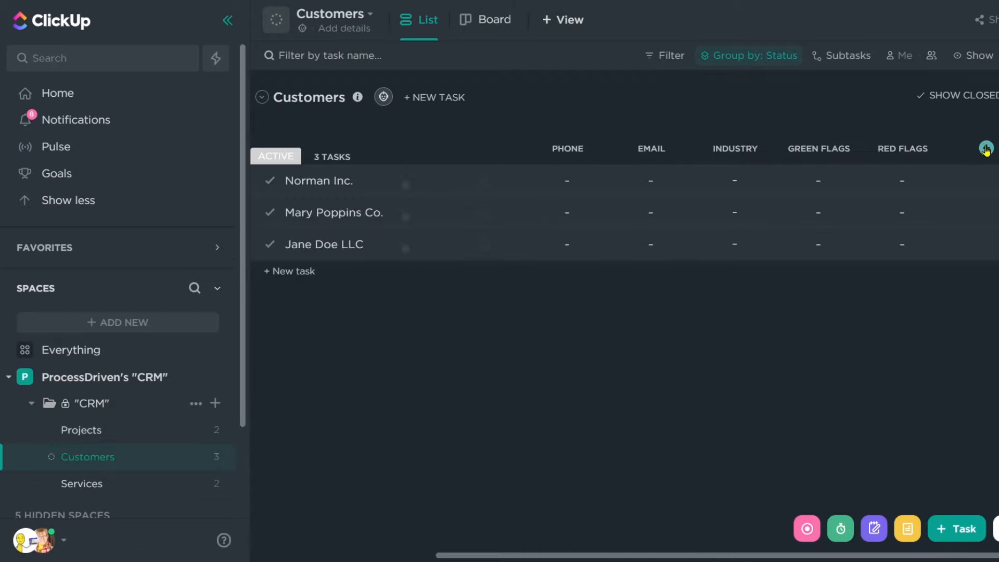
# Step: Create a Relationship field named Contracts on Customers pointing to the Projects list
pyautogui.click(986, 149)
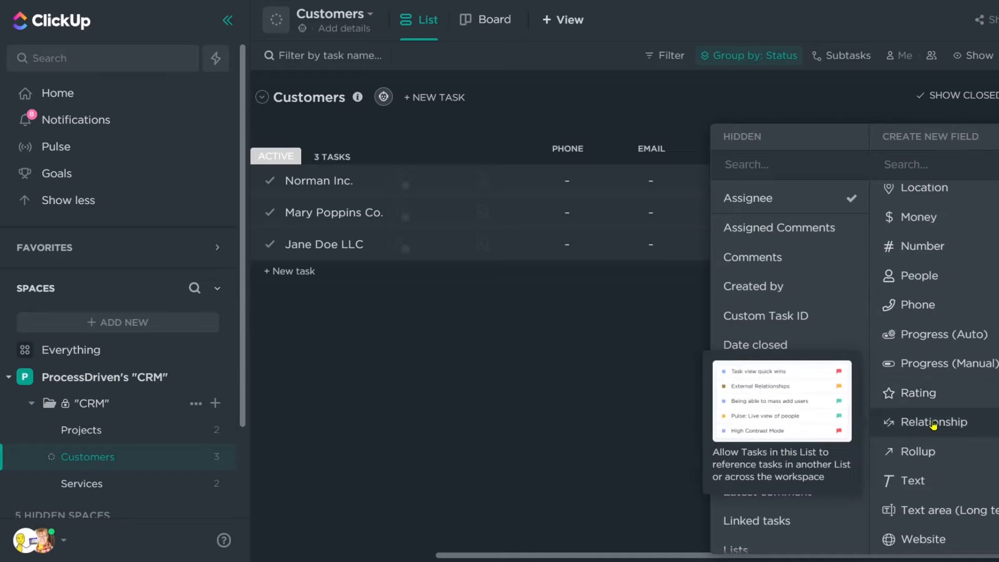
pyautogui.click(933, 422)
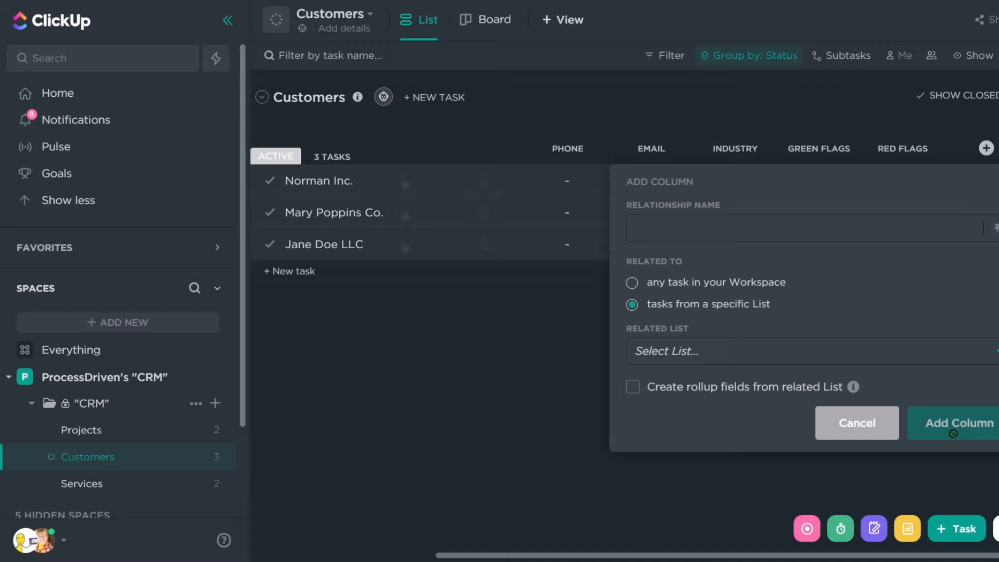
pyautogui.write('Contracts')
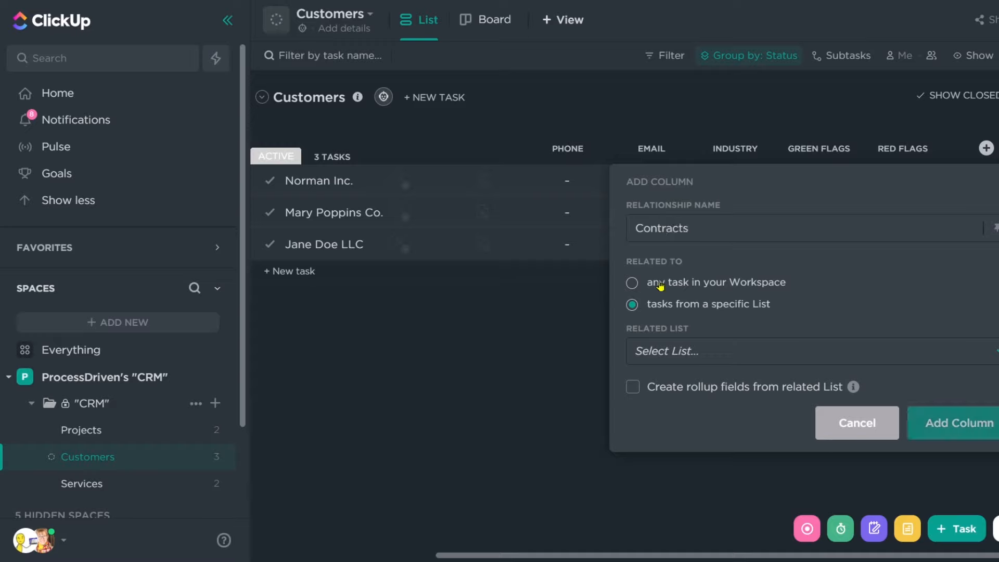
pyautogui.moveTo(685, 351)
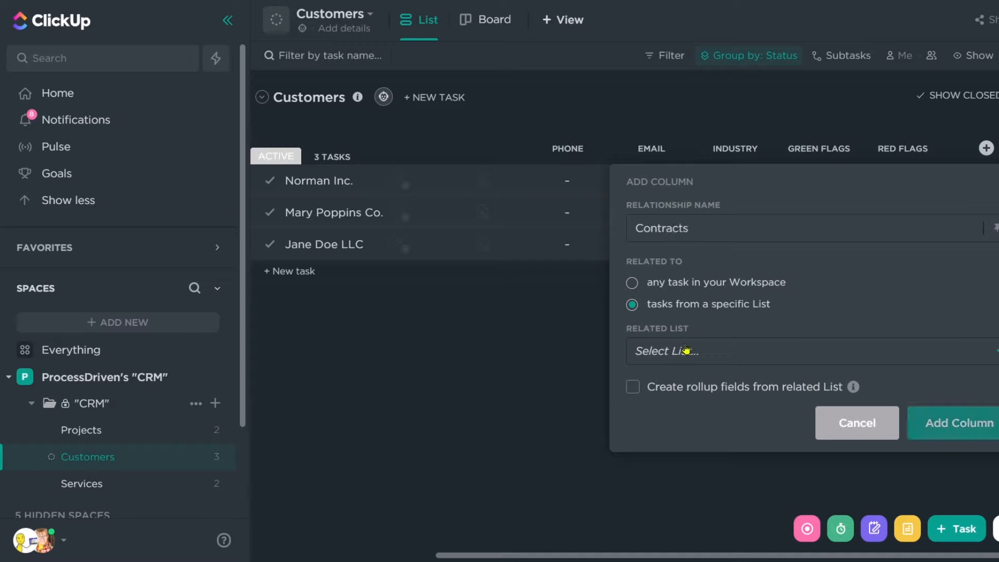
pyautogui.click(665, 351)
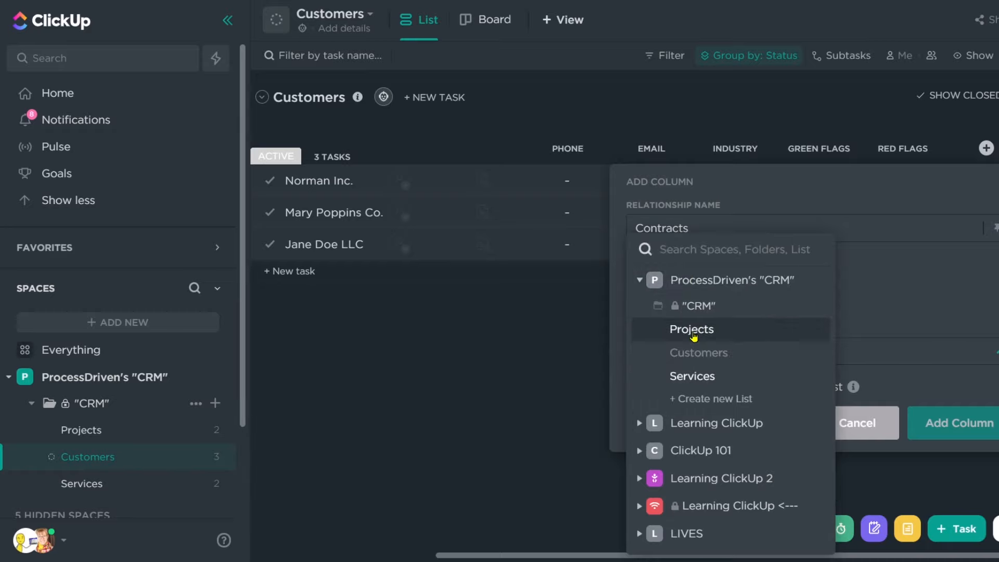
pyautogui.click(691, 330)
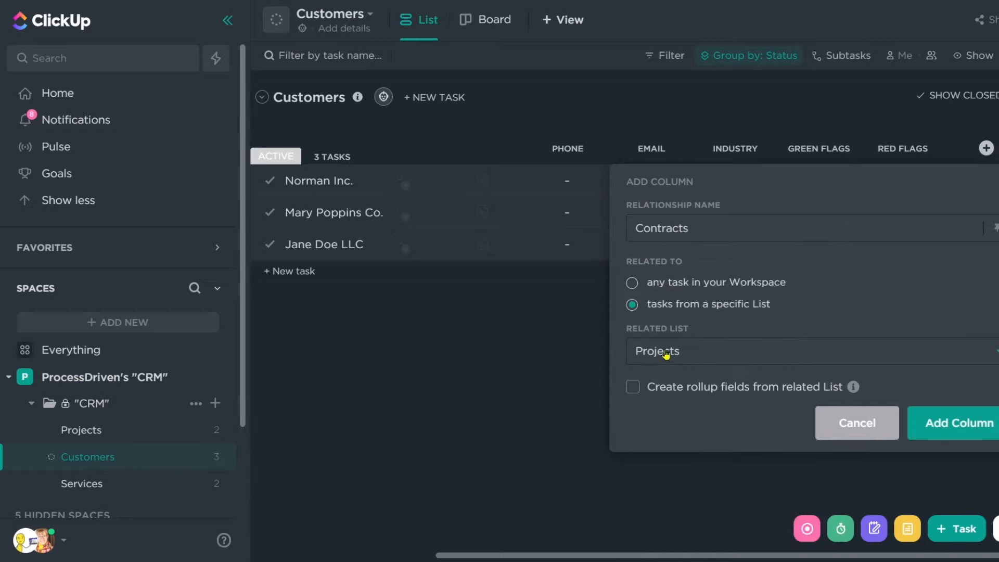
# Step: Enable rollup fields for Start date, Due date, Budget and Contract, and add the column
pyautogui.click(632, 387)
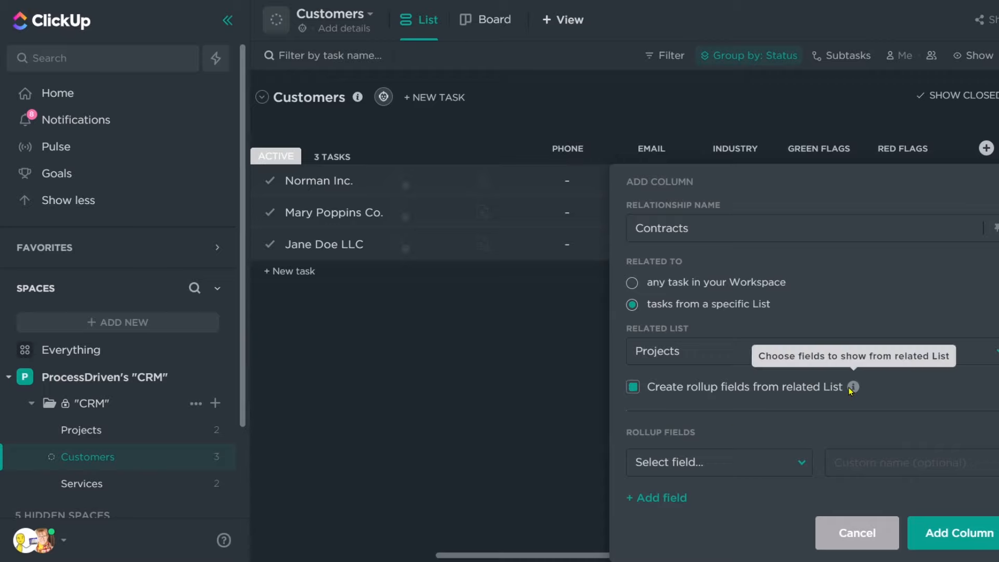
pyautogui.moveTo(855, 387)
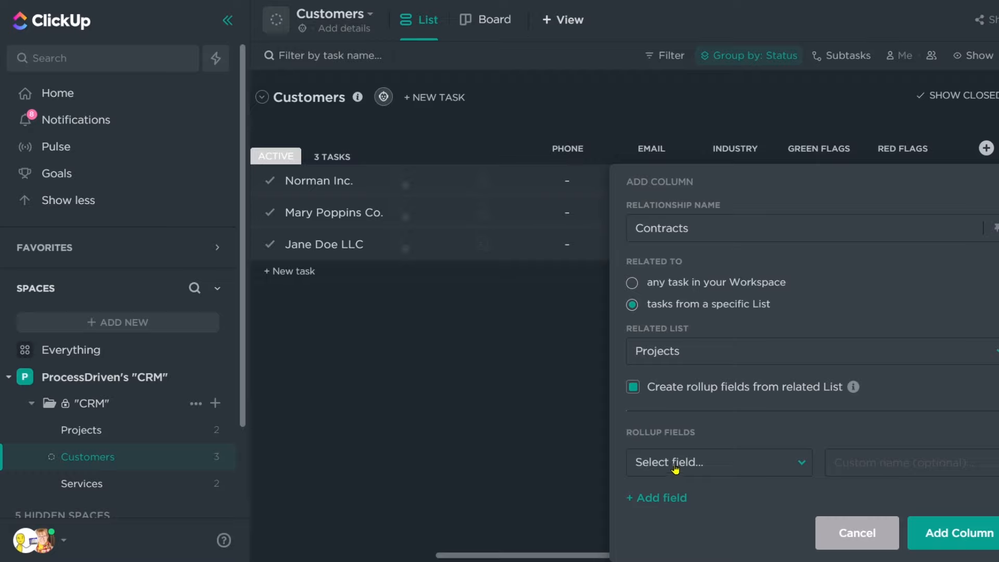
pyautogui.click(719, 462)
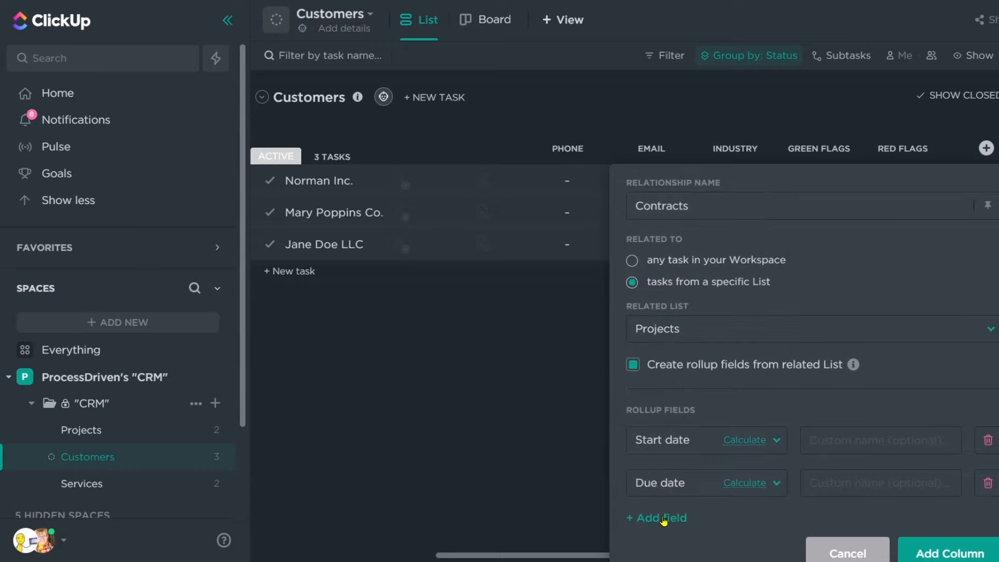
pyautogui.click(656, 518)
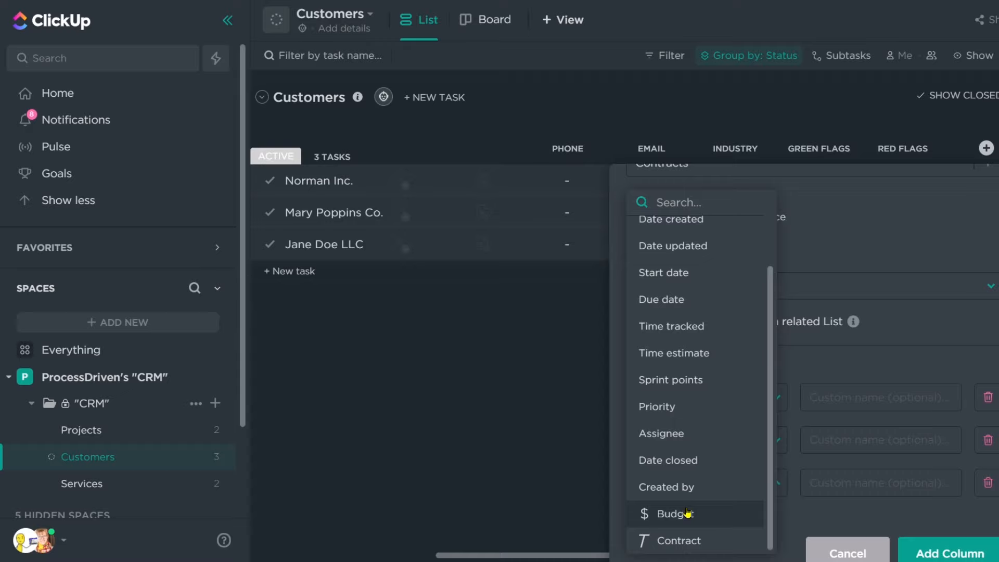
pyautogui.click(674, 513)
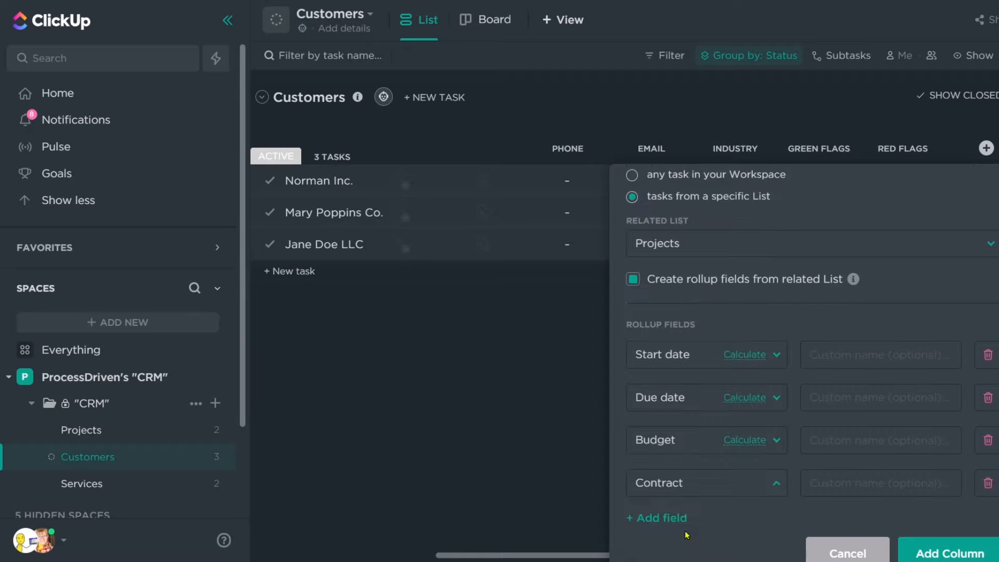
pyautogui.click(846, 553)
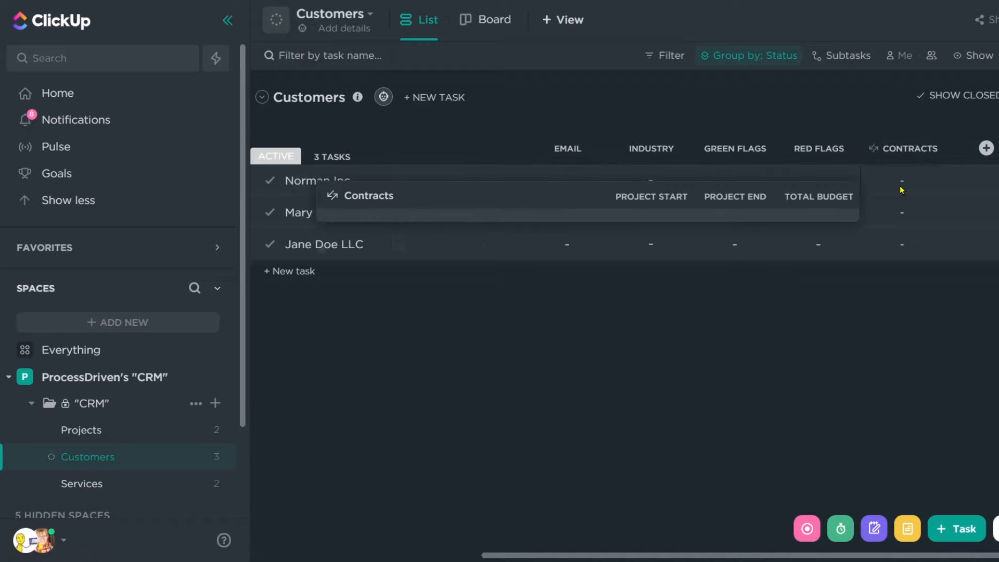
# Step: Link the Unsliced Toast Campaign and Building ClickUp projects as Norman Inc.'s contracts
pyautogui.click(420, 195)
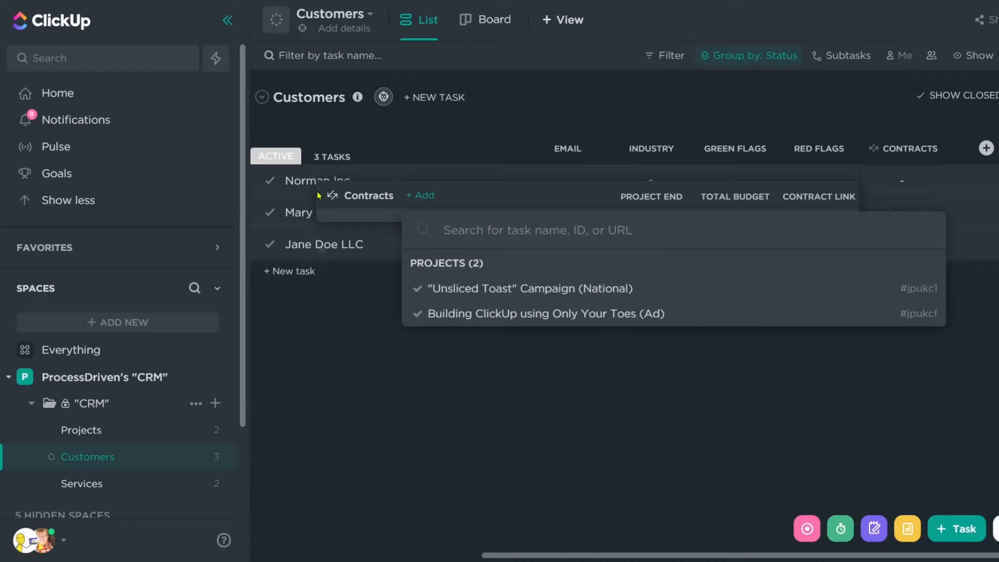
pyautogui.moveTo(151, 425)
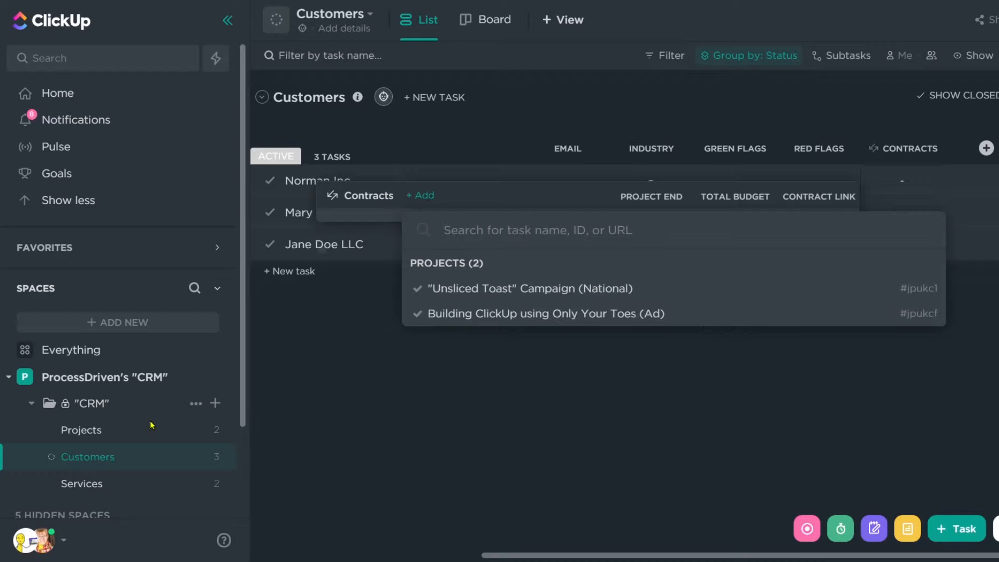
pyautogui.moveTo(453, 264)
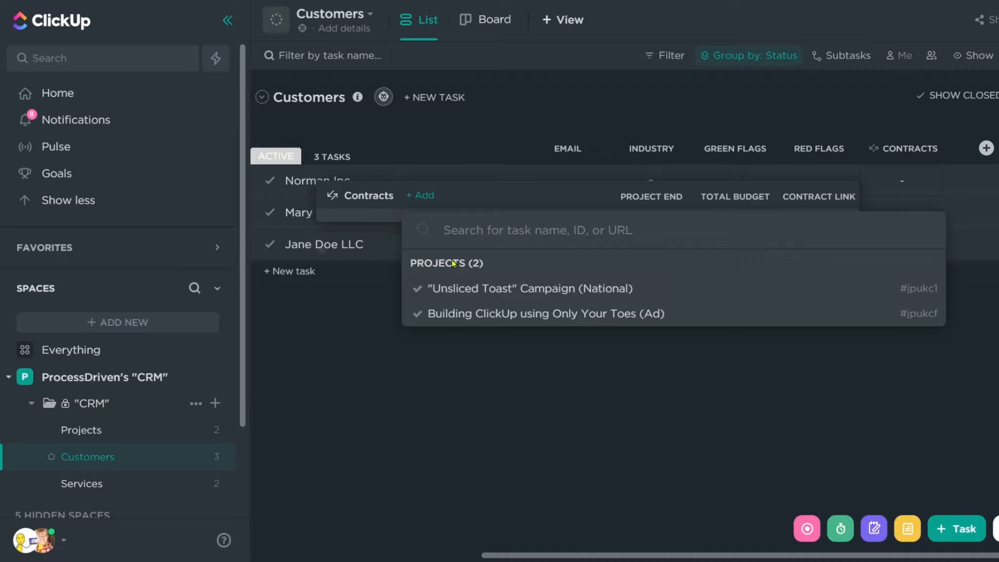
pyautogui.moveTo(453, 280)
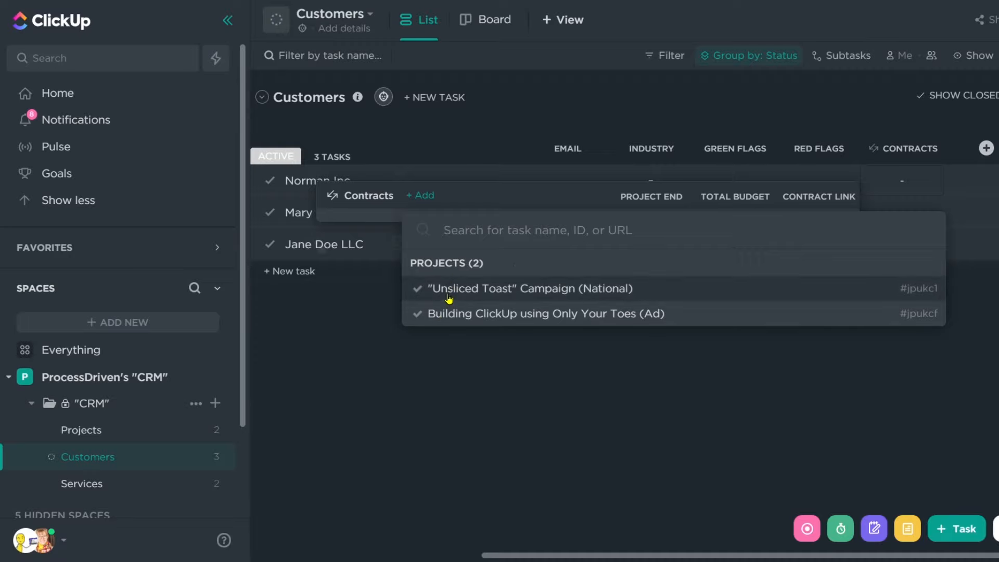
pyautogui.click(530, 288)
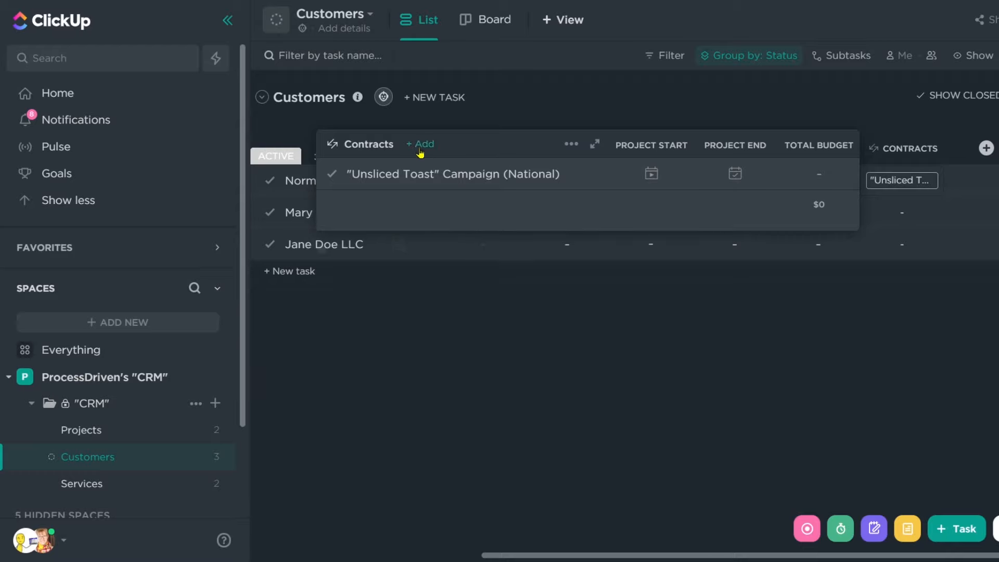
pyautogui.click(419, 143)
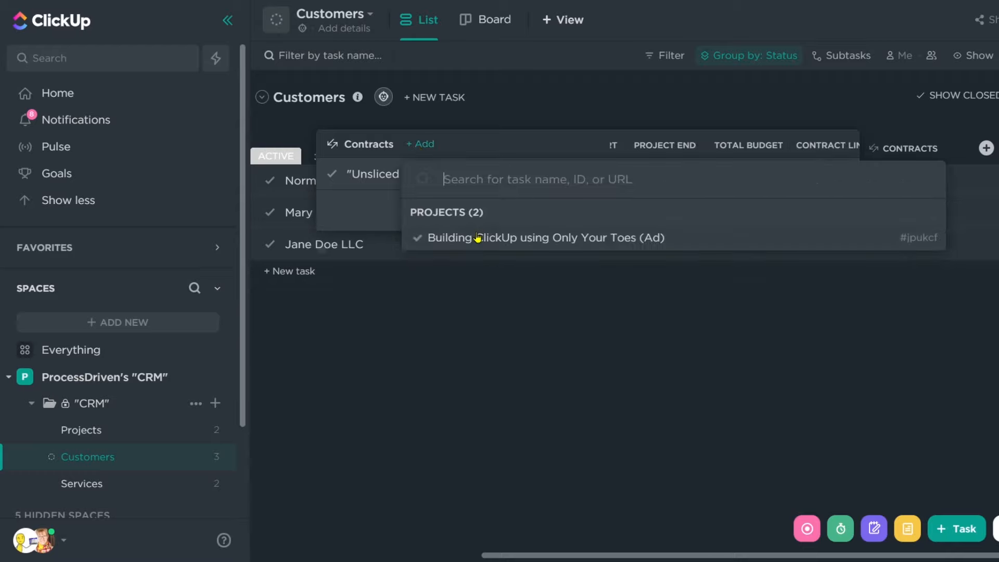
pyautogui.click(547, 237)
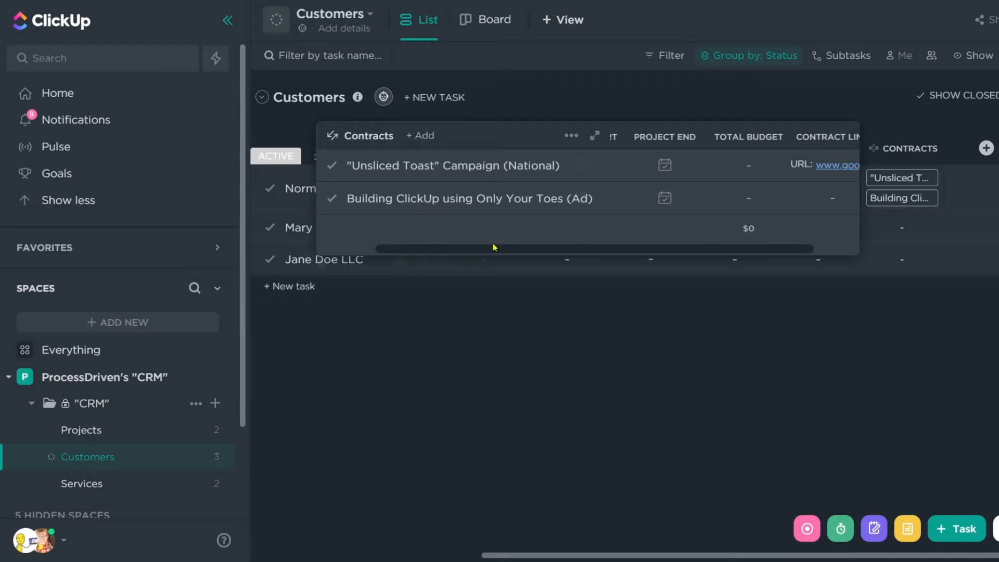
pyautogui.moveTo(681, 259)
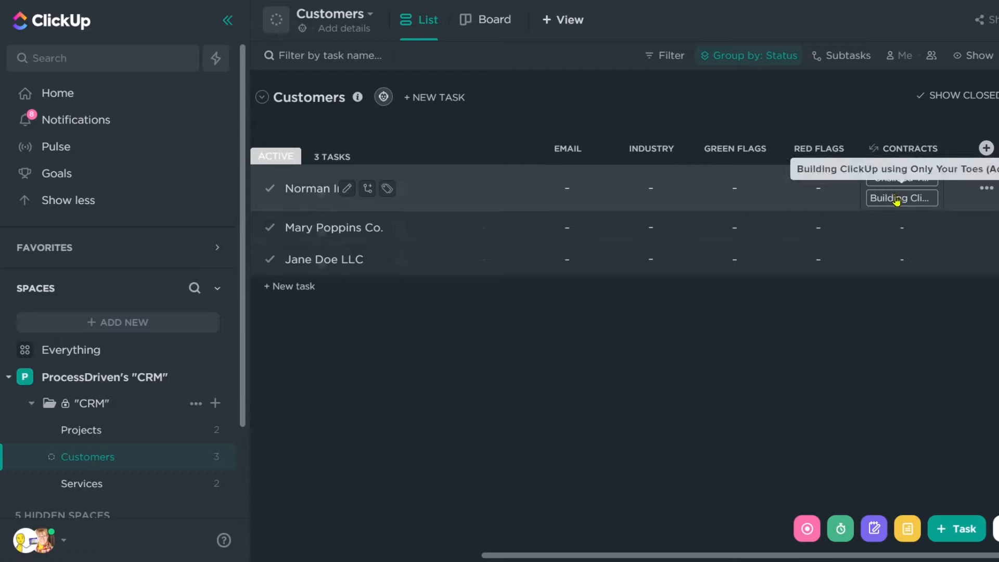
pyautogui.click(902, 198)
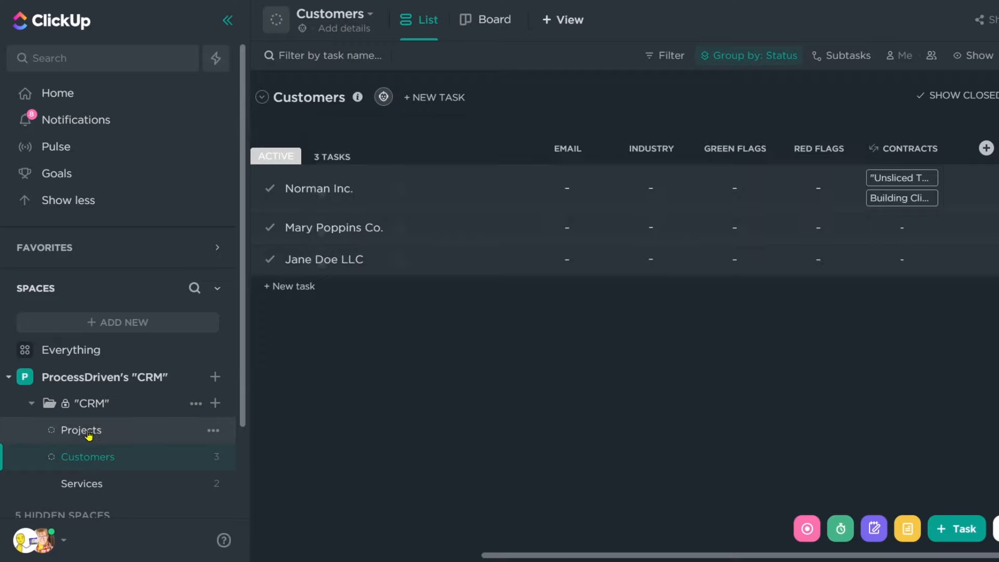
# Step: Glance at the Projects list budgets, then return to the Customers list
pyautogui.click(80, 430)
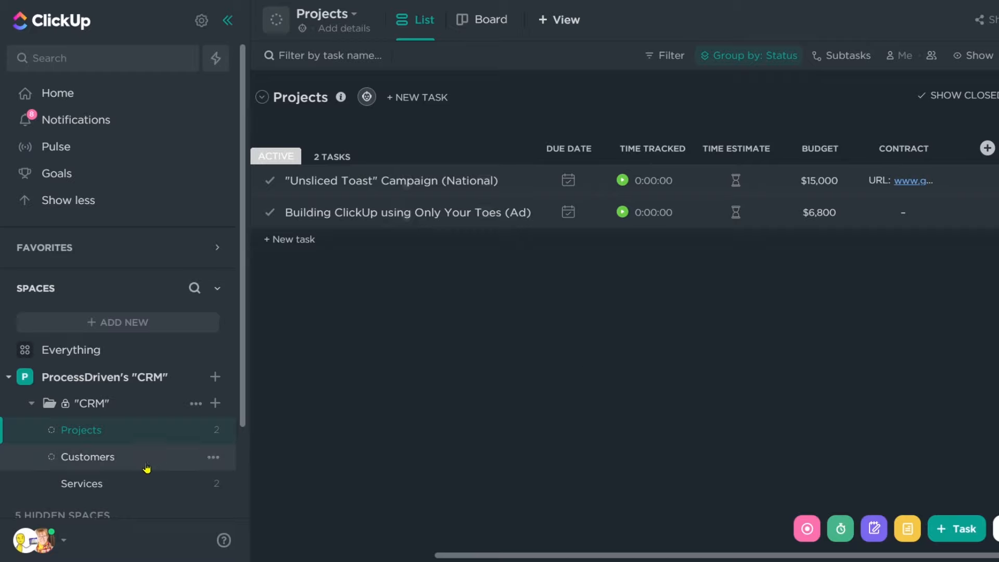
pyautogui.click(87, 457)
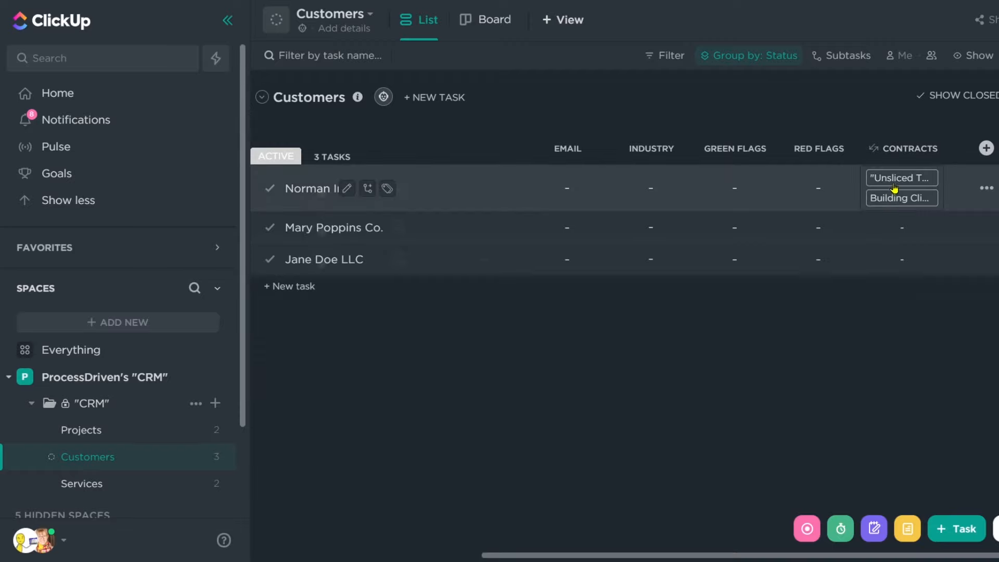
pyautogui.moveTo(878, 195)
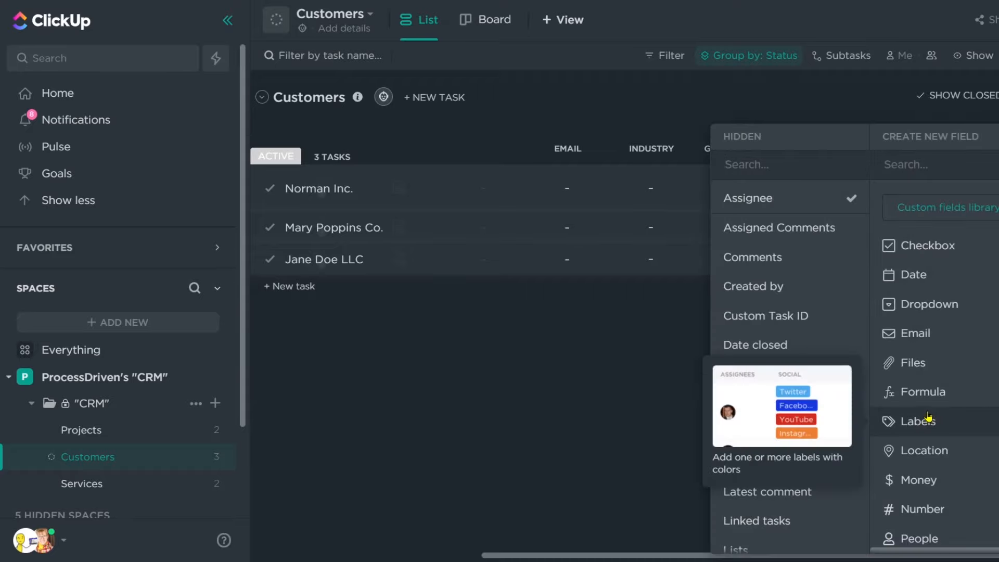
# Step: Create a Contract Value rollup on Contracts' Budget set to Sum, giving $21,800 for Norman Inc
pyautogui.scroll(-3)
pyautogui.write('Contract Value')
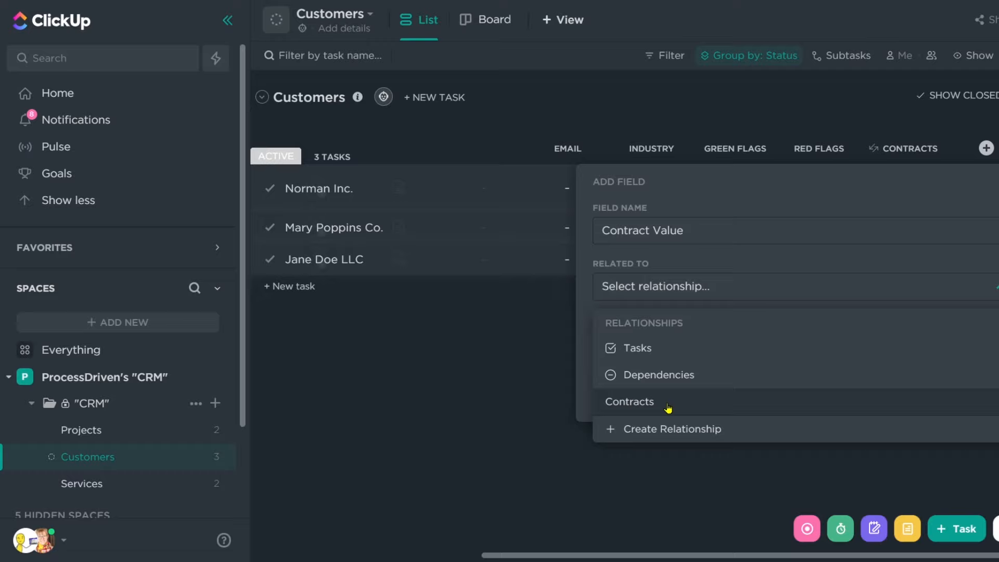
pyautogui.click(630, 402)
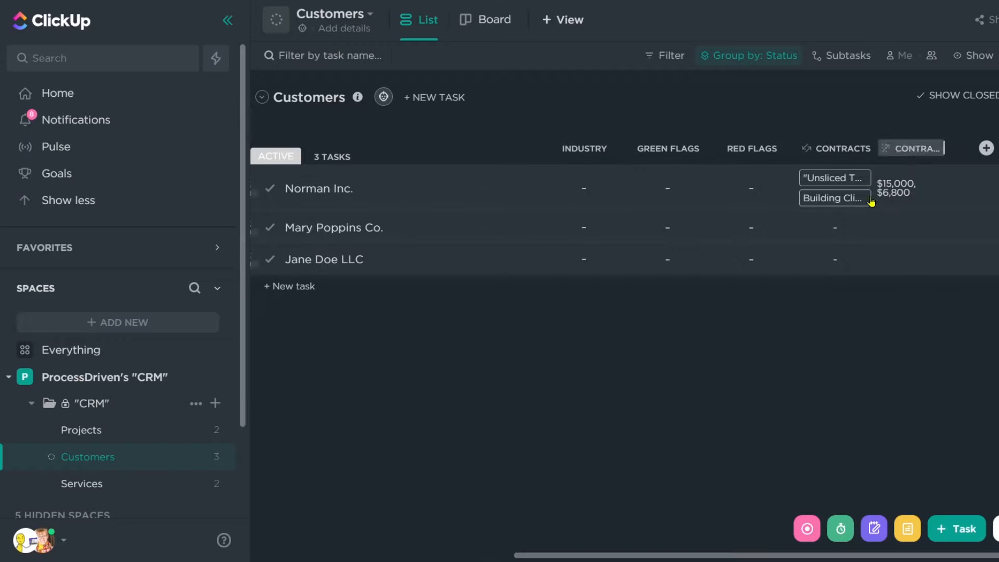
pyautogui.click(917, 149)
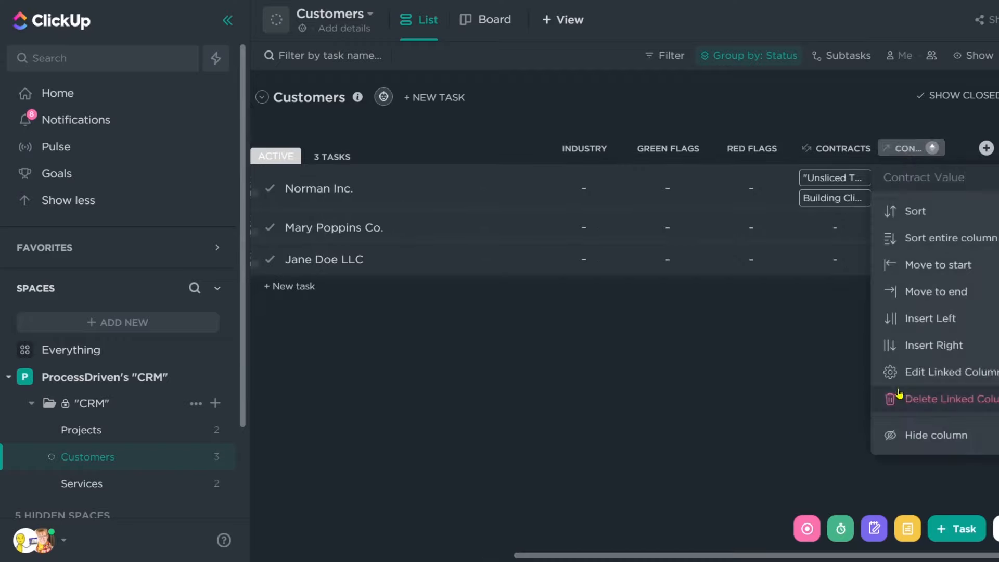
pyautogui.click(949, 371)
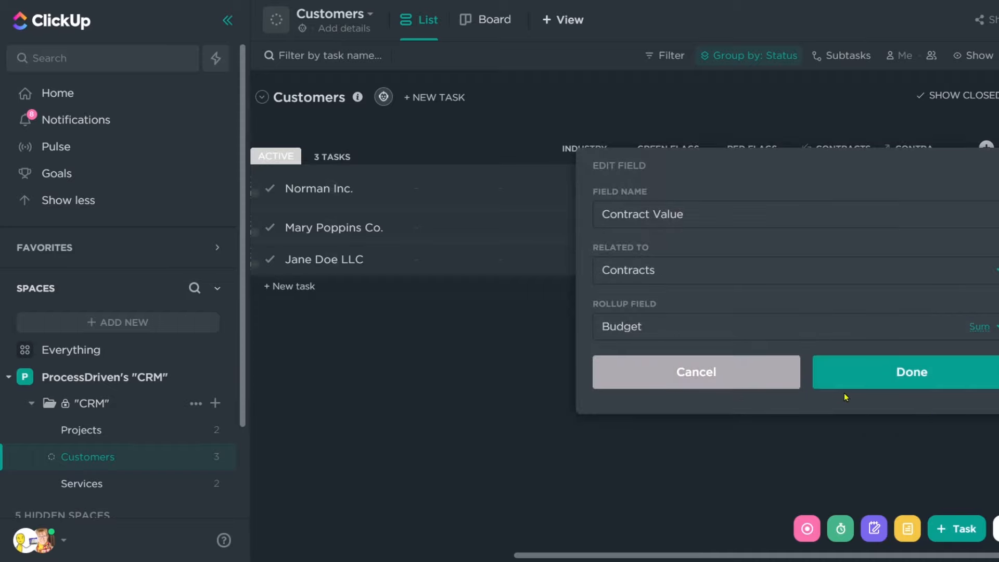
pyautogui.click(912, 373)
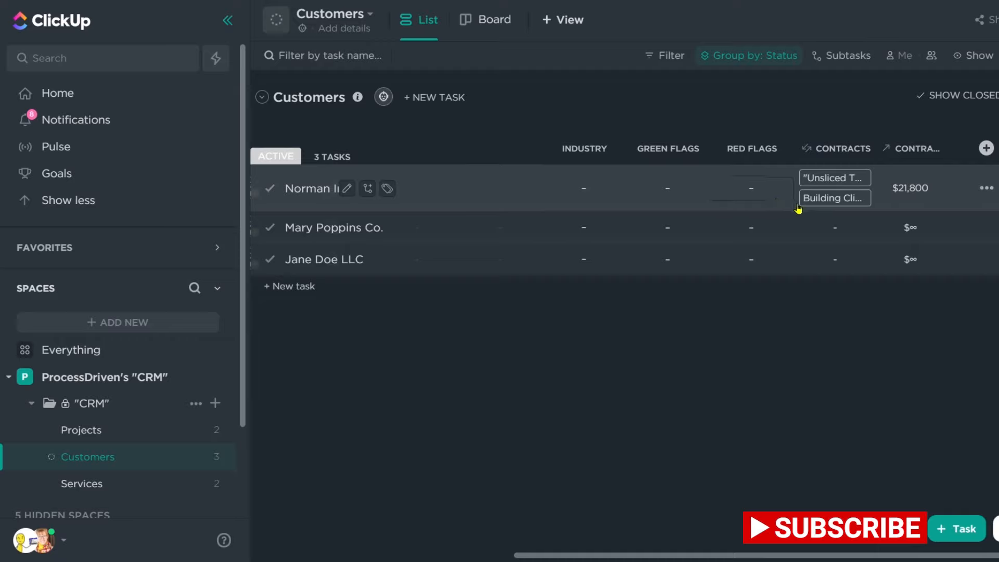
# Step: Create a Last Contact rollup on Contracts' Date updated, showing January for Norman Inc
pyautogui.click(835, 188)
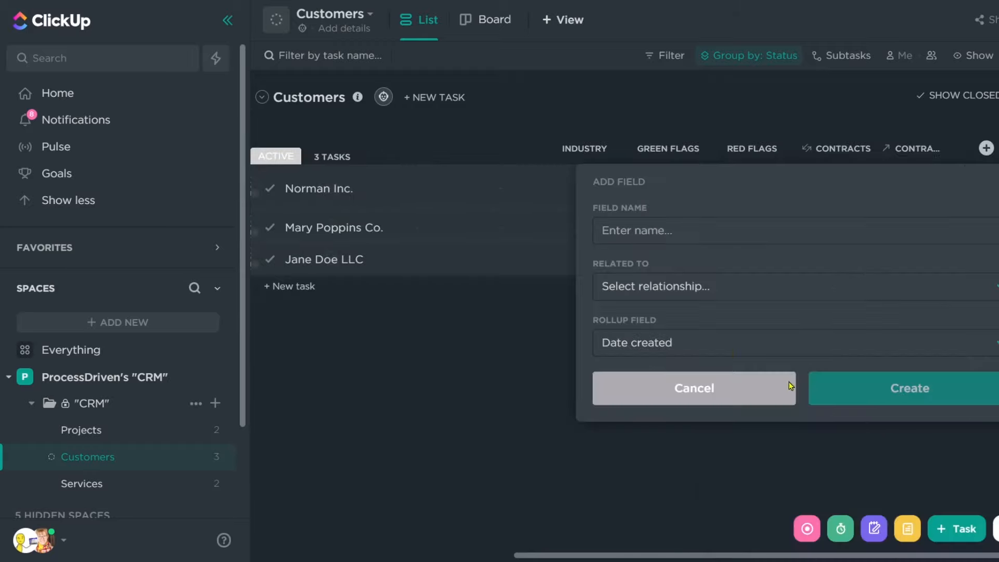
pyautogui.click(655, 286)
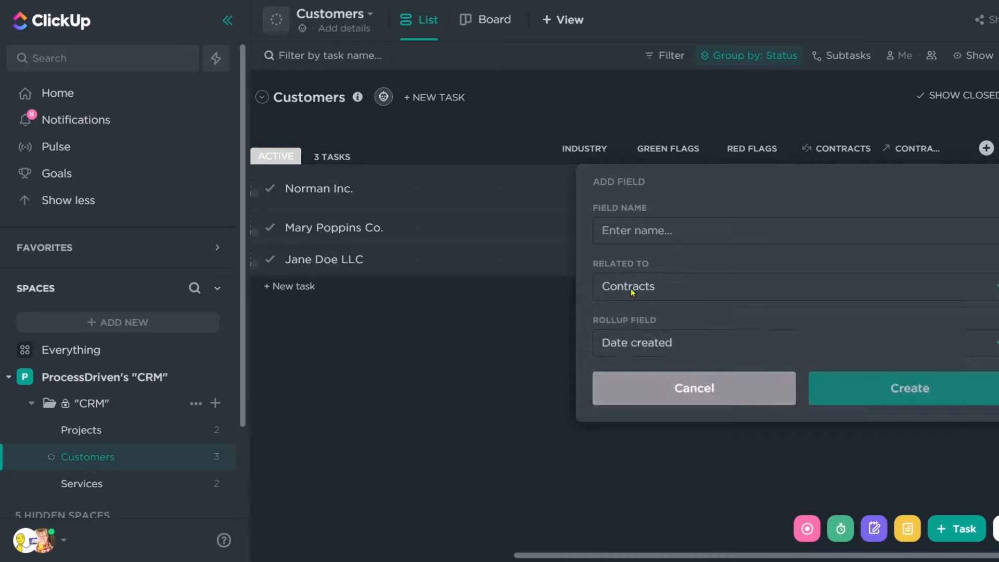
pyautogui.click(637, 343)
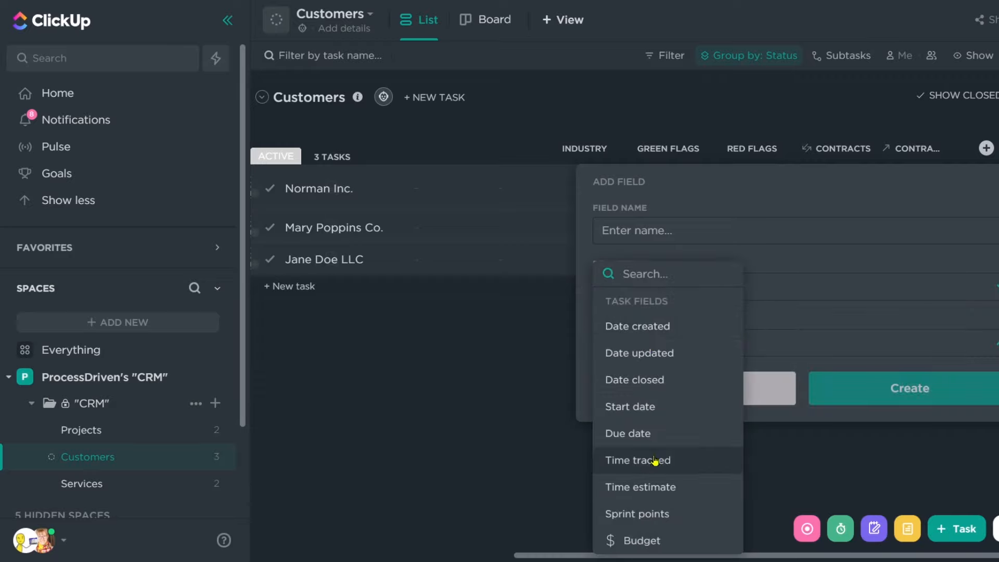
pyautogui.write('Last Contact')
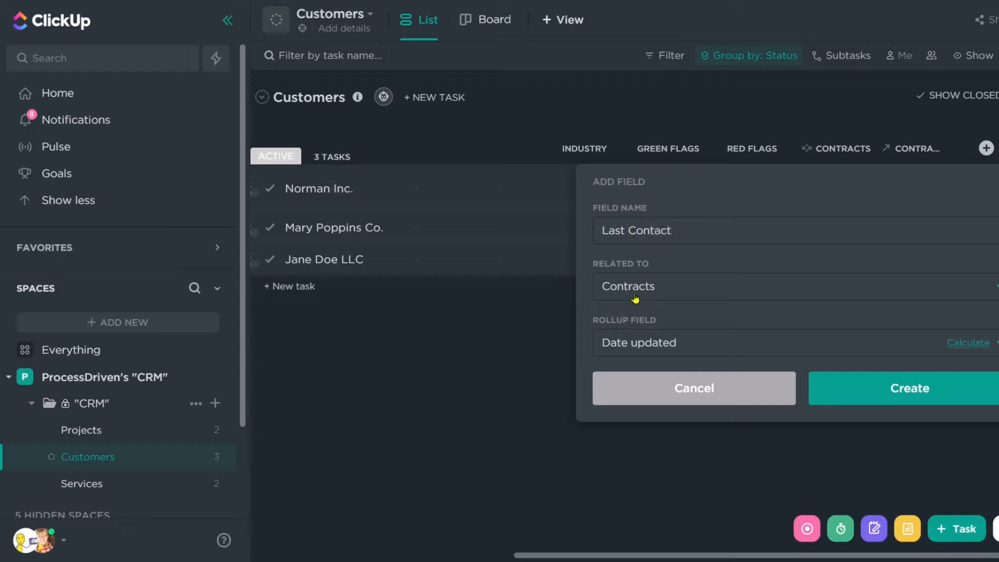
pyautogui.moveTo(905, 348)
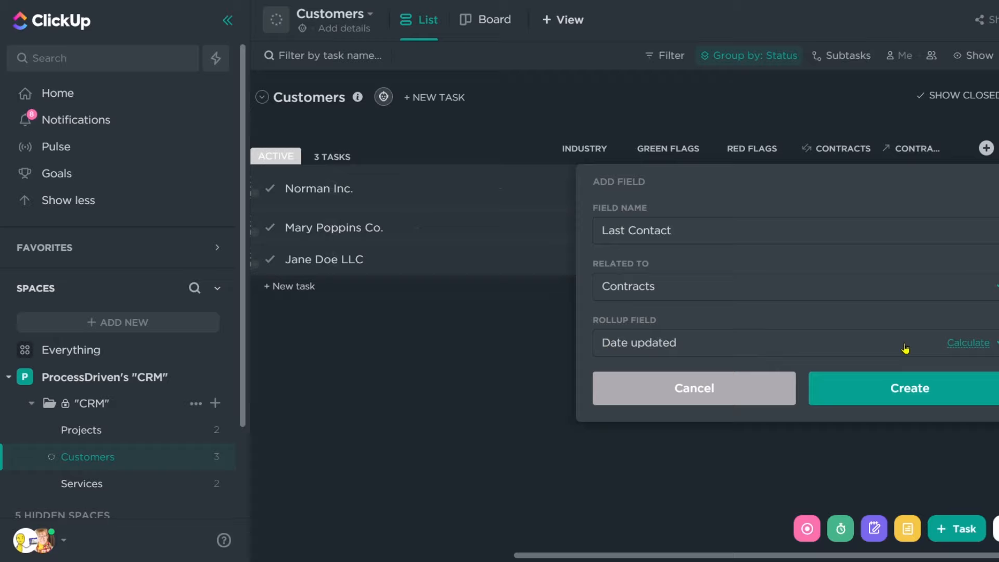
pyautogui.click(968, 343)
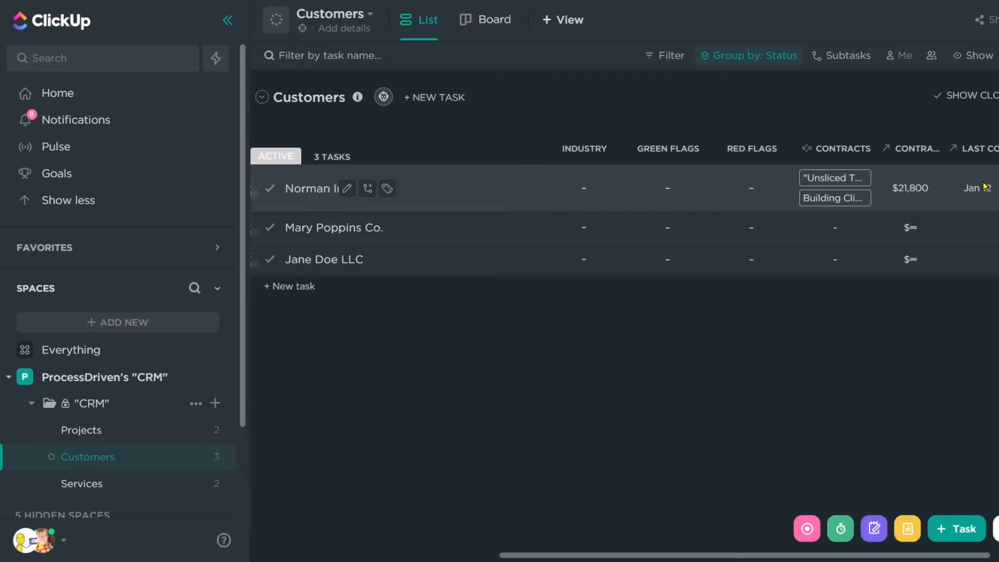
pyautogui.moveTo(974, 201)
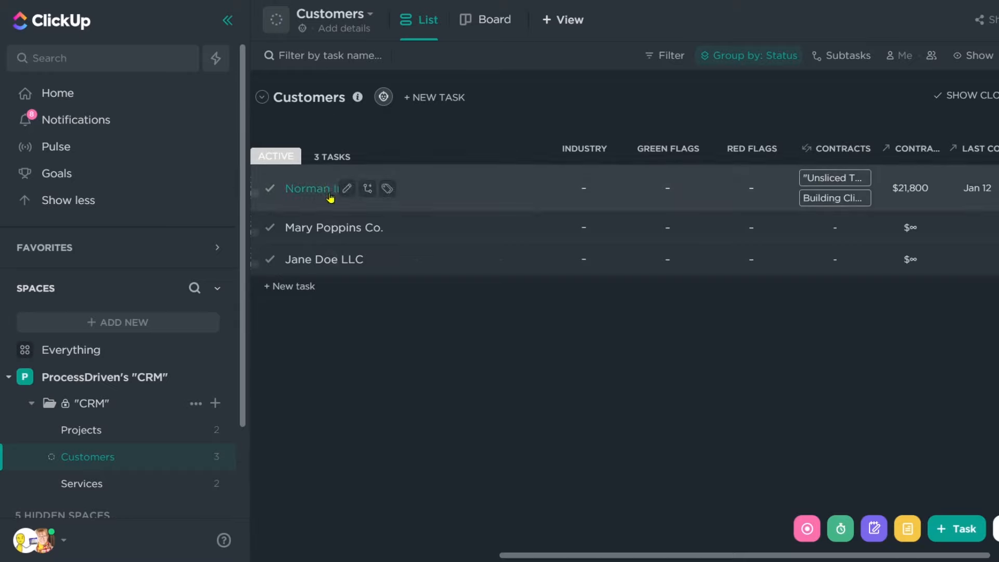
# Step: Unlink Building ClickUp from Norman Inc.'s Contracts, leaving Unsliced Toast at $15,000, and return to Projects
pyautogui.click(309, 189)
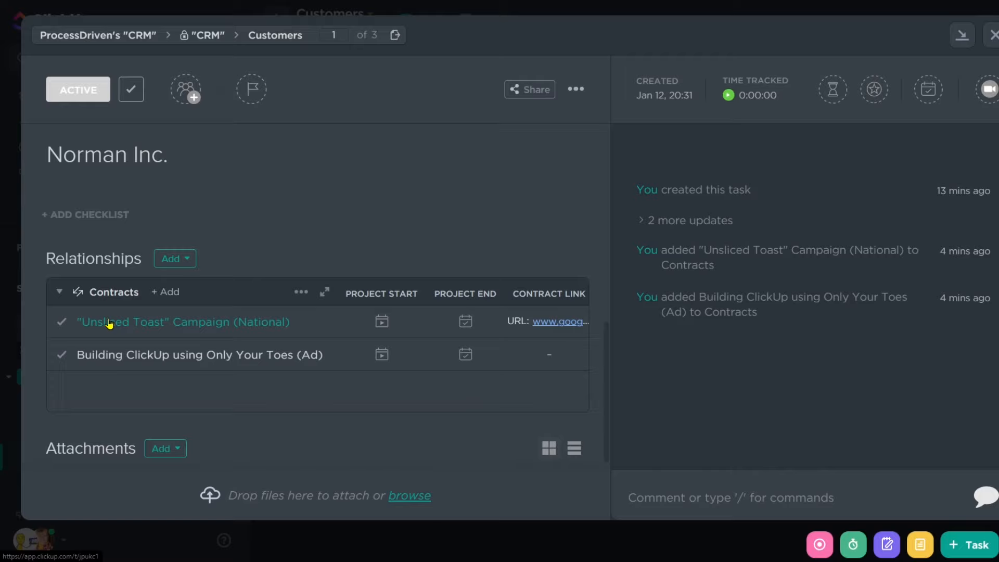
pyautogui.moveTo(173, 374)
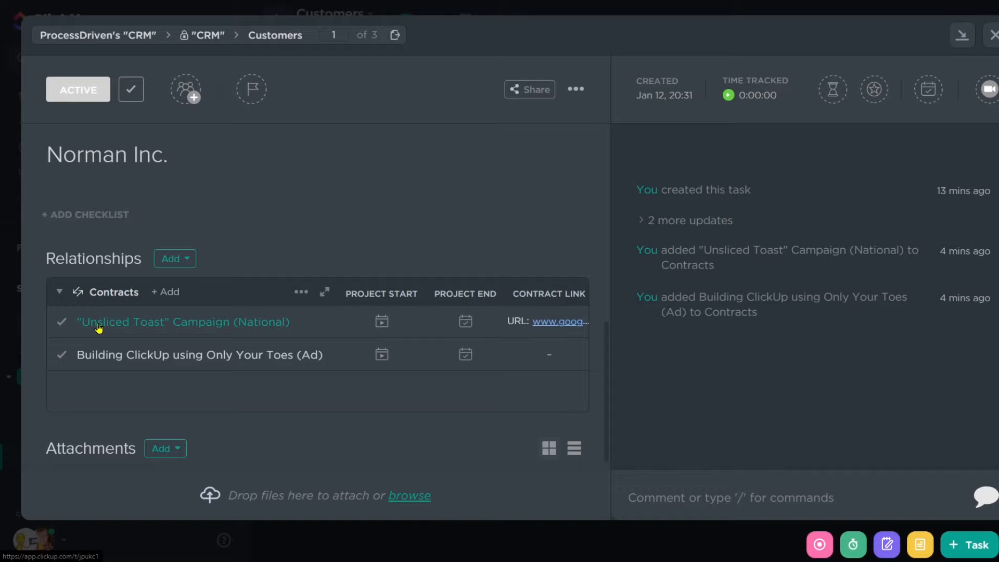
pyautogui.click(183, 321)
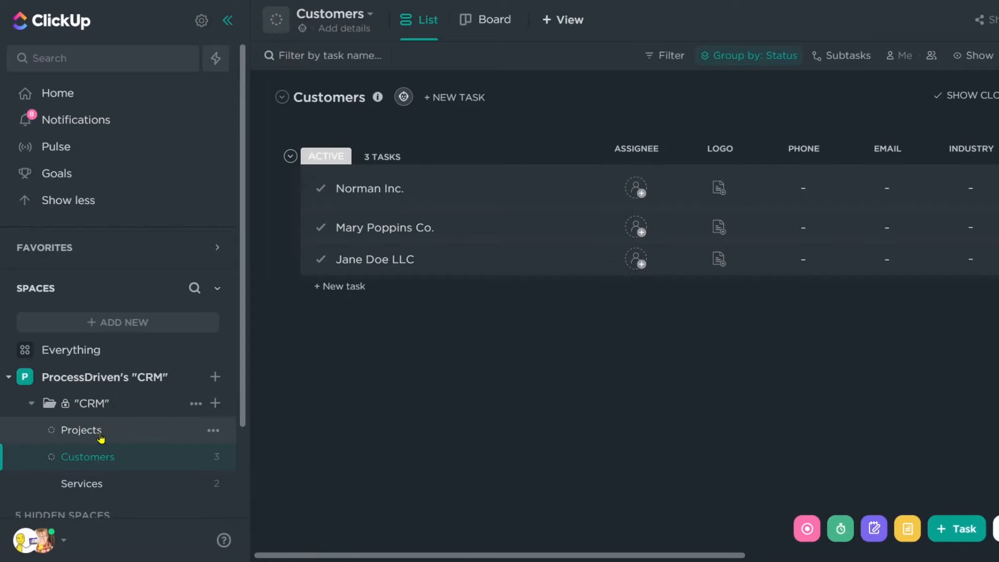
pyautogui.click(80, 430)
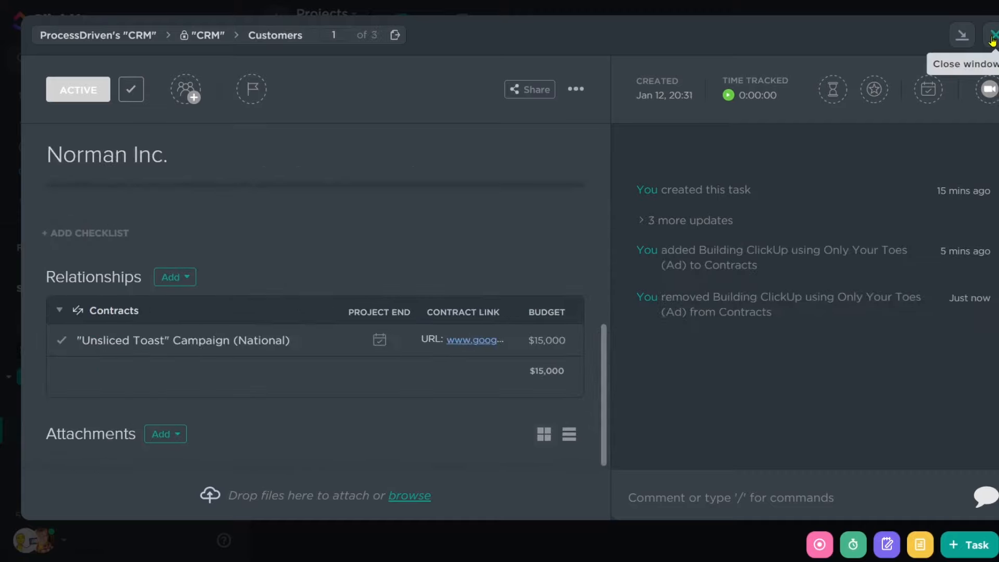
pyautogui.click(992, 35)
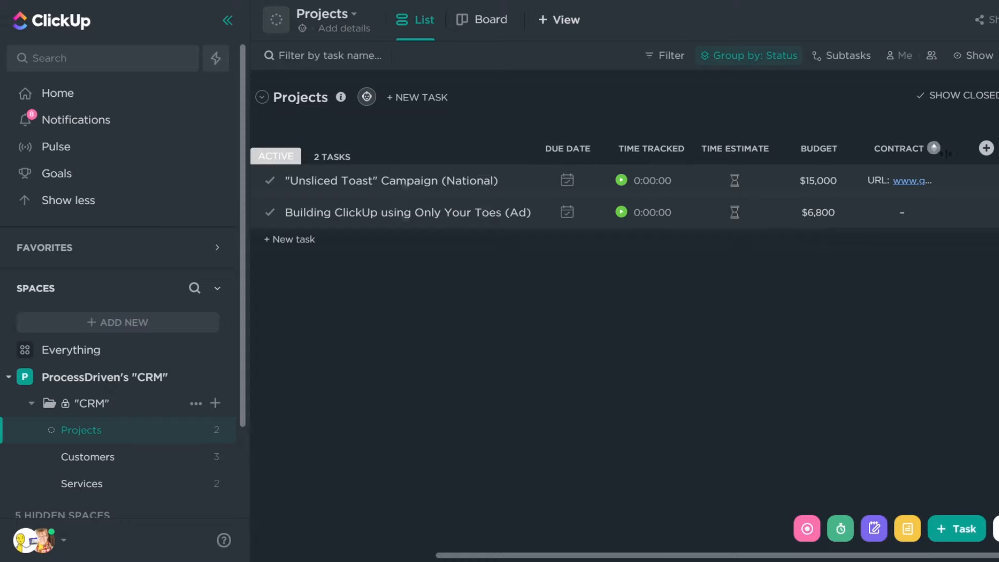
# Step: Remove the Building ClickUp row from Norman Inc.'s contracts and confirm Unsliced Toast links Norman Inc
pyautogui.click(986, 149)
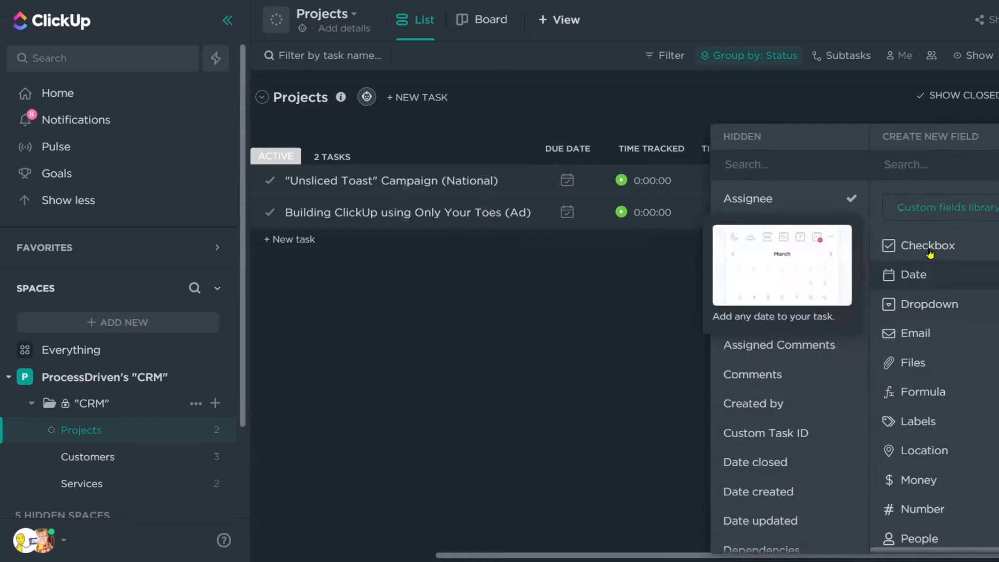
pyautogui.click(459, 318)
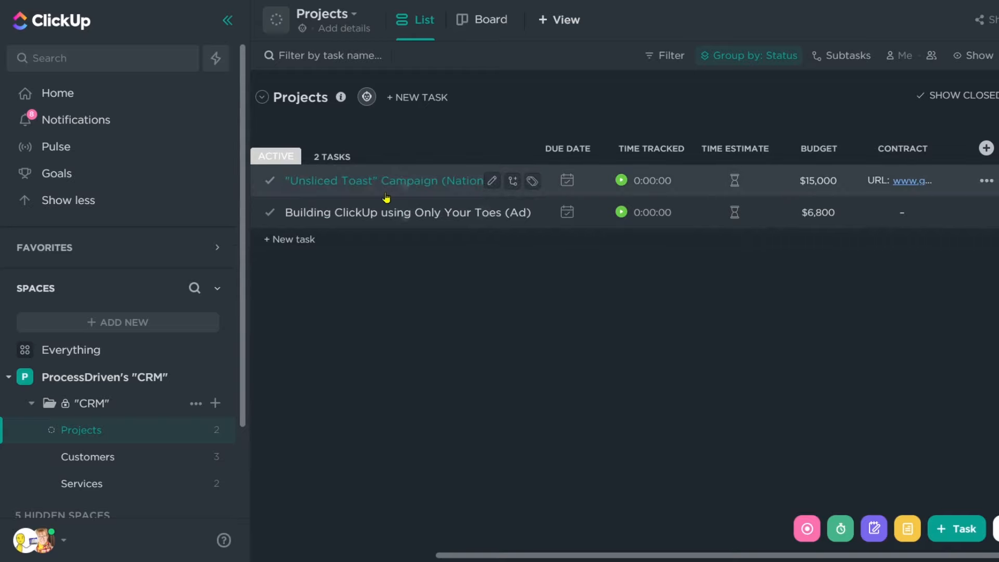
pyautogui.click(87, 456)
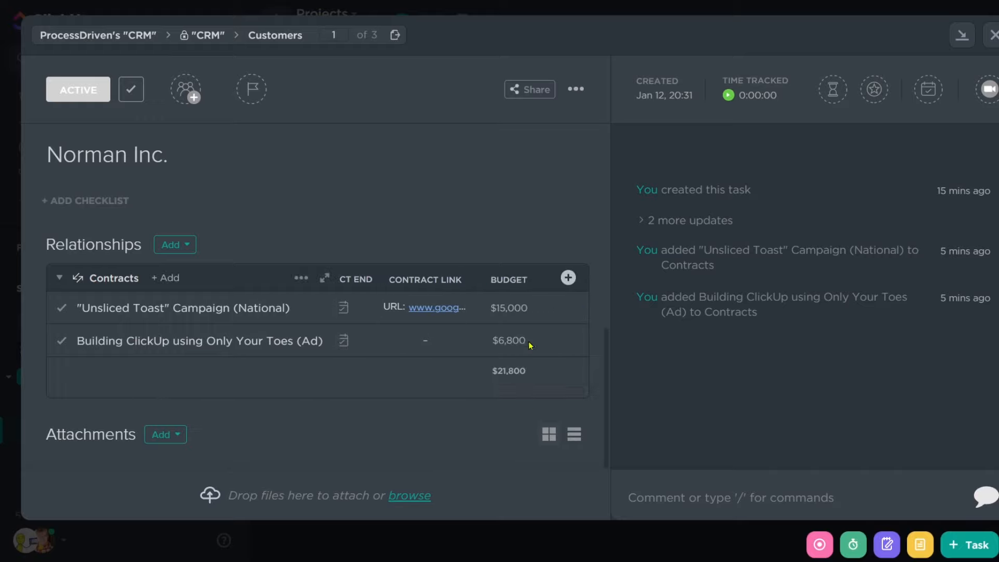
pyautogui.moveTo(573, 311)
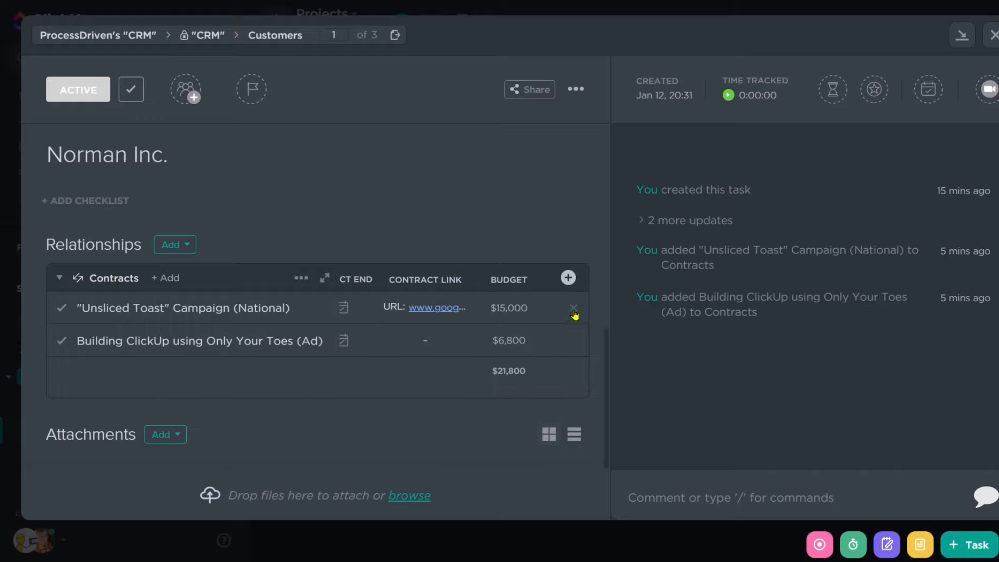
pyautogui.click(573, 308)
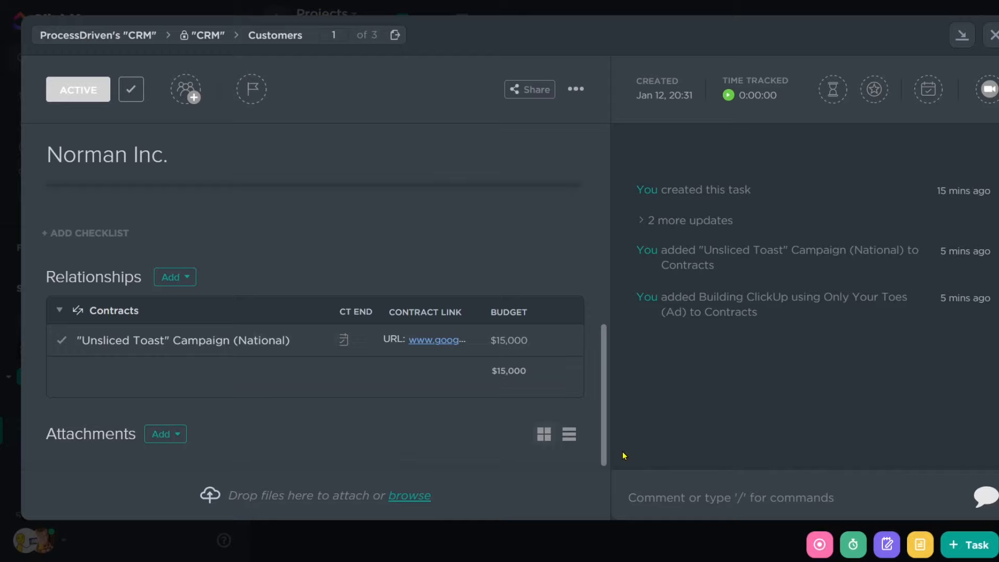
pyautogui.moveTo(655, 416)
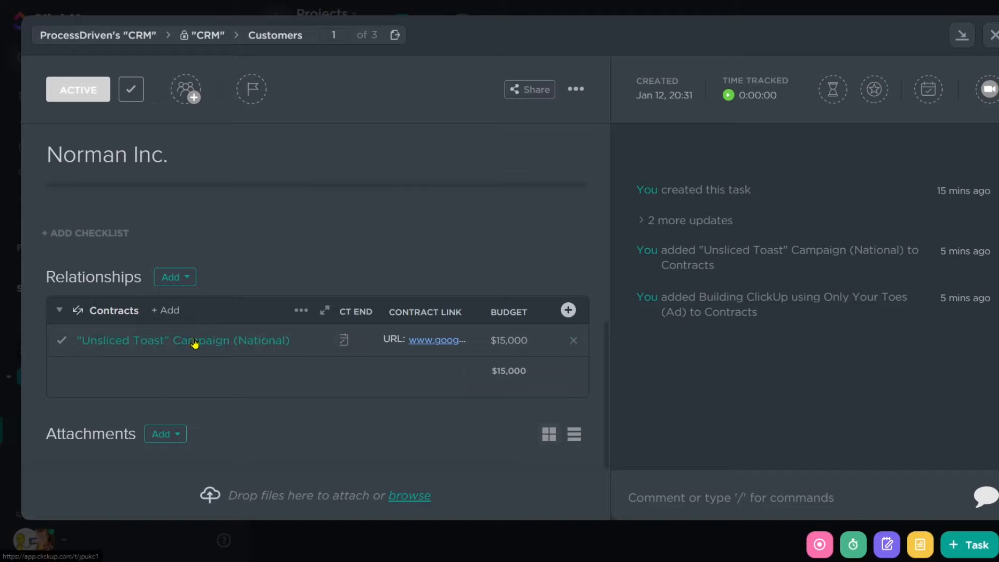
pyautogui.click(183, 339)
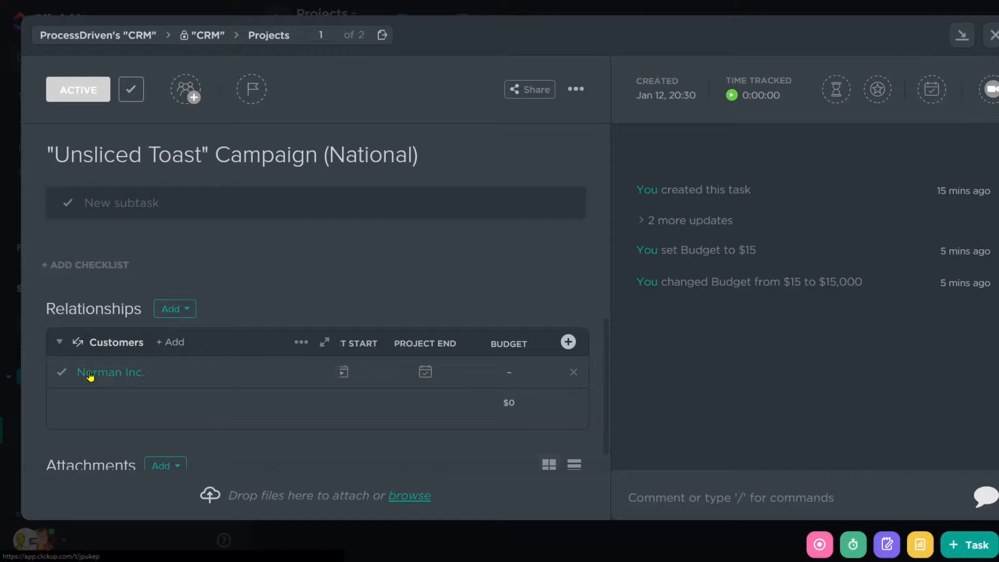
pyautogui.click(992, 36)
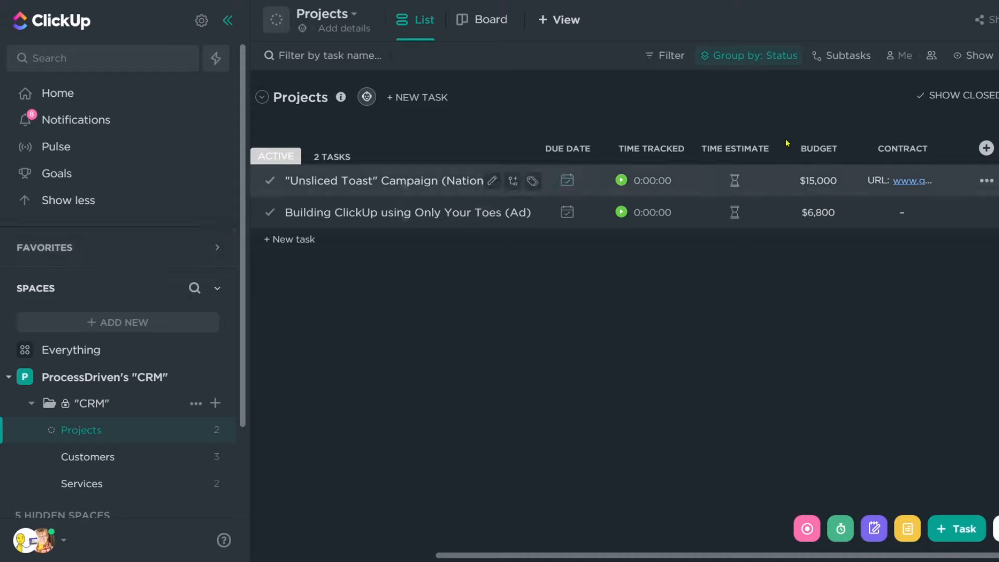
pyautogui.moveTo(159, 457)
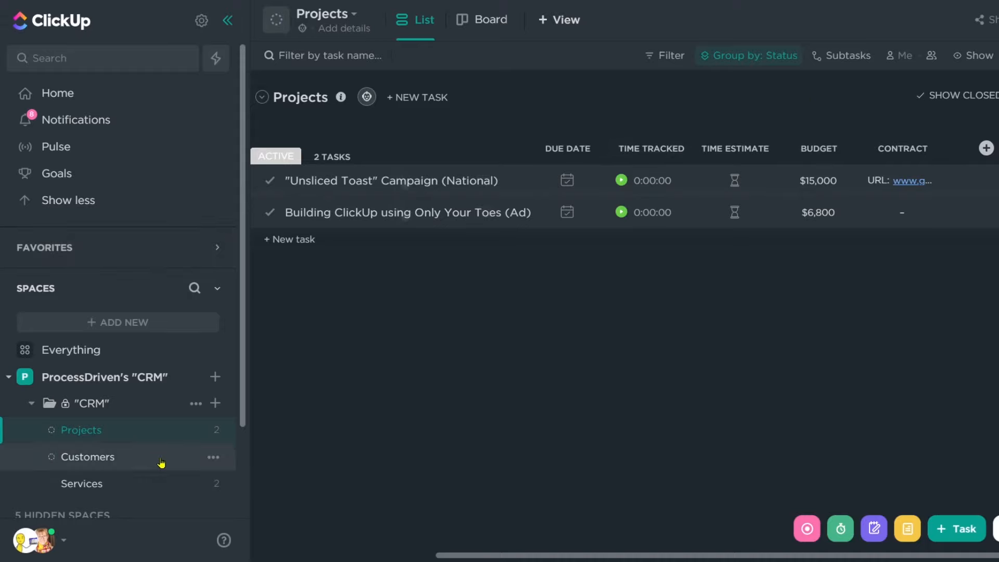
# Step: Link the Unsliced Toast campaign to Mary Poppins Co.'s Contracts and check its linked customers from Projects
pyautogui.click(86, 457)
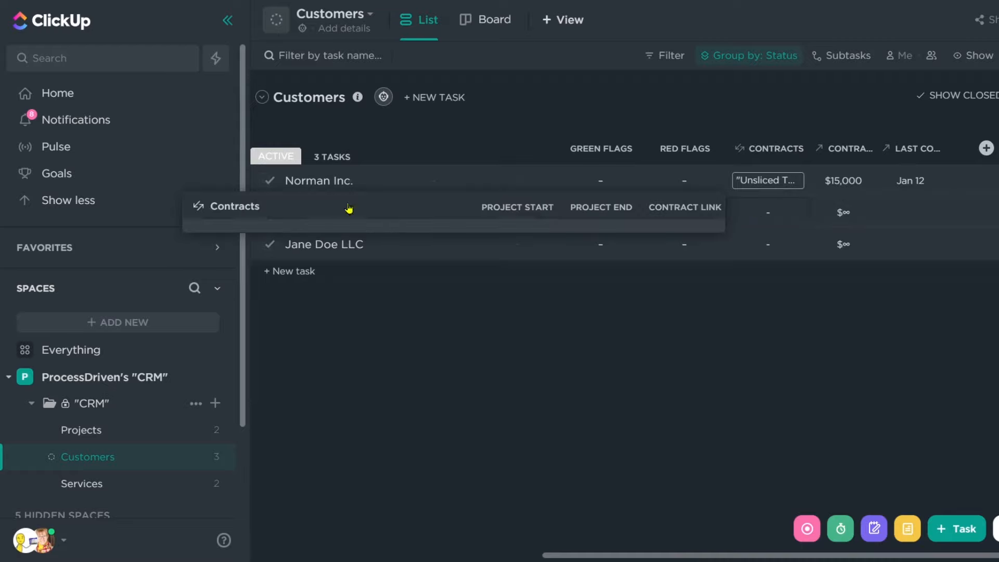
pyautogui.click(285, 206)
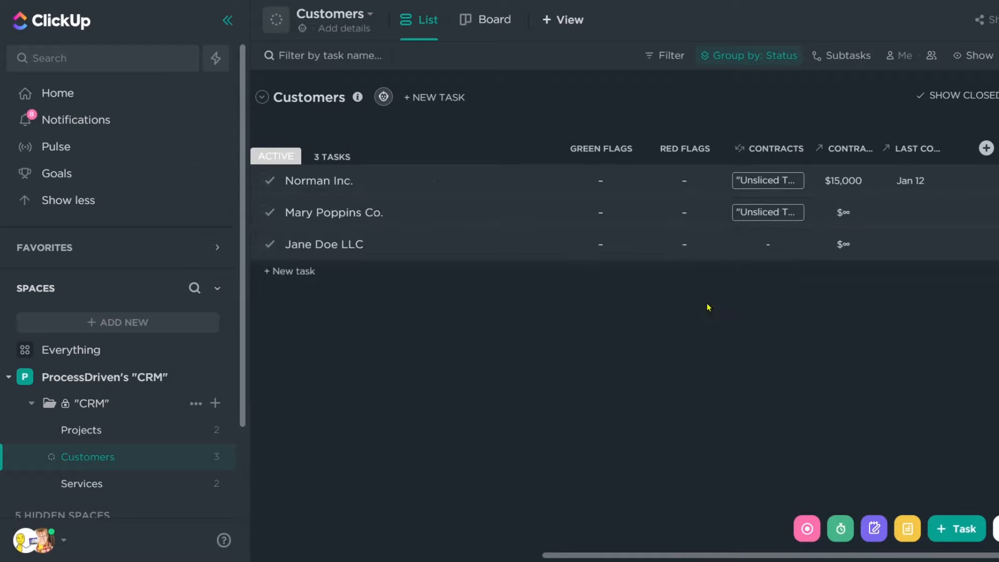
pyautogui.moveTo(752, 185)
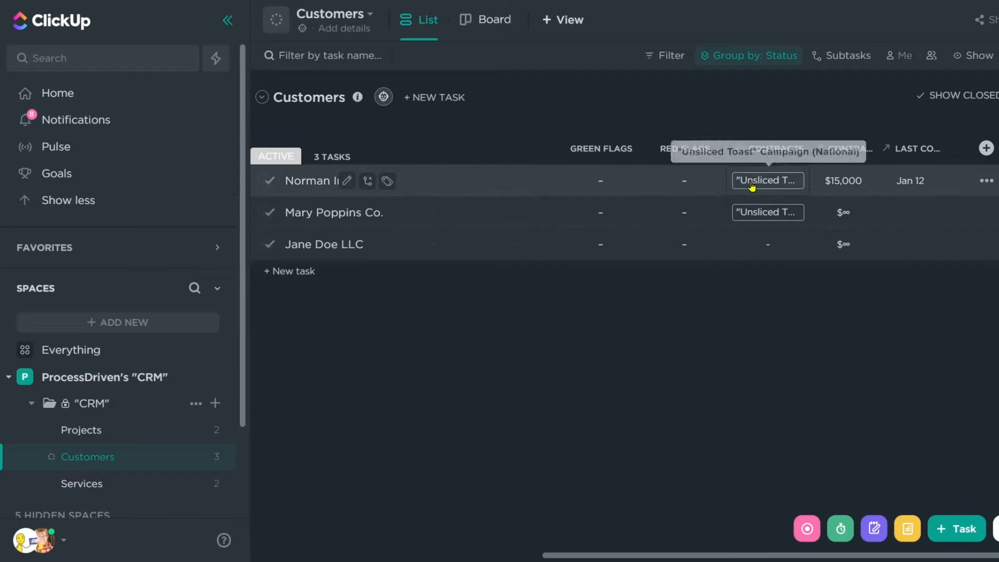
pyautogui.moveTo(771, 213)
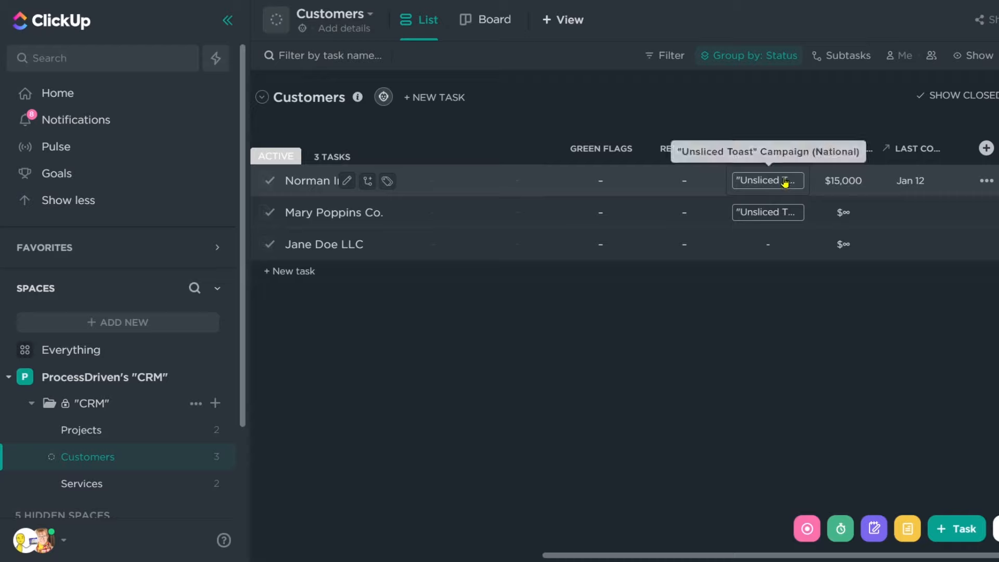
pyautogui.click(81, 430)
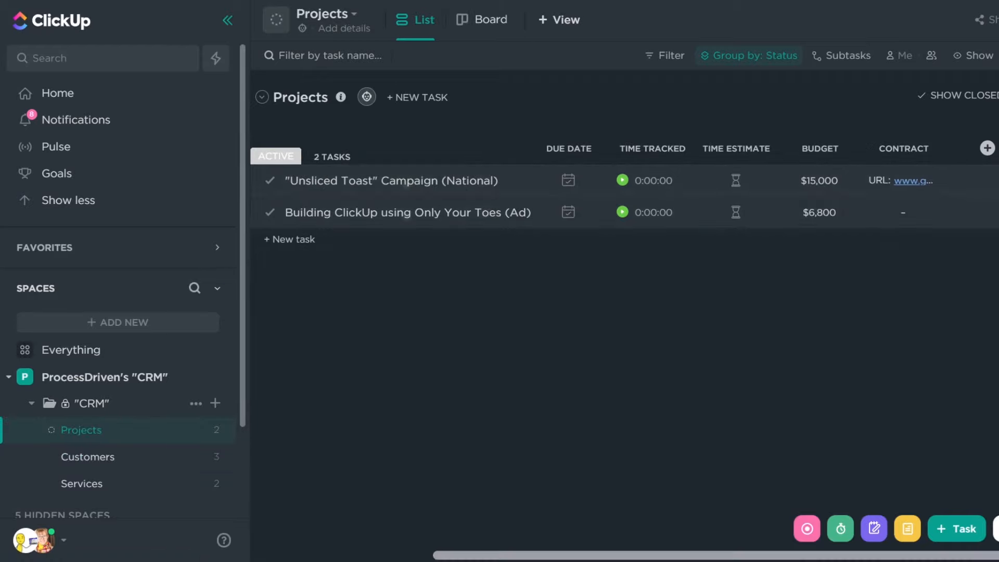
pyautogui.click(987, 149)
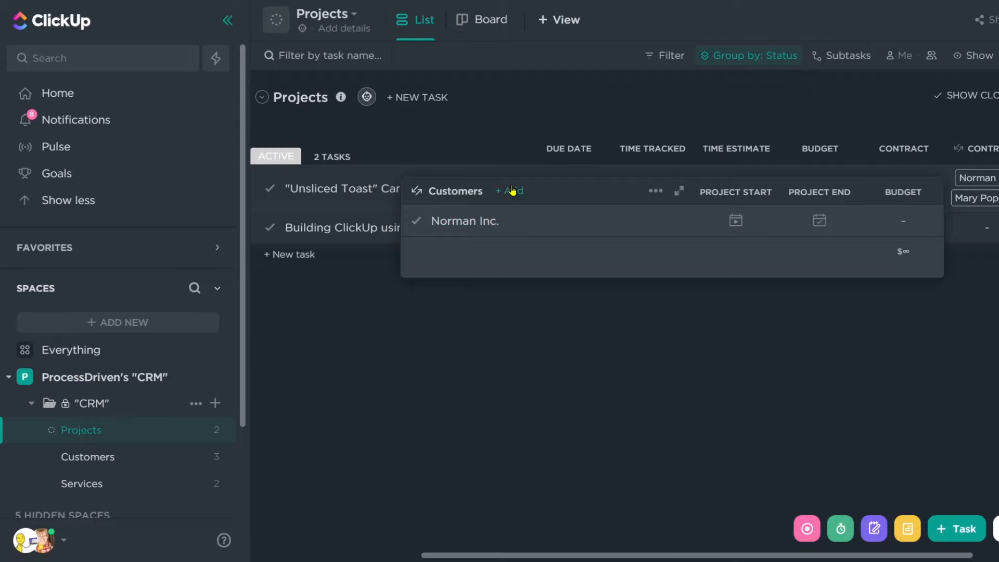
pyautogui.click(82, 483)
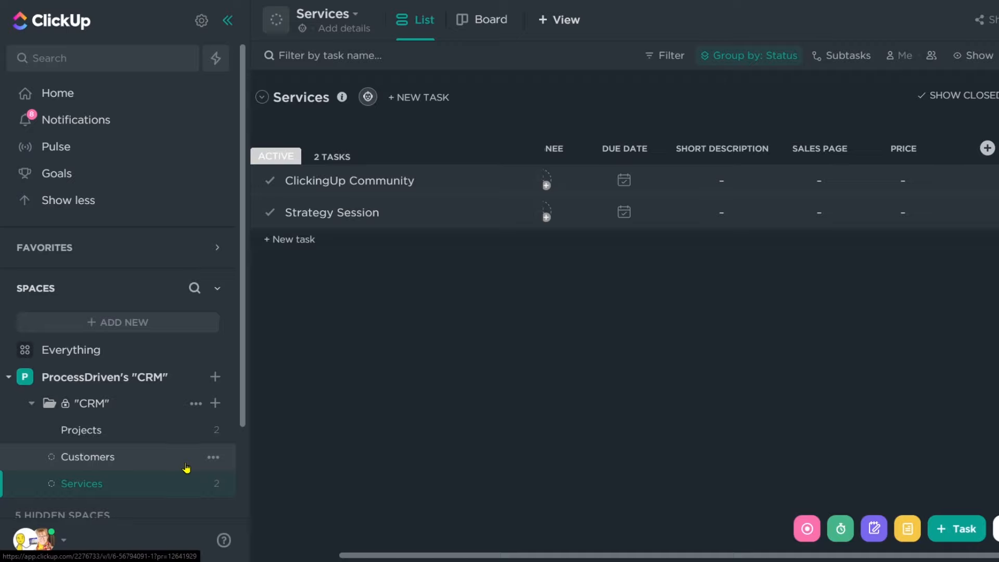
pyautogui.moveTo(189, 467)
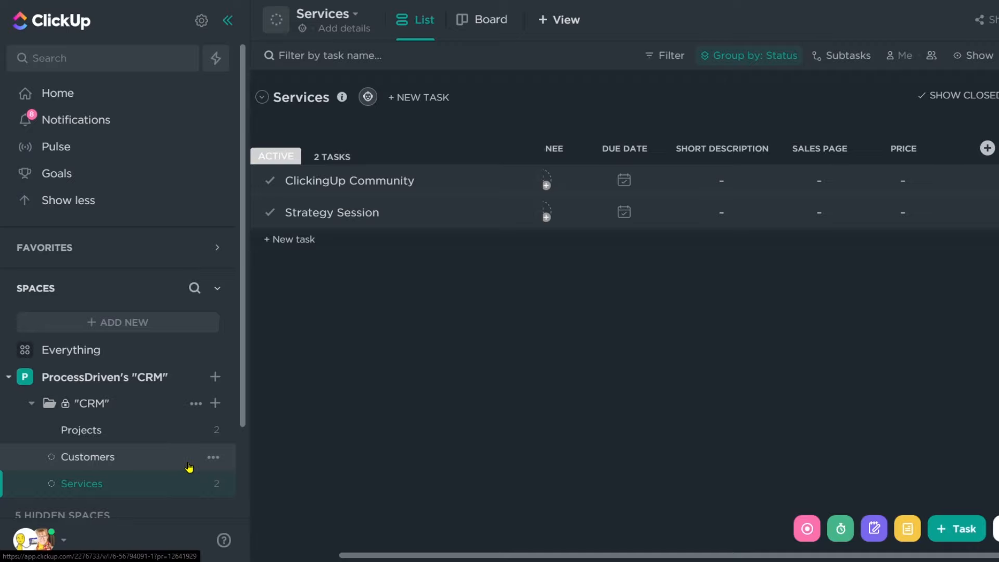
# Step: Add a Services Included relationship column on Projects tied to the Services list
pyautogui.click(87, 457)
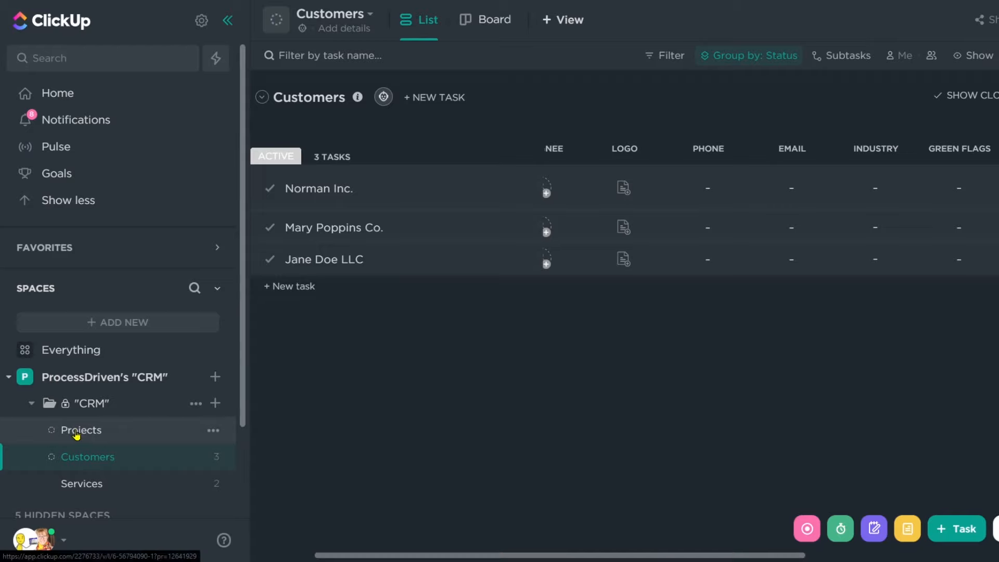
pyautogui.click(81, 430)
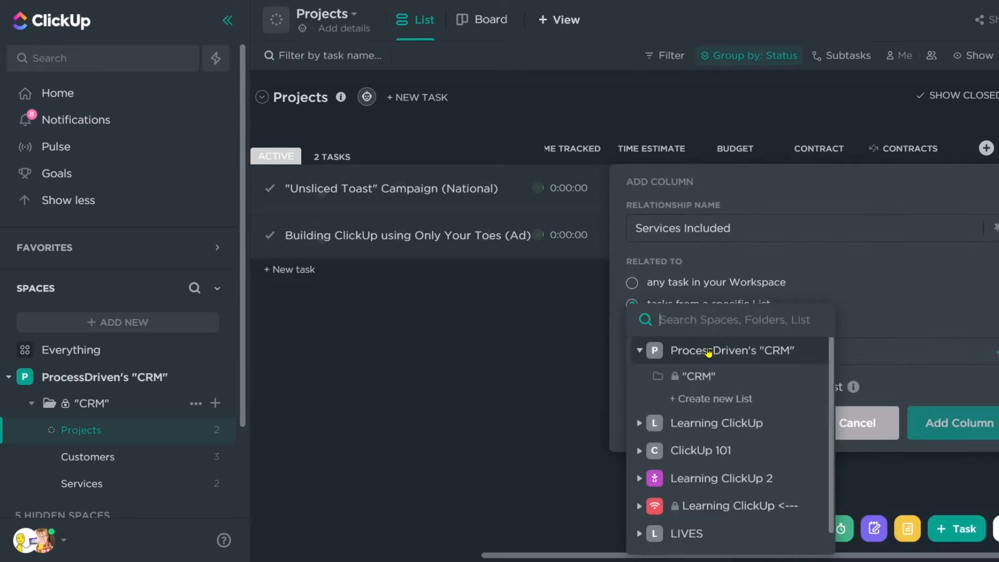
pyautogui.click(699, 376)
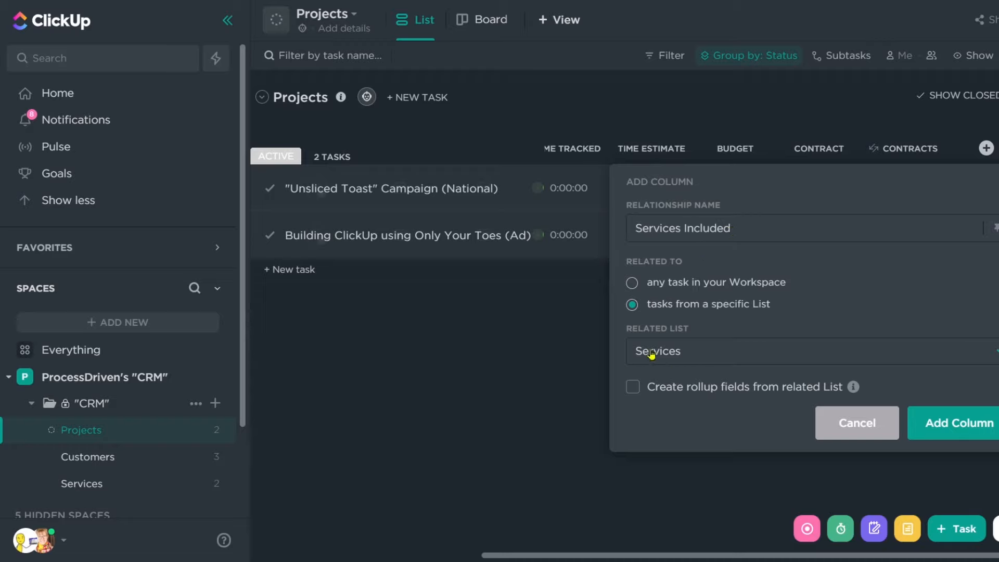
pyautogui.click(956, 423)
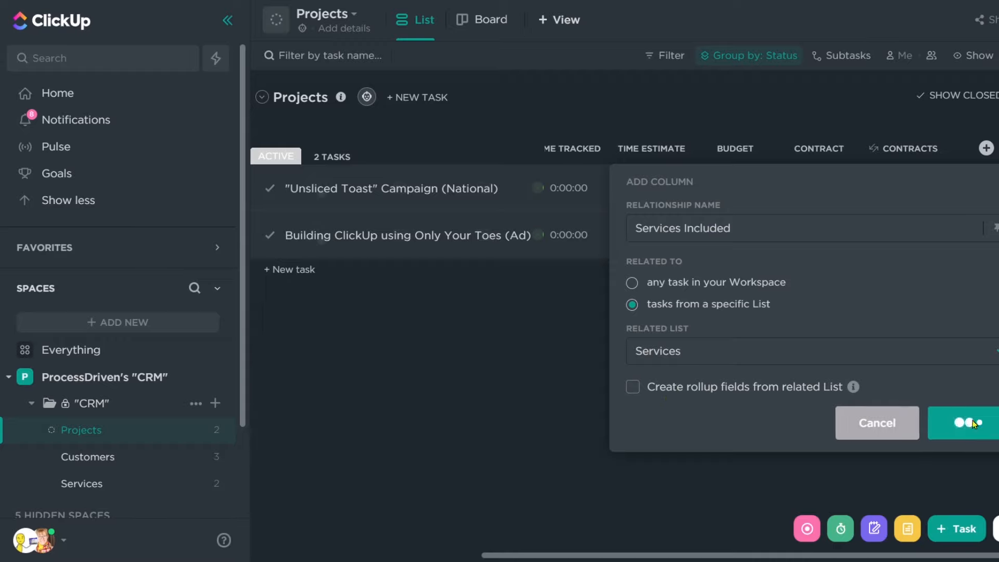
pyautogui.click(962, 422)
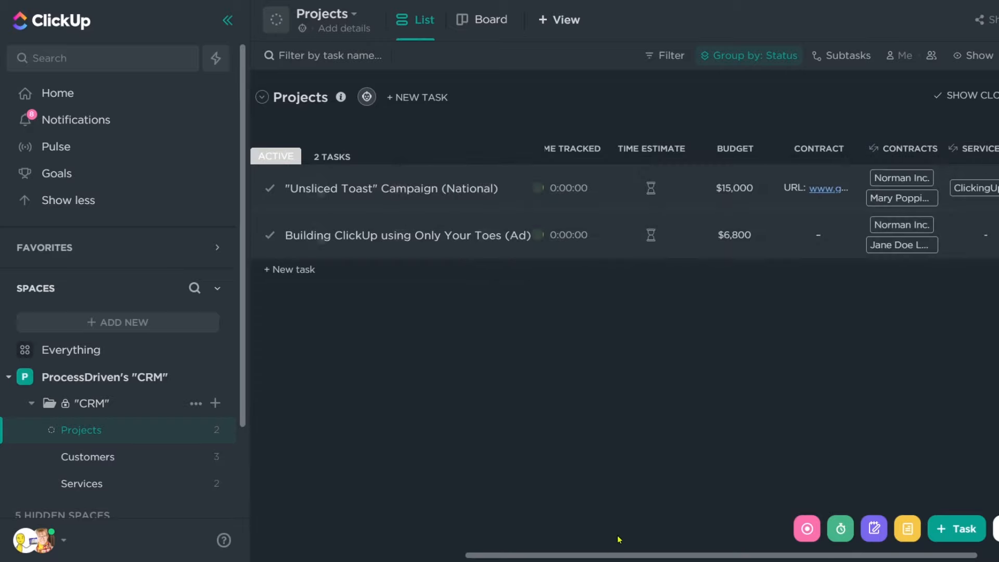
# Step: Unhide the Services Included column on Services and view ClickingUp Community's two linked projects
pyautogui.click(82, 484)
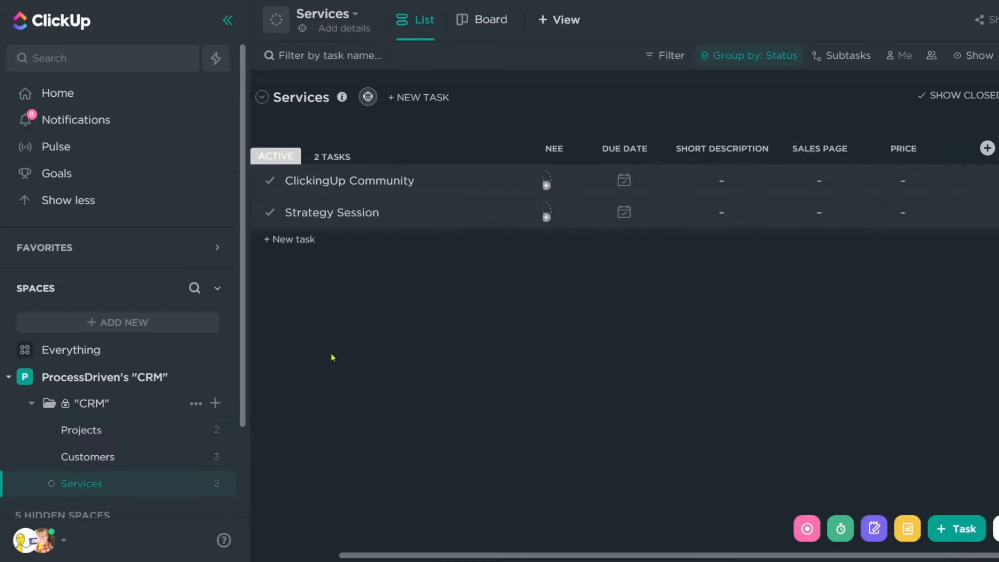
pyautogui.click(987, 149)
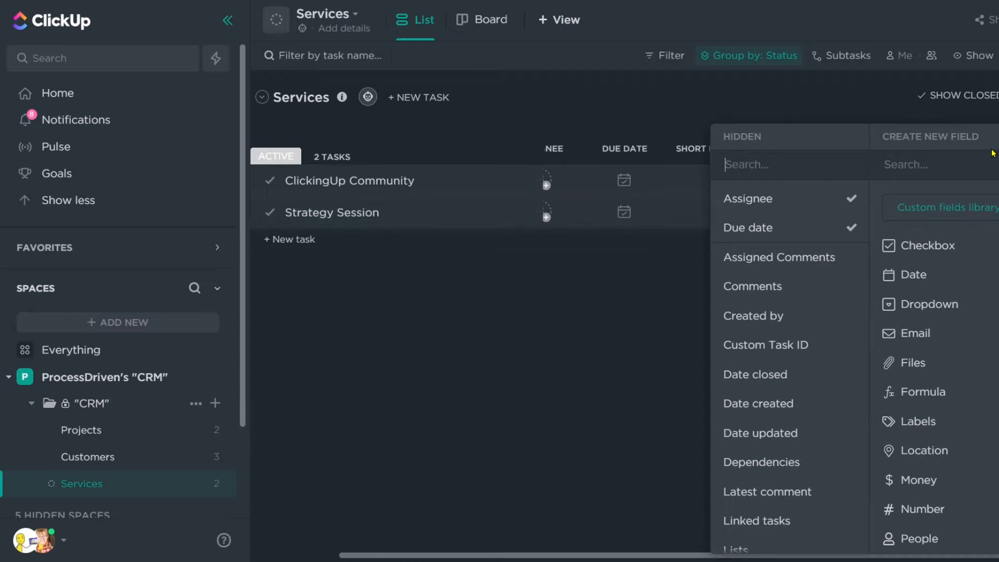
pyautogui.scroll(-3)
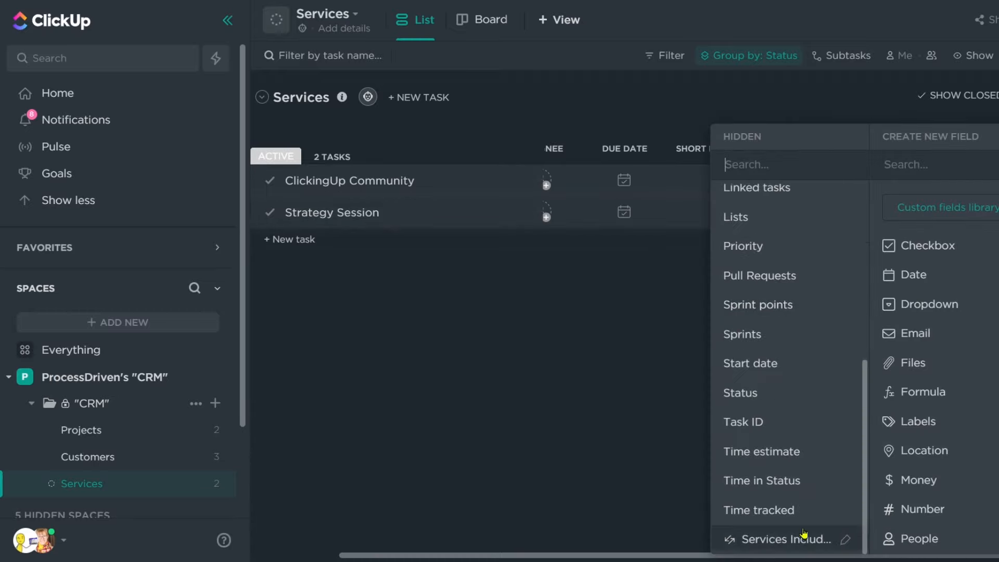
pyautogui.moveTo(780, 539)
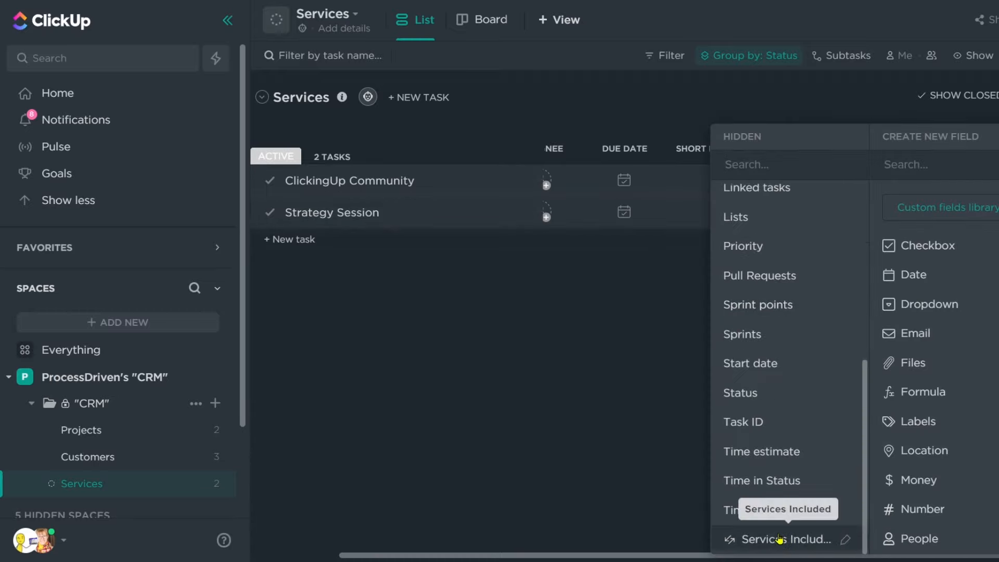
pyautogui.click(783, 539)
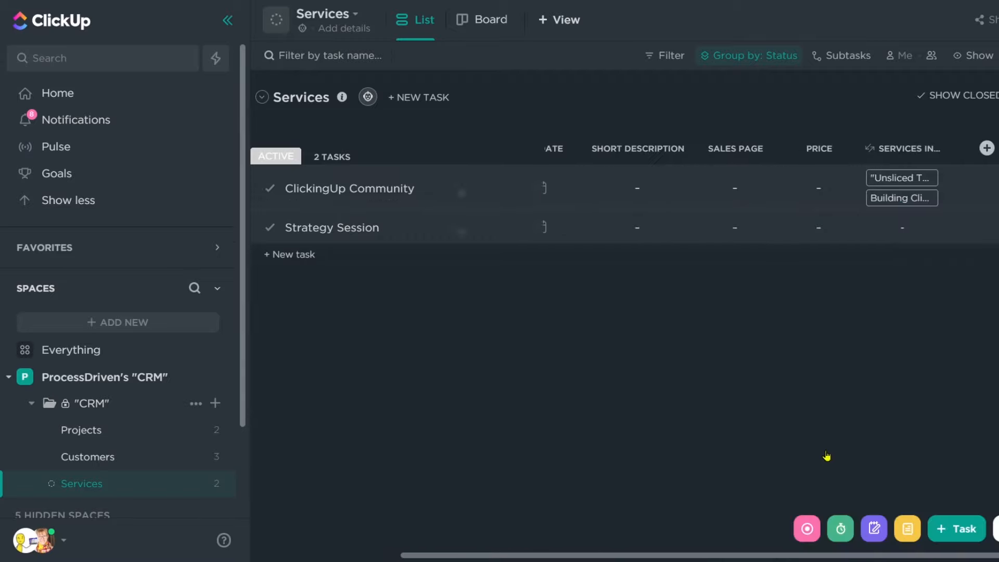
pyautogui.moveTo(892, 199)
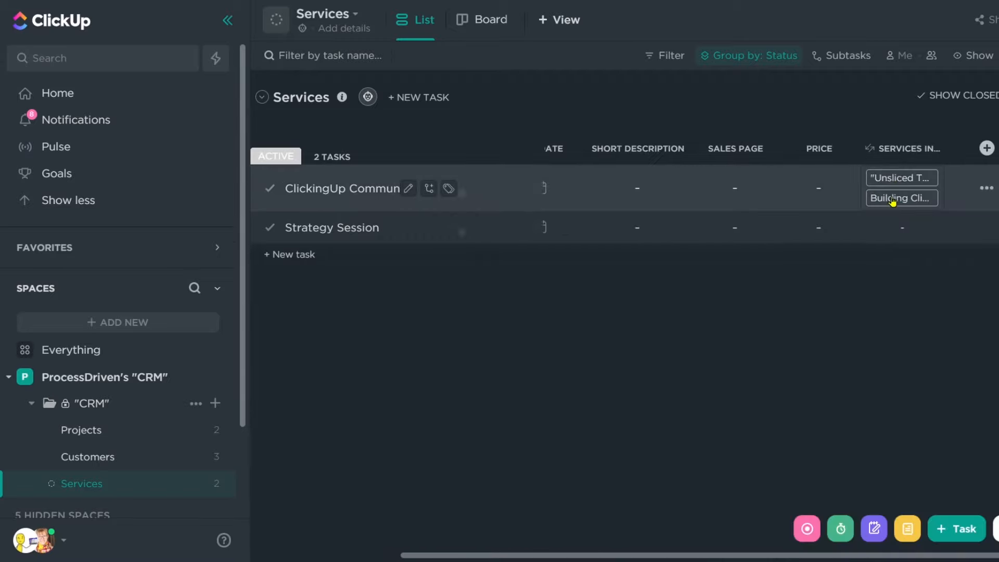
pyautogui.click(902, 149)
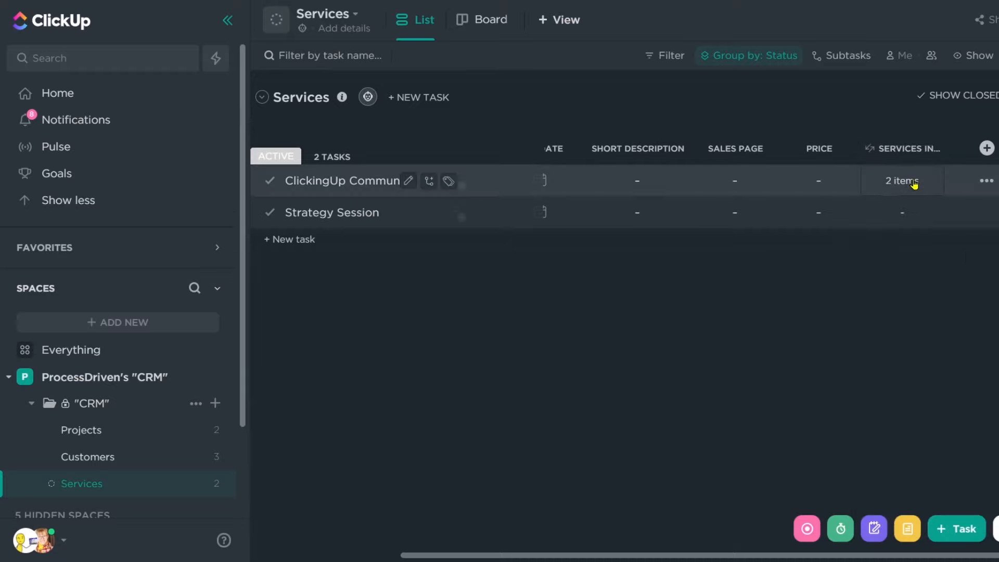
pyautogui.moveTo(895, 198)
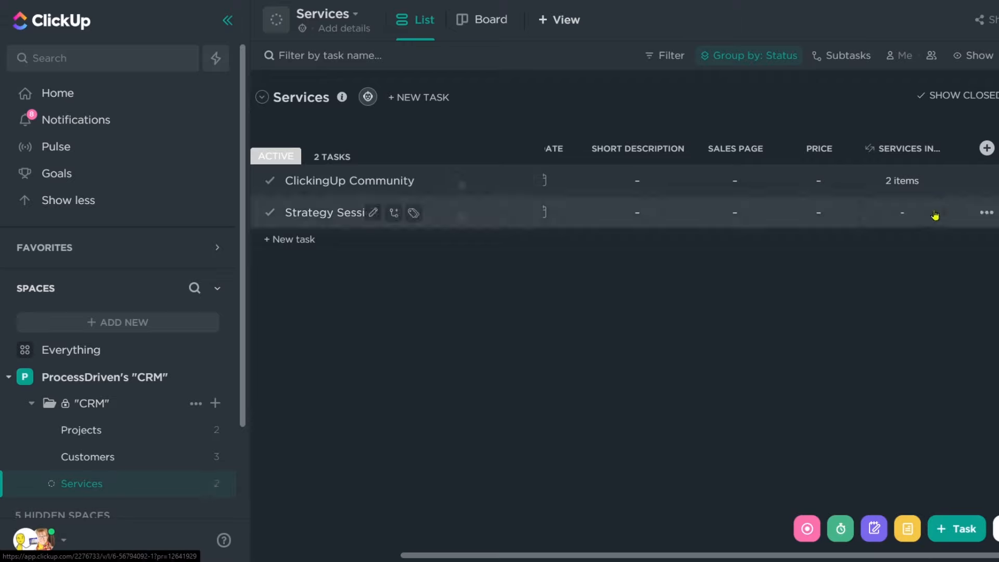
# Step: Create a Members relationship column on Services tied to the CRM folder's Customers list
pyautogui.click(987, 149)
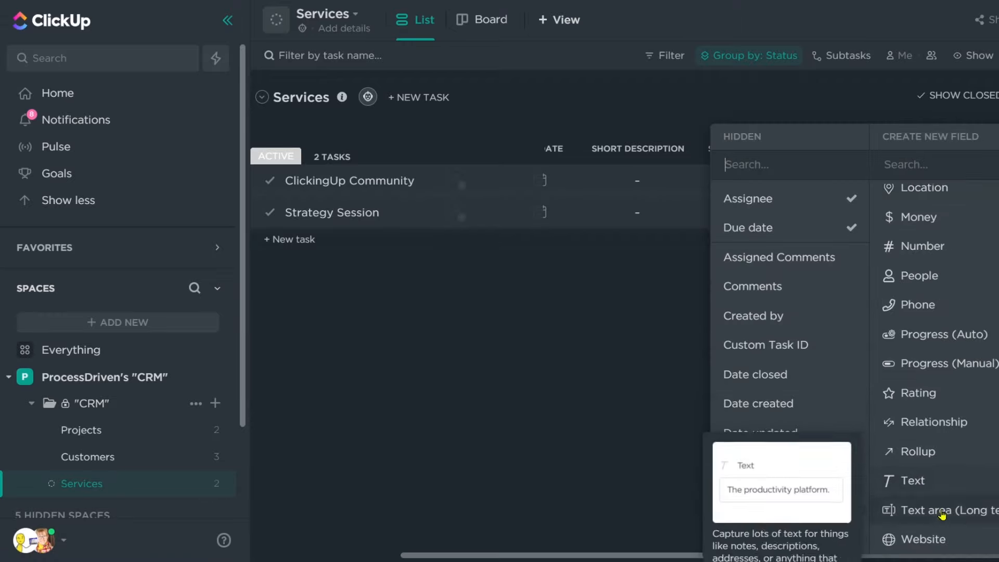
pyautogui.click(934, 422)
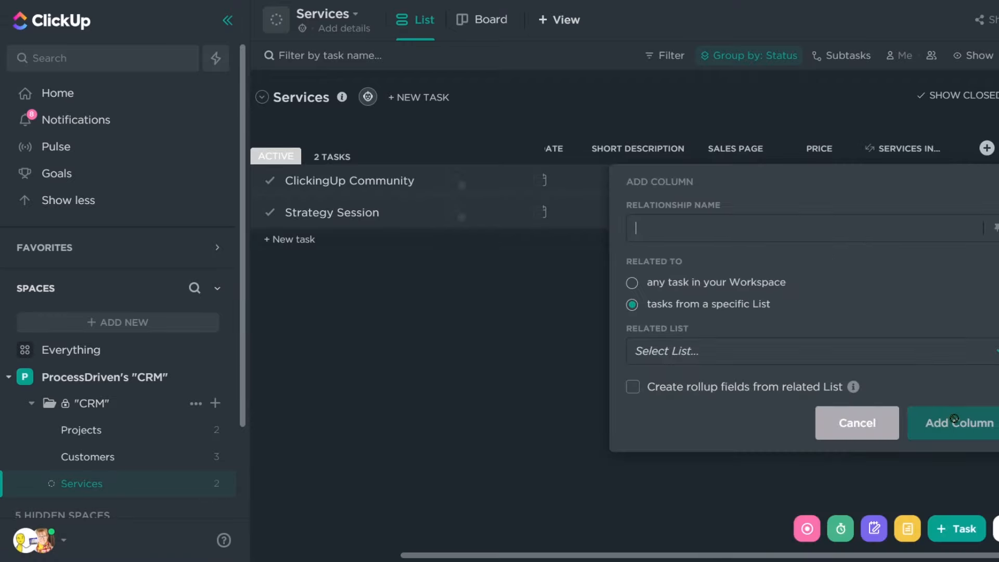
pyautogui.write('Member')
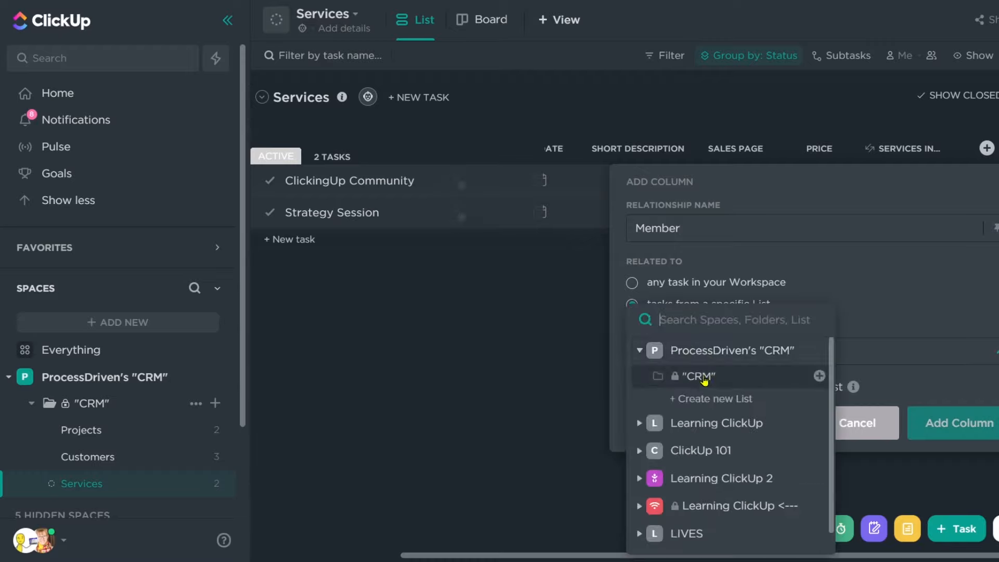
pyautogui.click(656, 376)
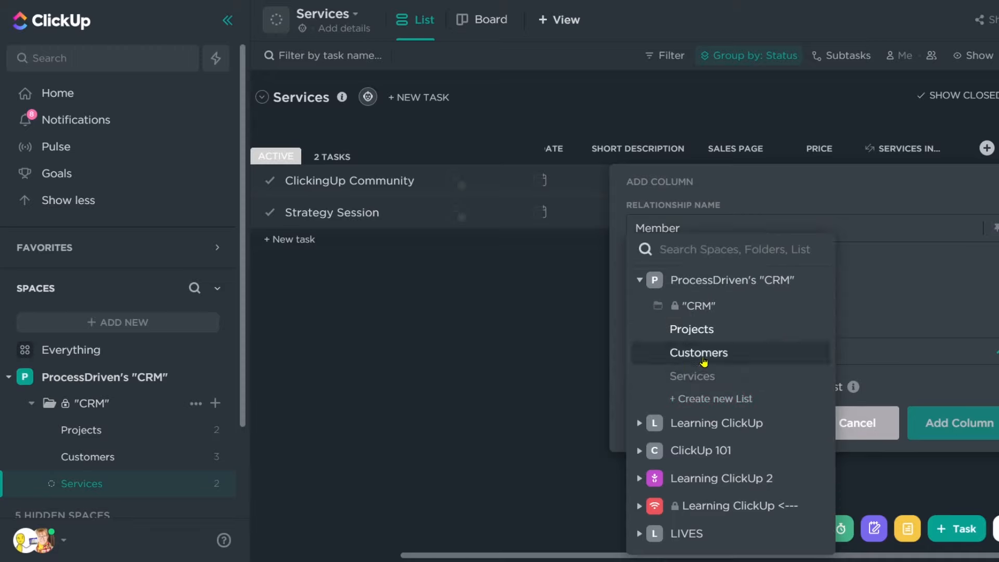
pyautogui.click(699, 353)
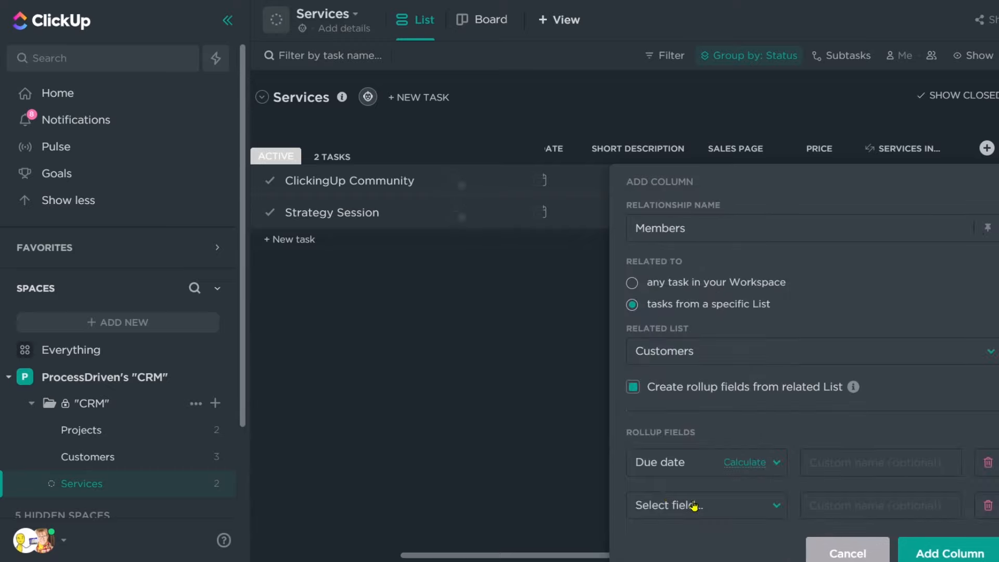
pyautogui.click(694, 506)
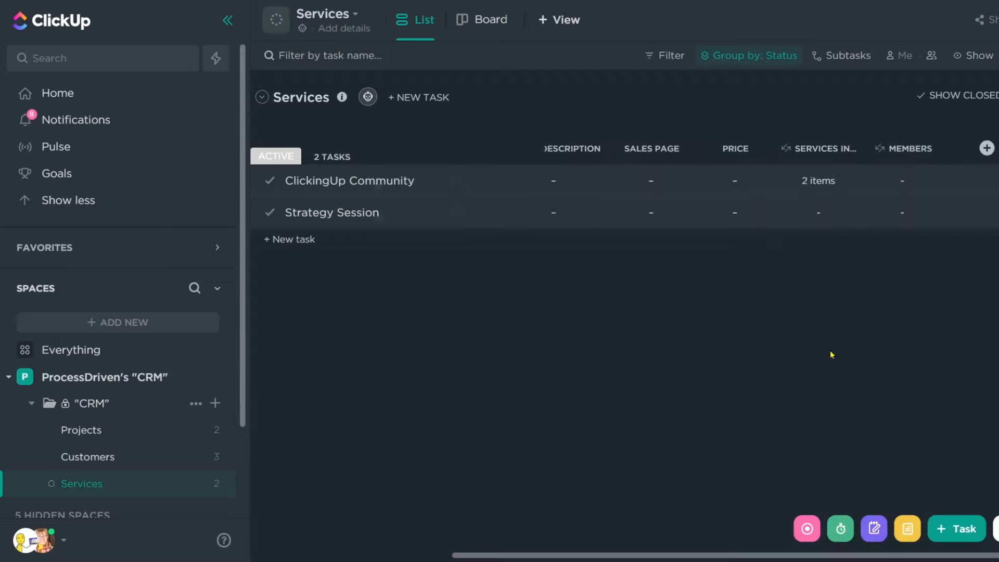
# Step: Link Norman Inc. and Mary Poppins Co. as Members of ClickingUp Community
pyautogui.click(818, 149)
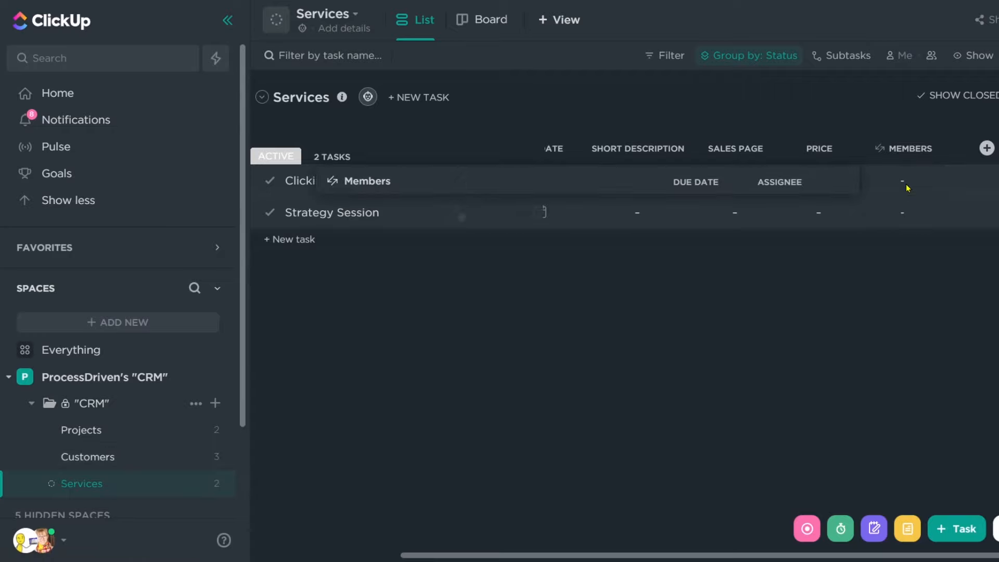
pyautogui.click(416, 182)
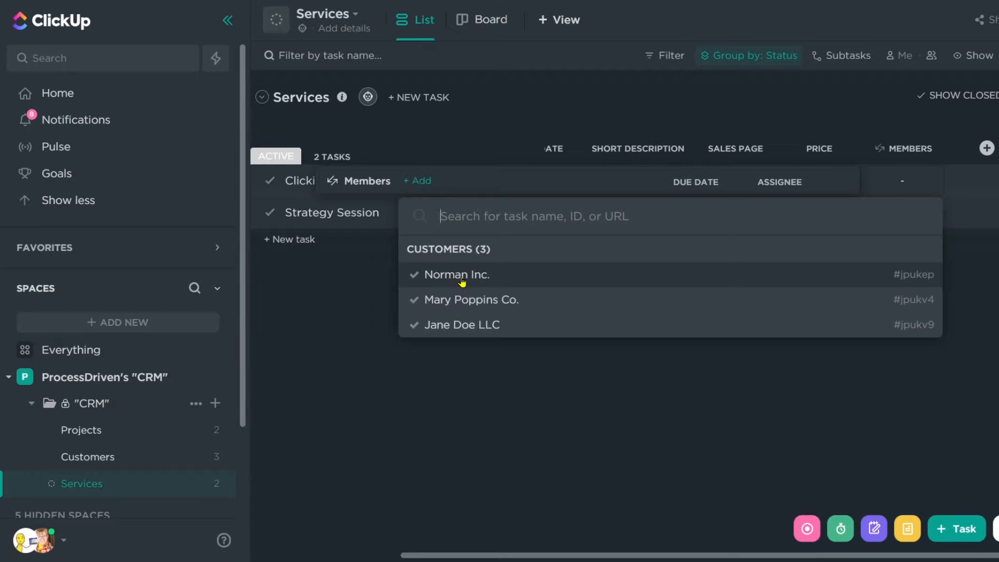
pyautogui.click(456, 275)
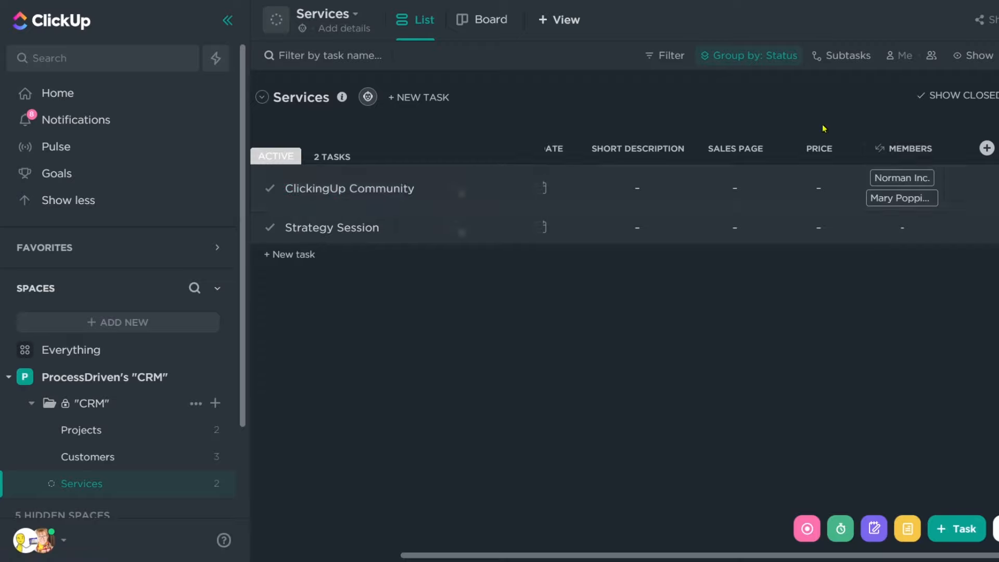
pyautogui.click(903, 148)
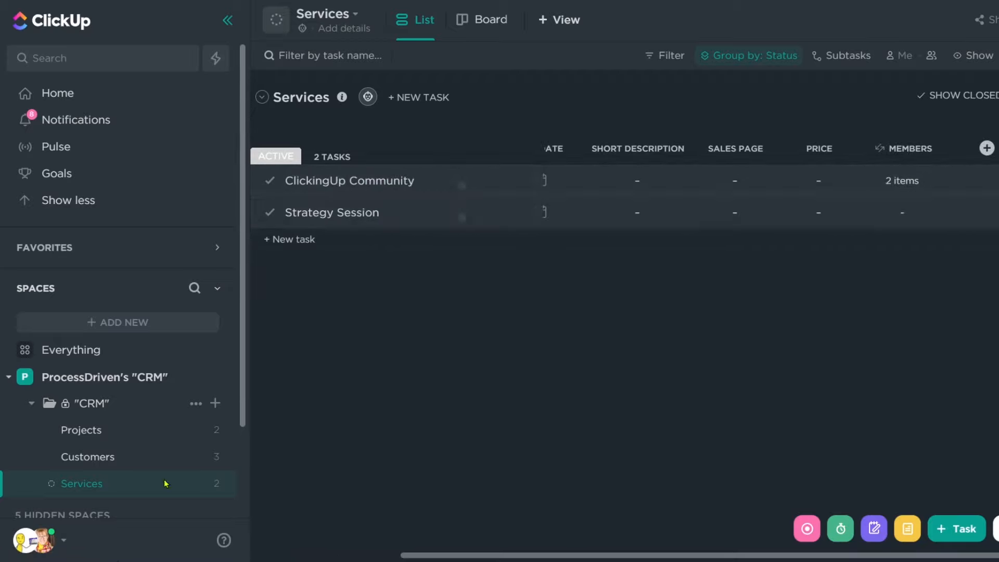
# Step: Unhide the Members column on the Customers list and begin a new rollup field
pyautogui.click(87, 457)
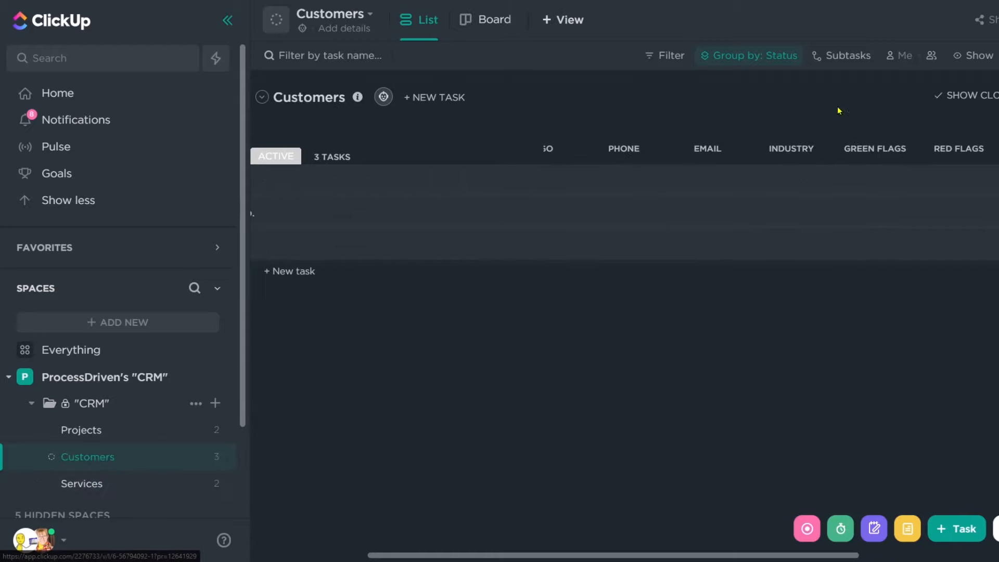
pyautogui.click(768, 149)
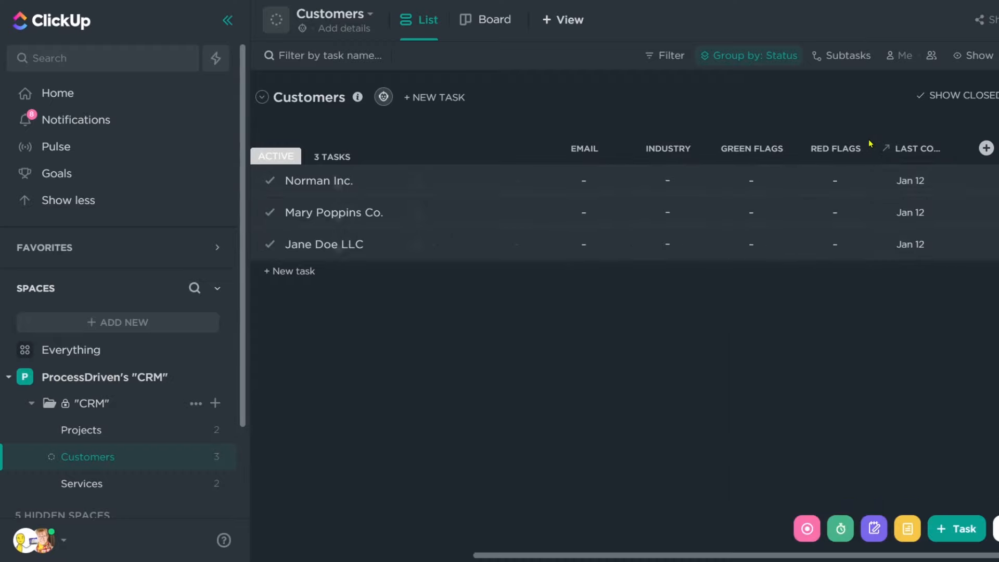
pyautogui.click(987, 147)
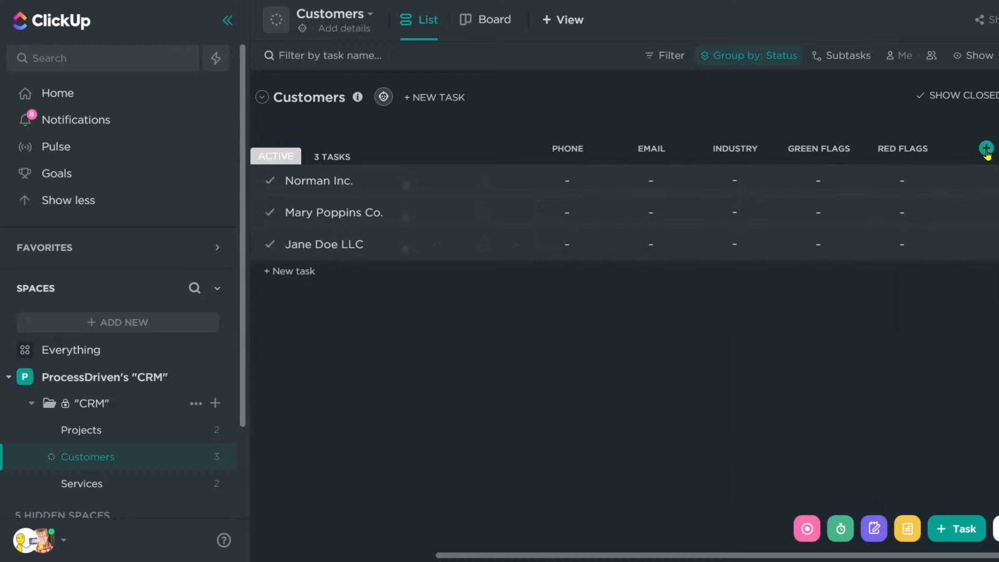
pyautogui.click(987, 154)
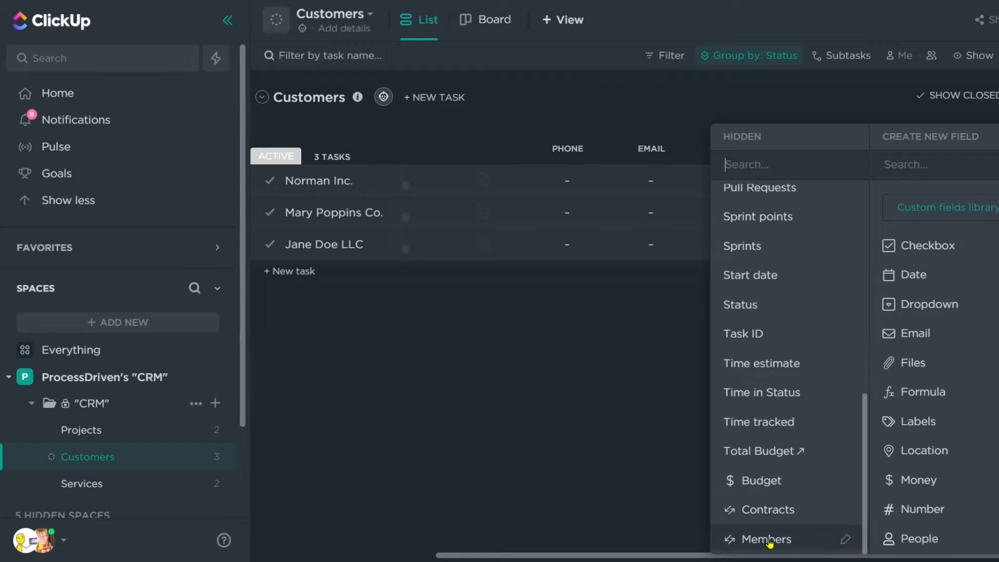
pyautogui.click(767, 538)
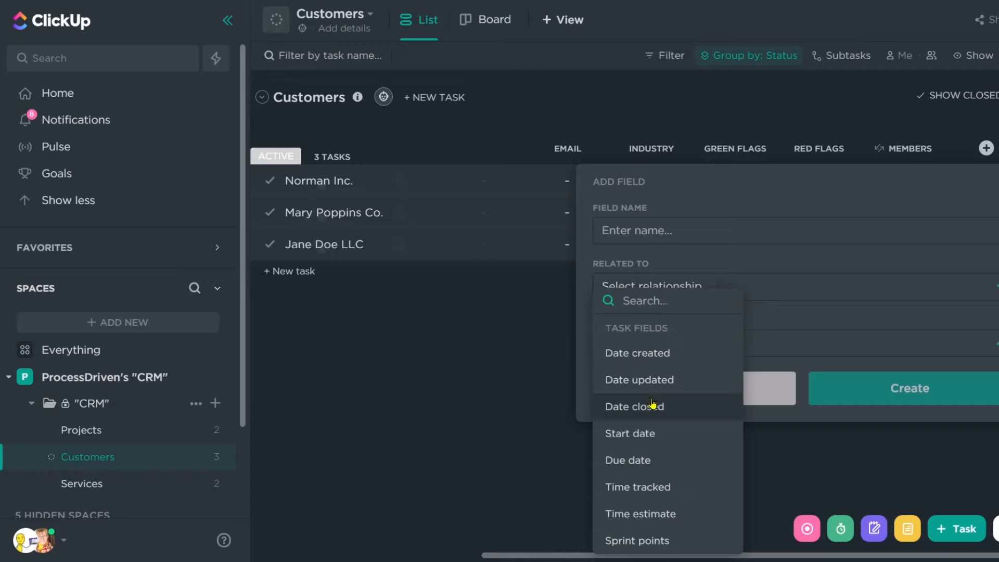
# Step: Name the rollup 'Member Start', relate it to Members, roll up Date created and review calculation options
pyautogui.click(638, 353)
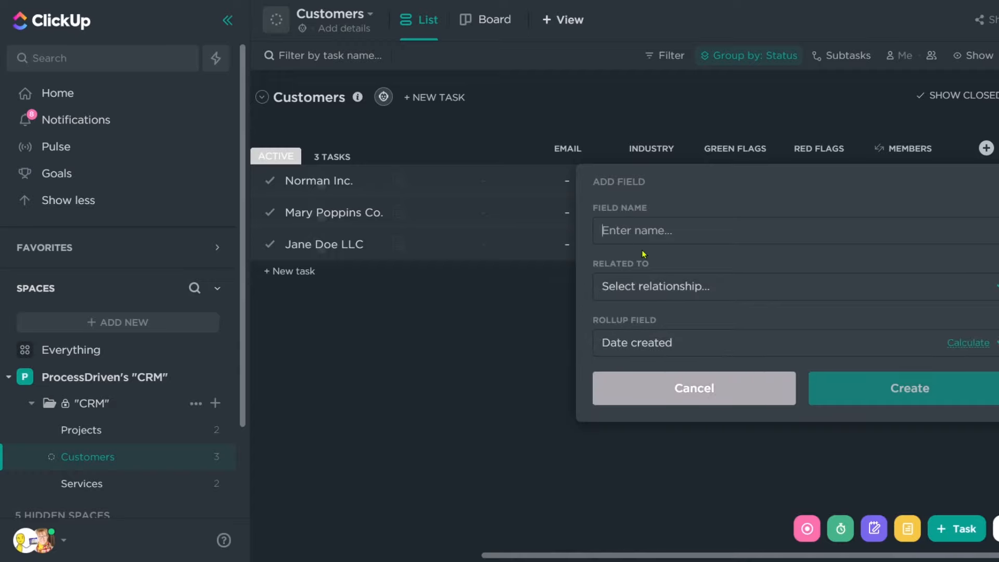
pyautogui.write('Member Star')
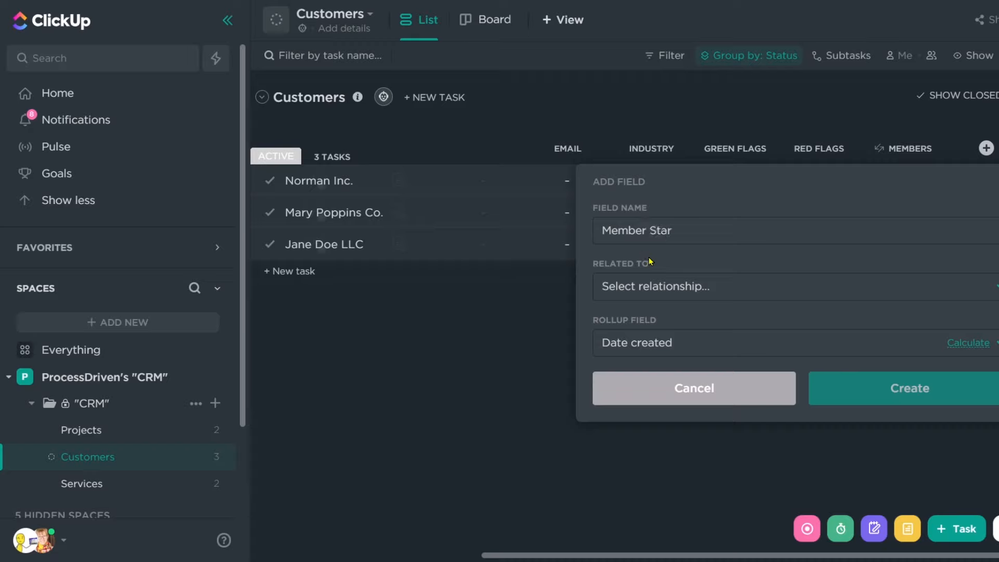
pyautogui.click(657, 286)
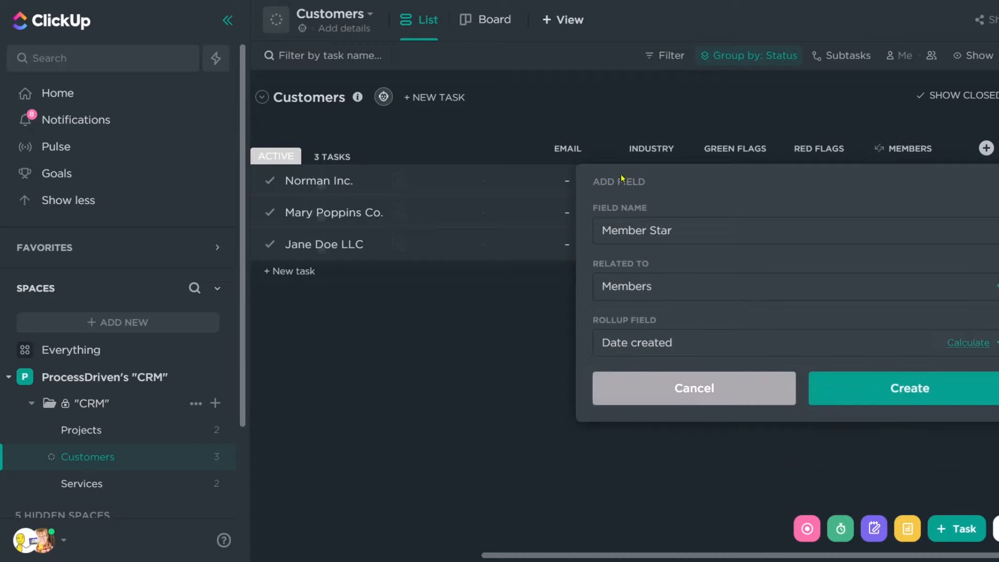
pyautogui.write('t')
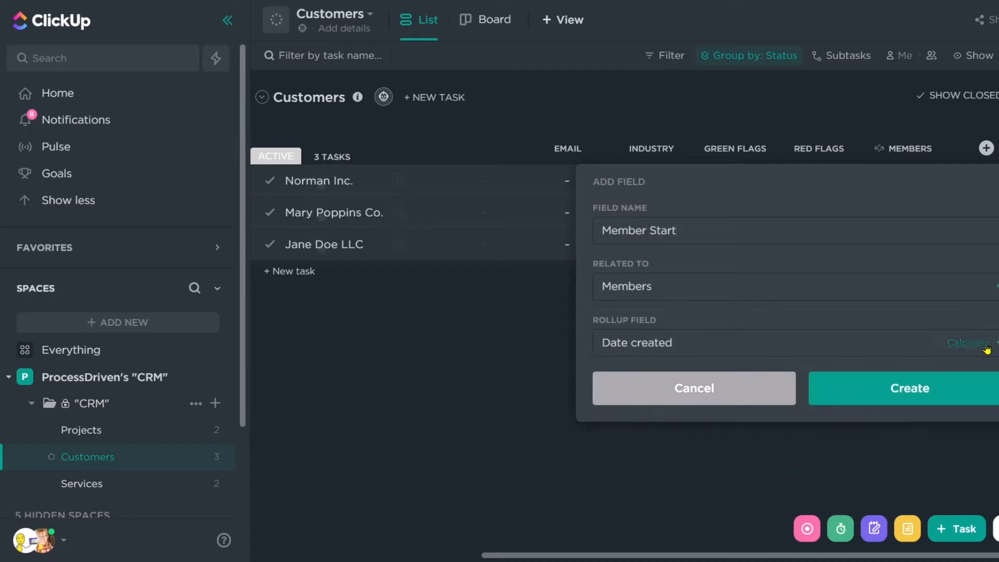
pyautogui.click(967, 343)
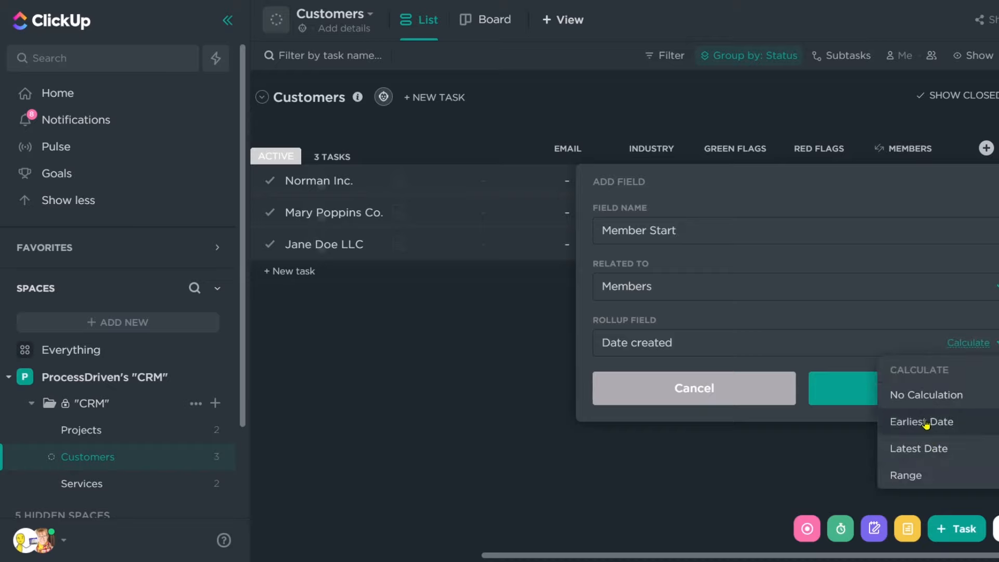
pyautogui.moveTo(935, 447)
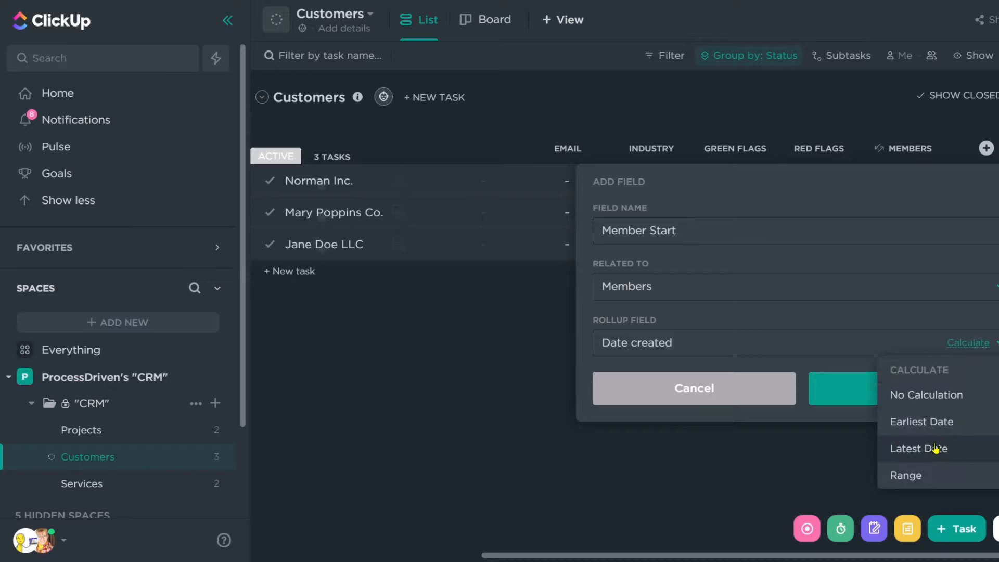
pyautogui.moveTo(933, 422)
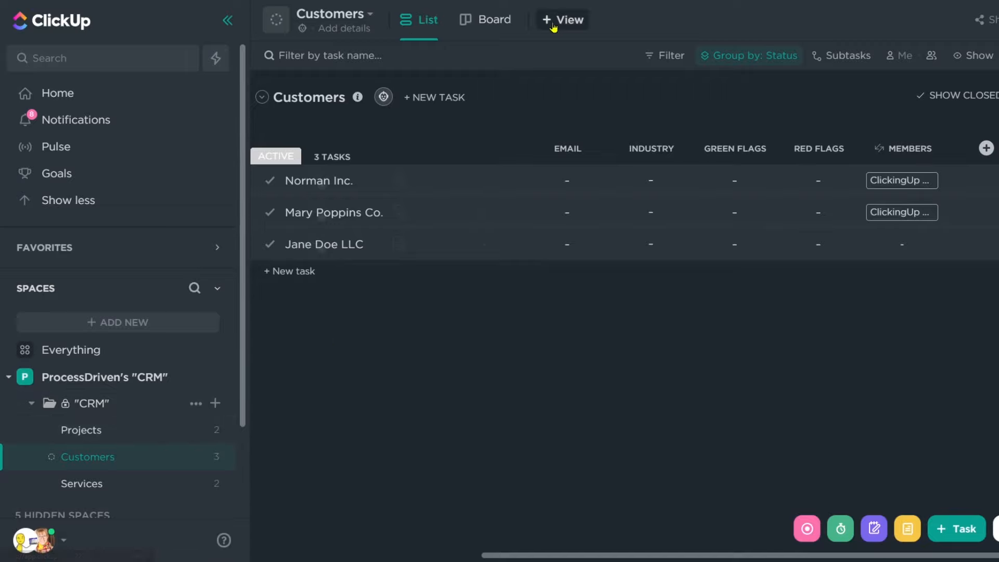
# Step: Browse the Projects and Services lists, return to Customers and show its hidden and new fields
pyautogui.click(561, 20)
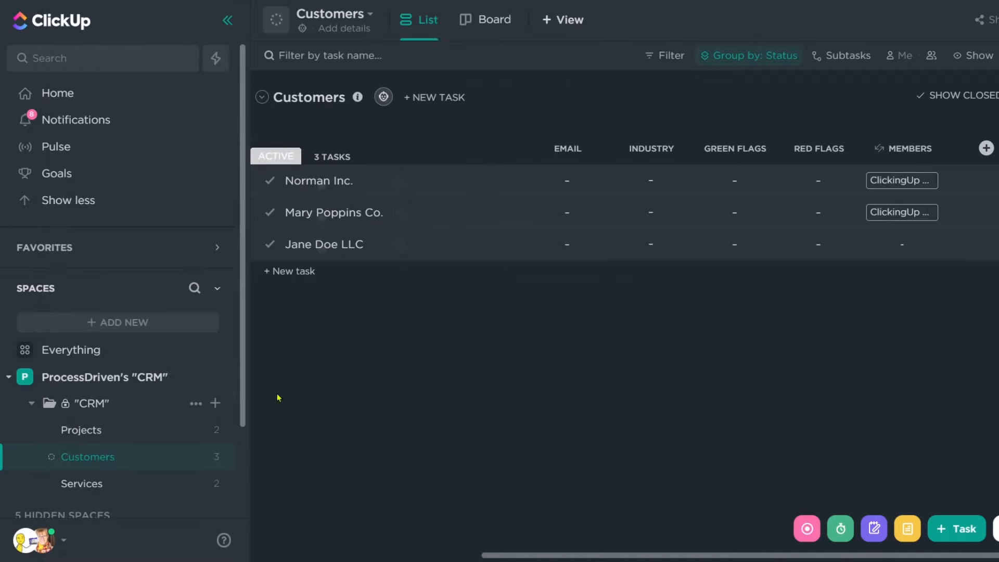
pyautogui.click(81, 430)
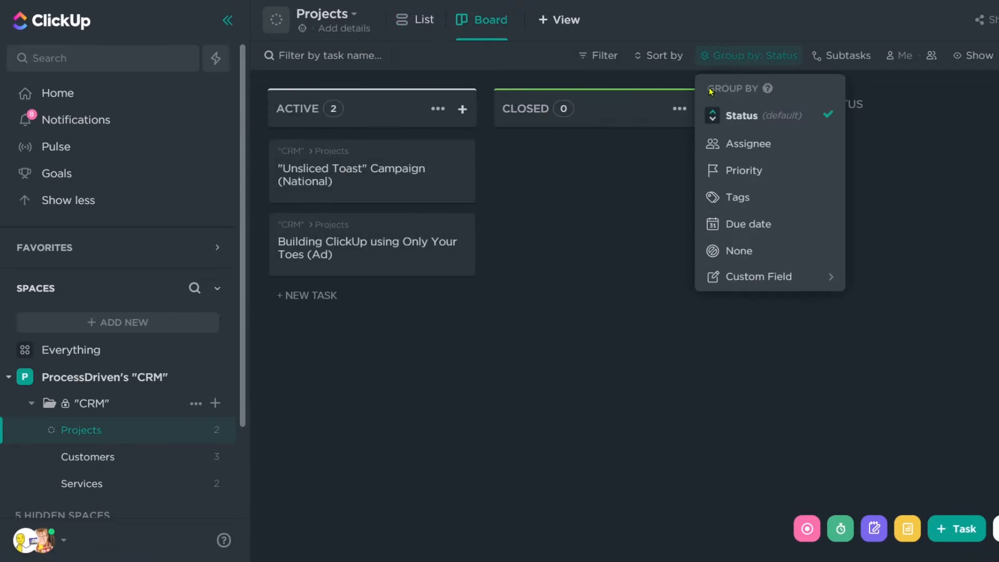
pyautogui.click(759, 276)
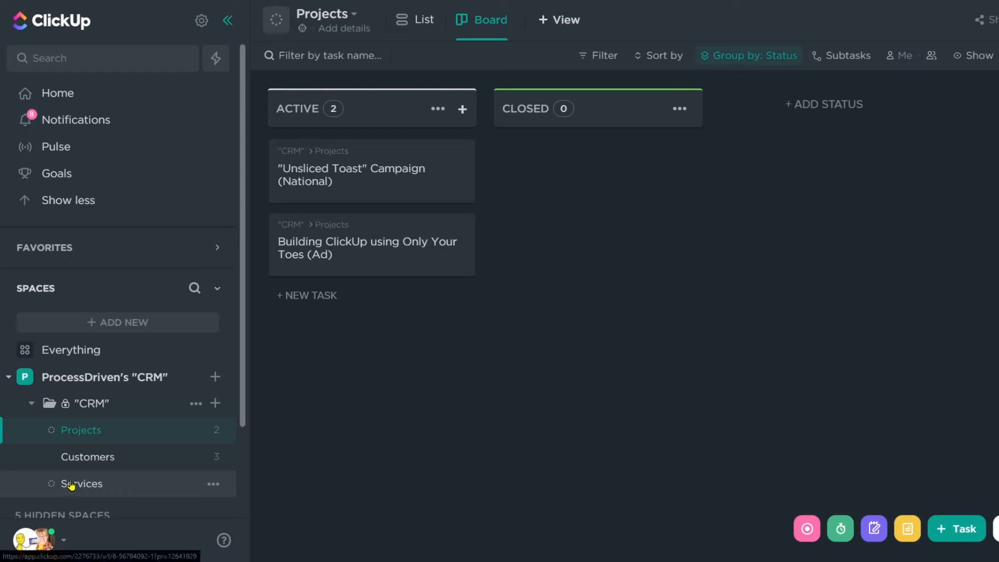
pyautogui.click(81, 484)
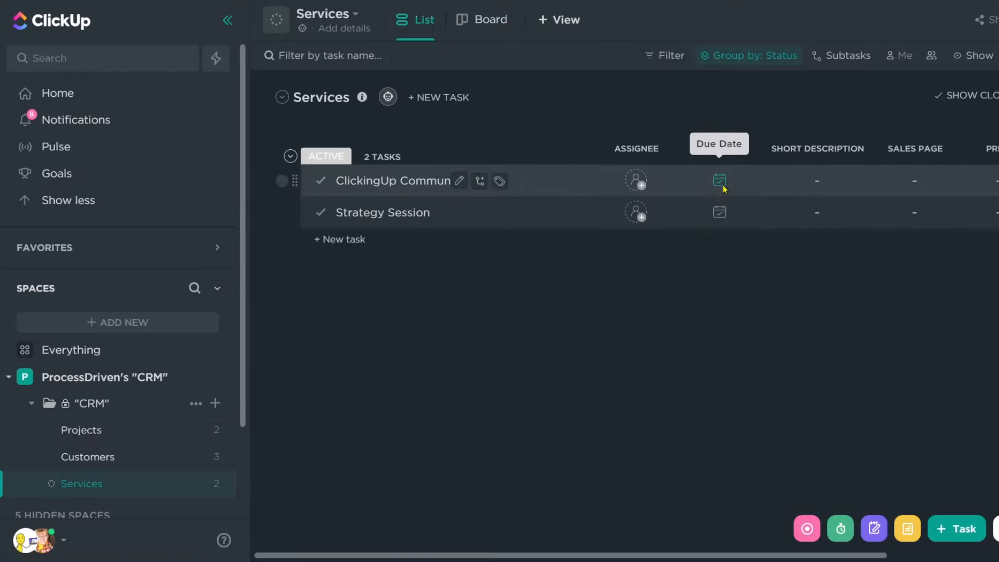
pyautogui.click(719, 181)
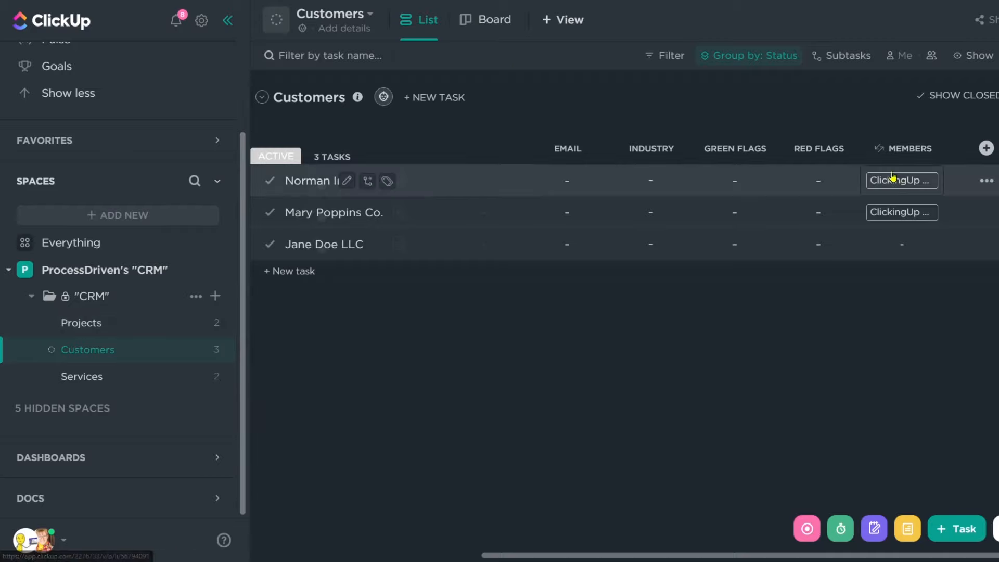
pyautogui.click(986, 147)
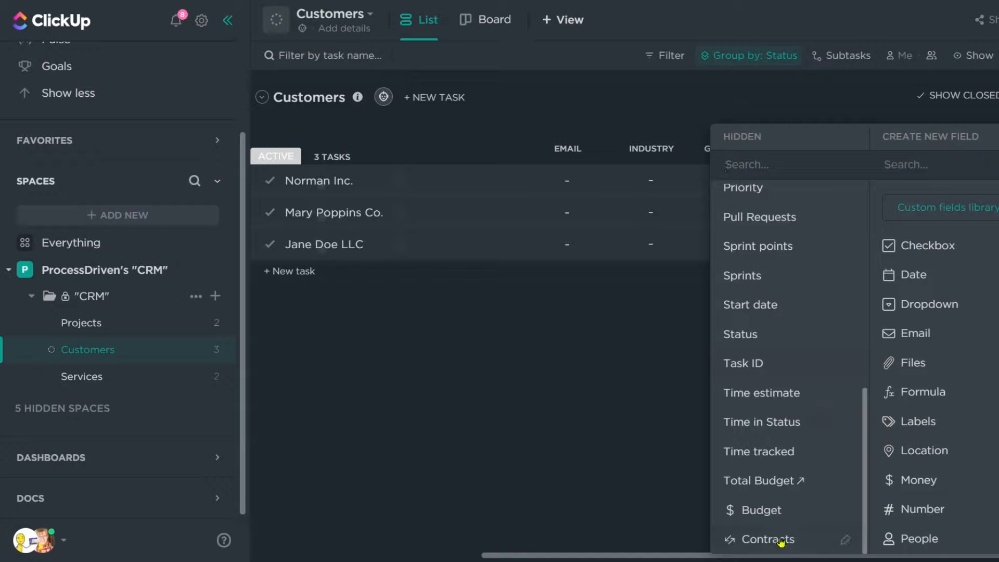